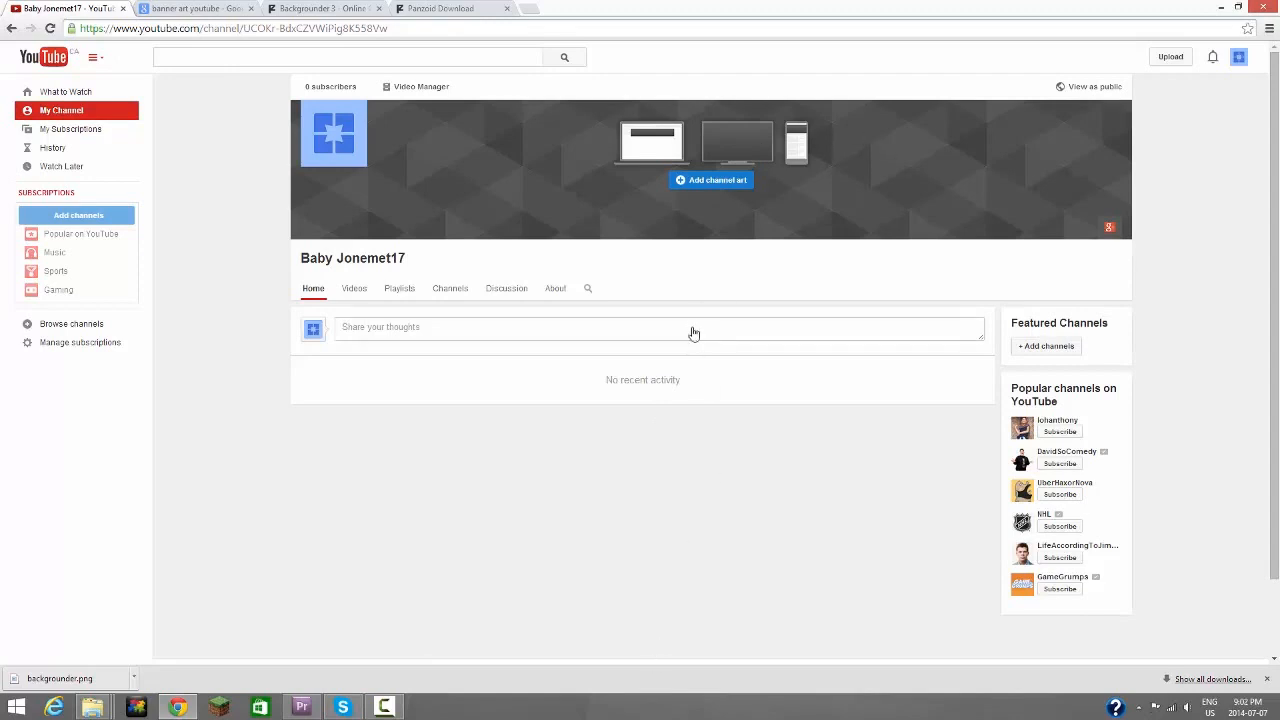
mouse_move(344, 332)
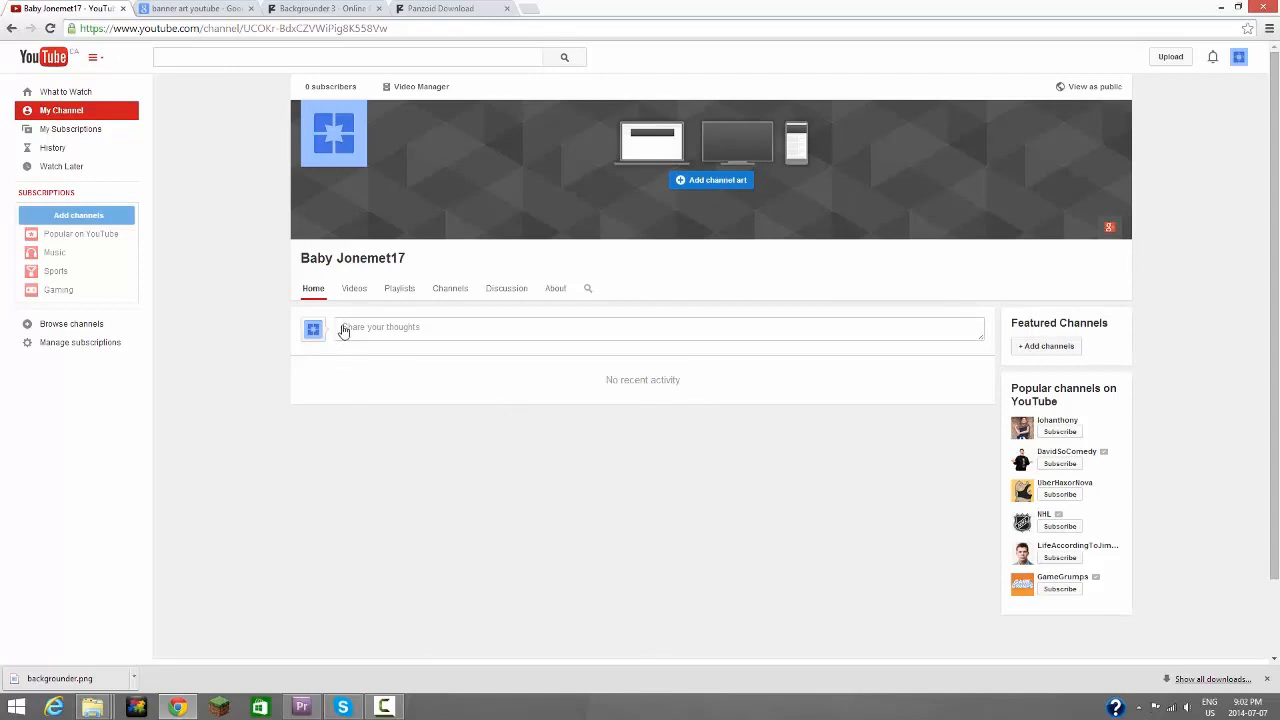
mouse_move(352, 328)
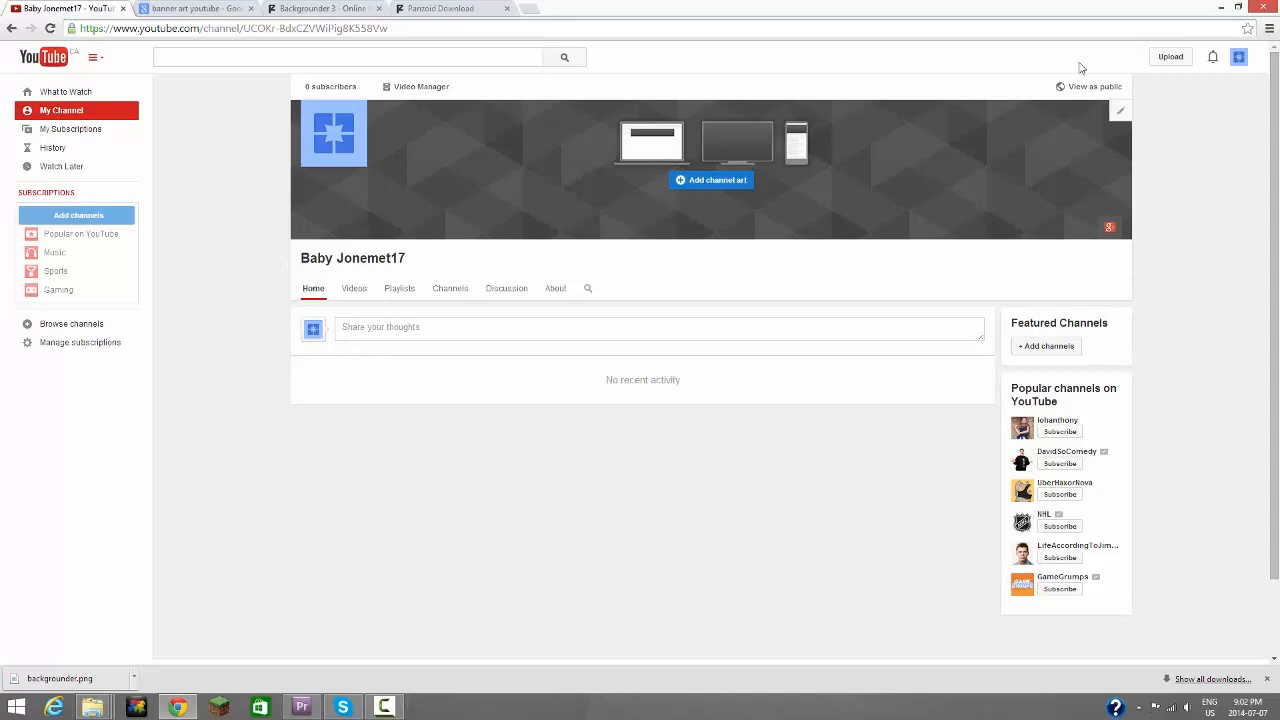
mouse_move(388, 136)
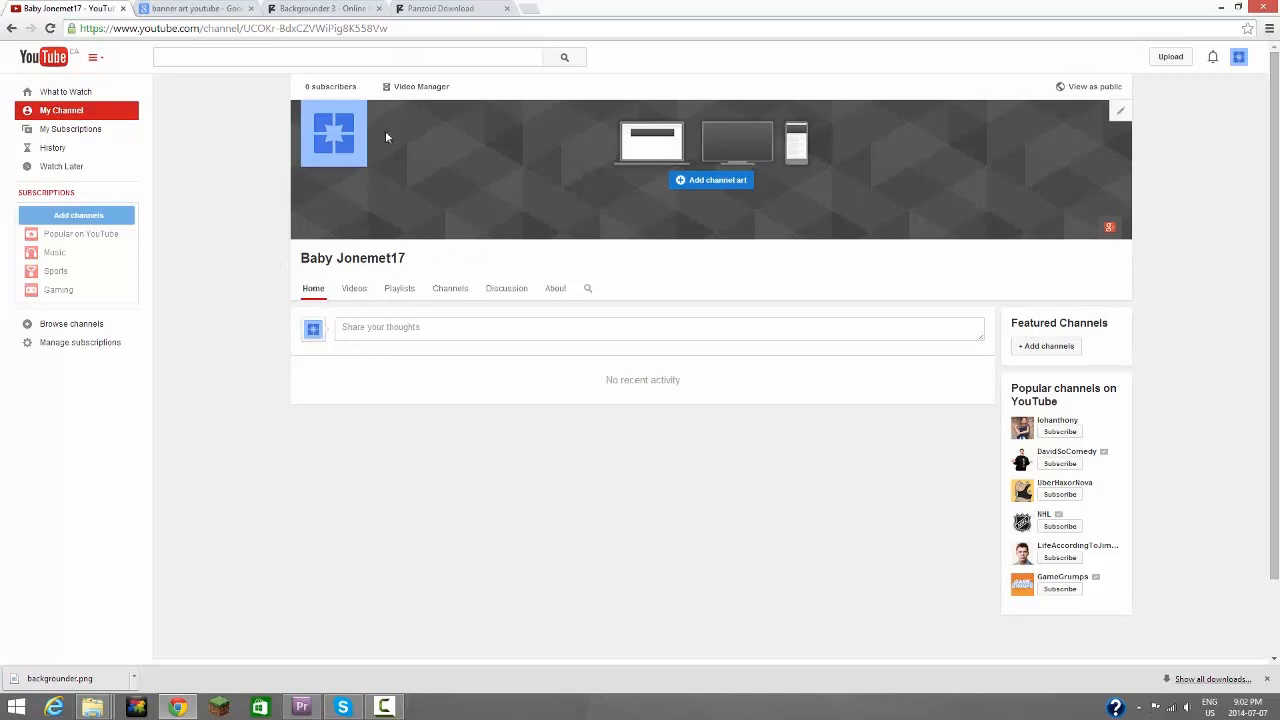
mouse_move(462, 144)
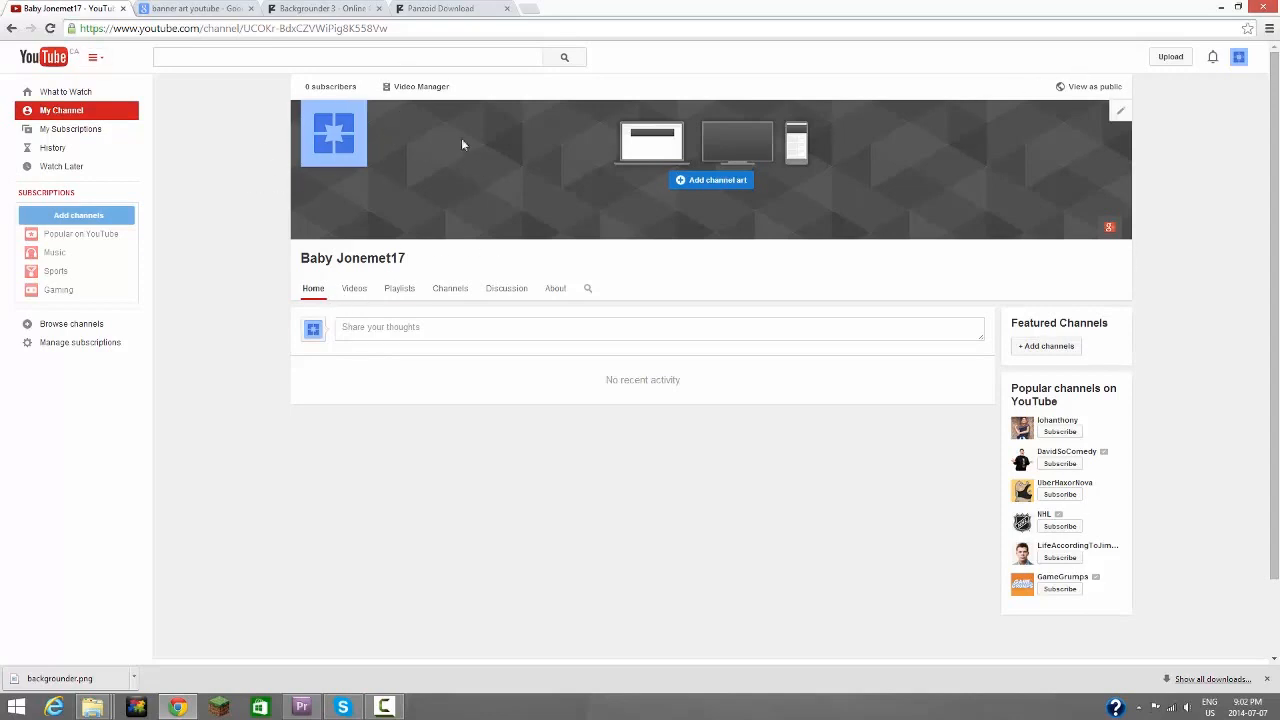
Step: Edit the channel icon on Google+ and choose the Profile pic image from Documents
click(332, 132)
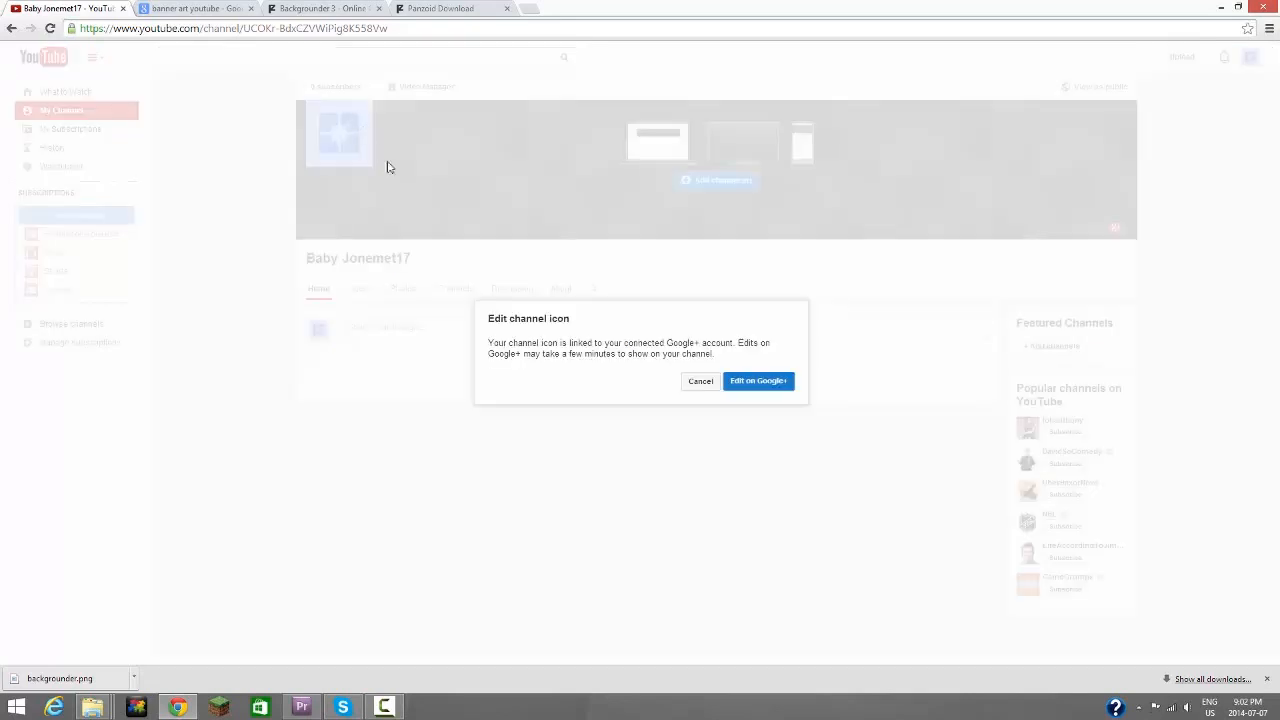
click(756, 380)
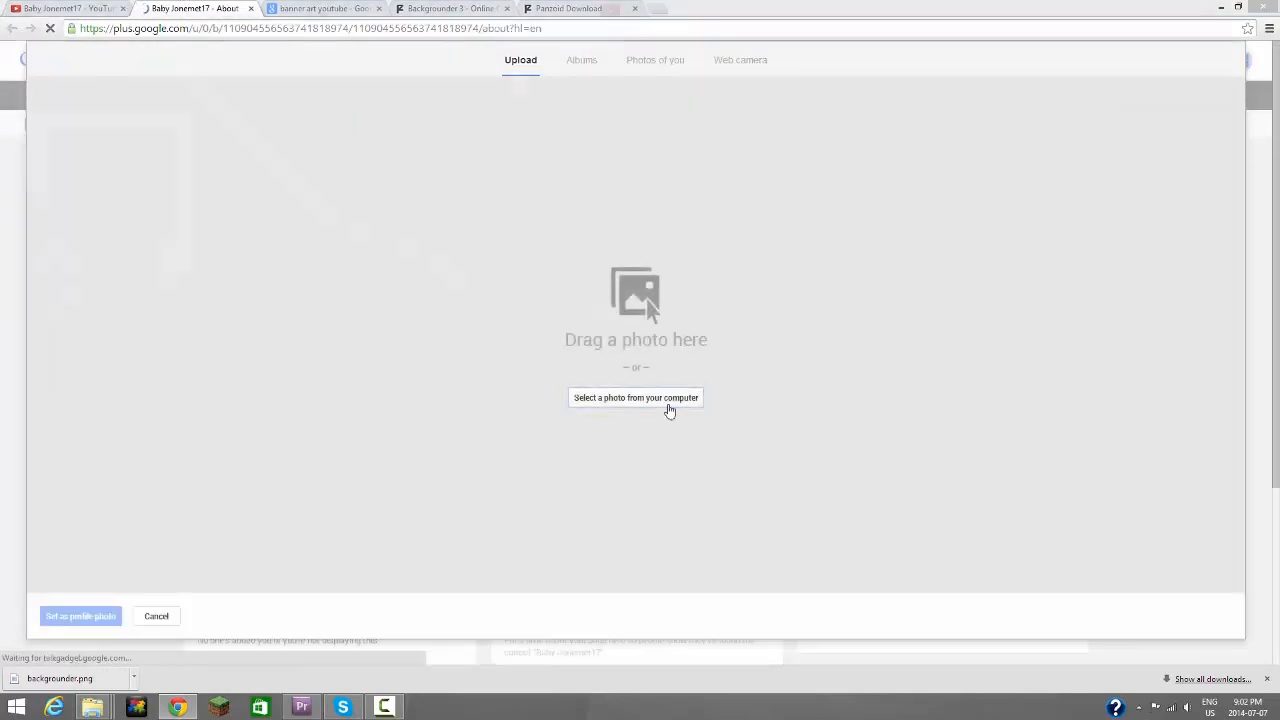
click(636, 396)
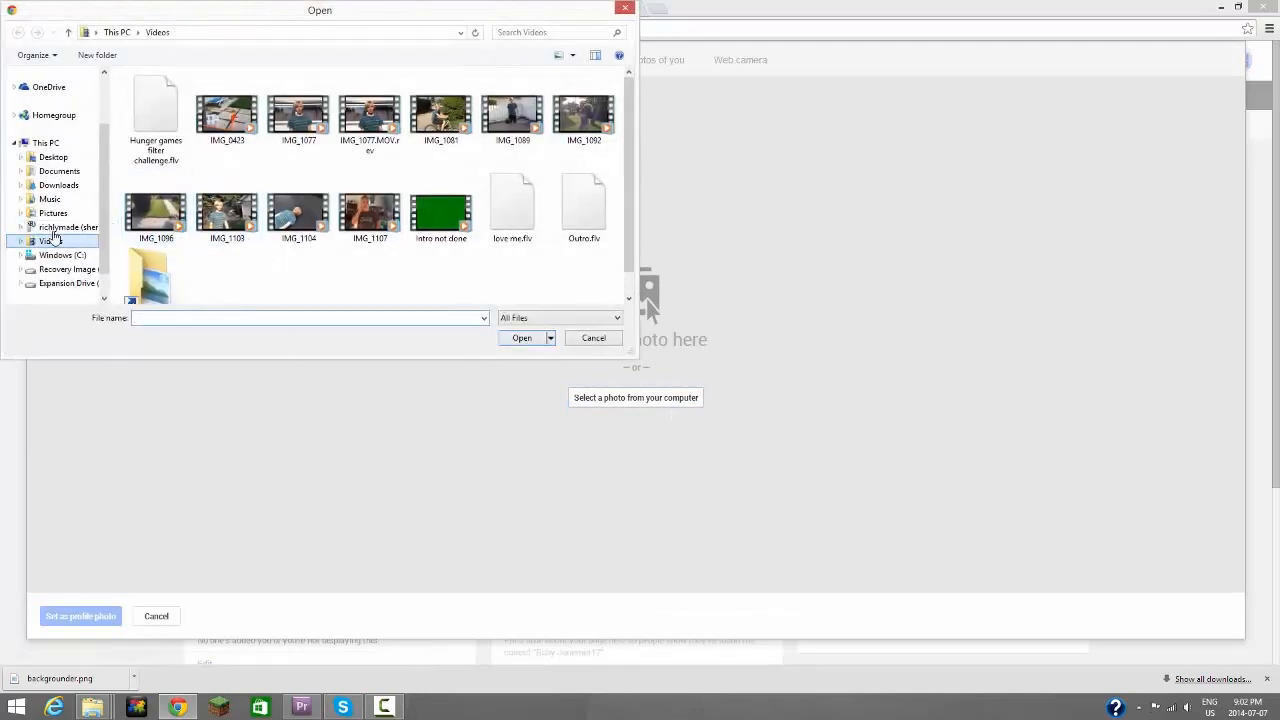
click(52, 212)
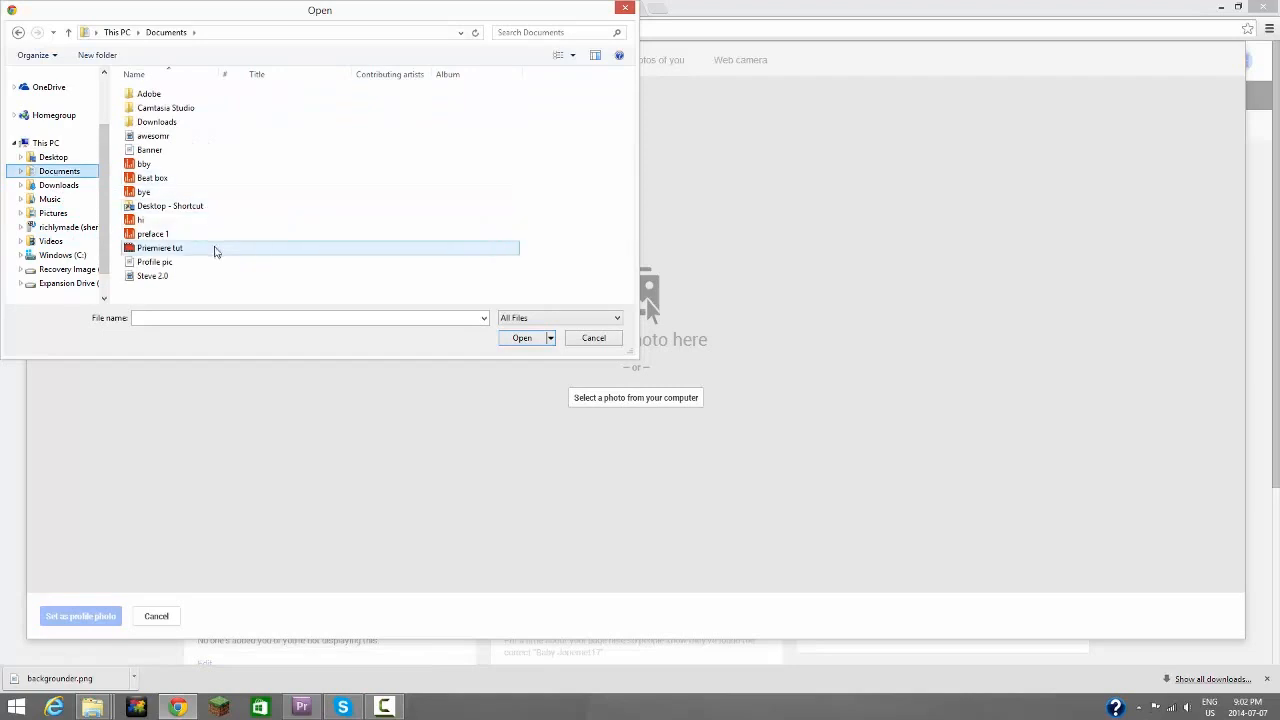
click(520, 338)
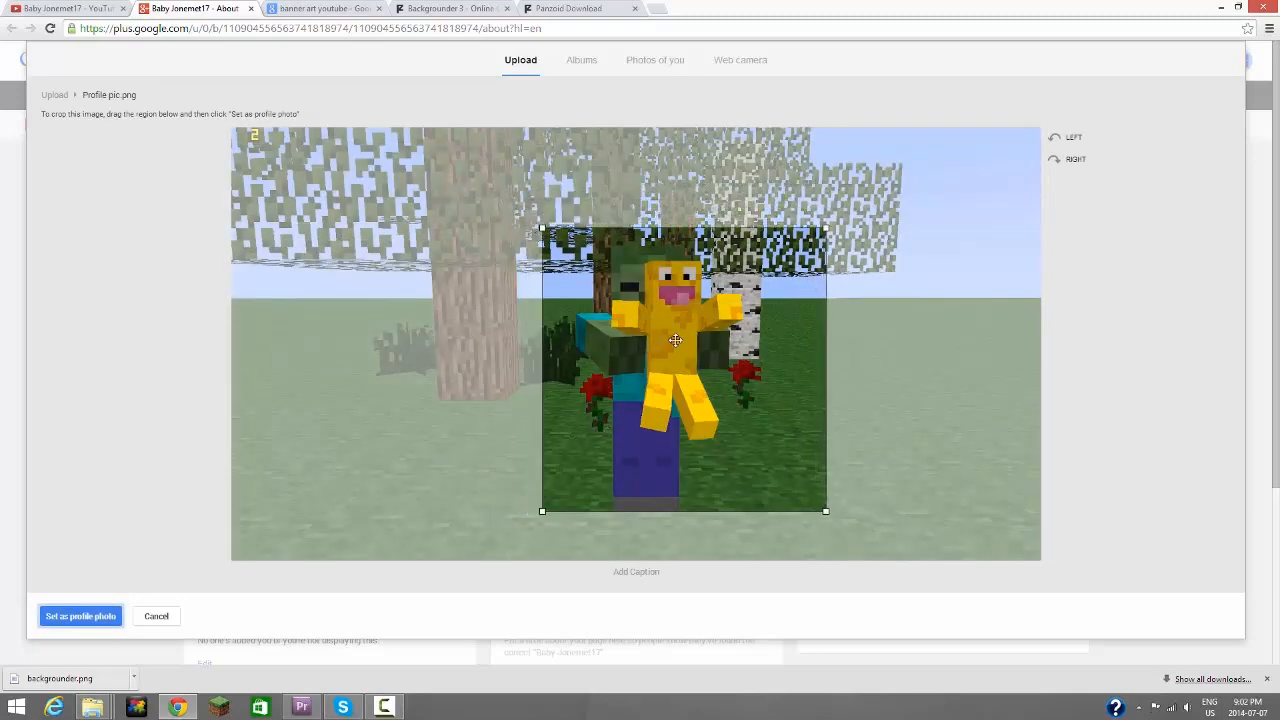
Step: Crop the image over the Minecraft character, set it as profile photo and skip the post
drag(678, 340, 528, 516)
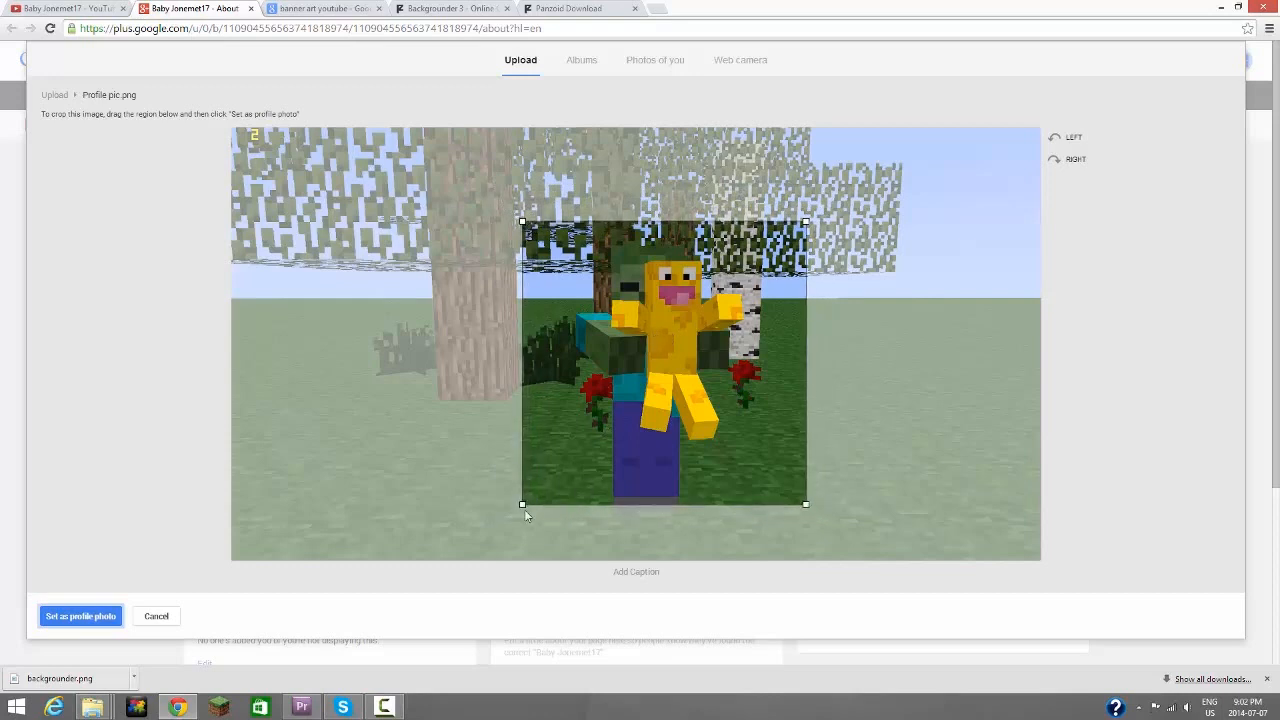
click(80, 616)
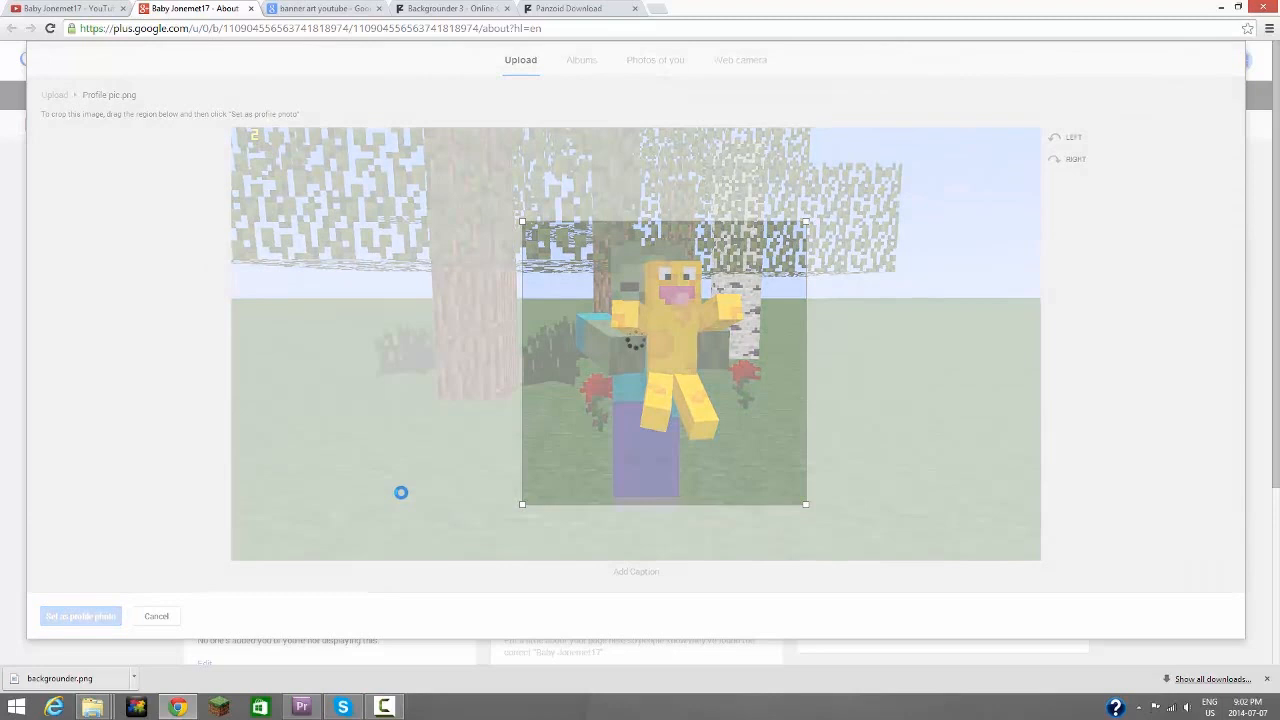
click(80, 616)
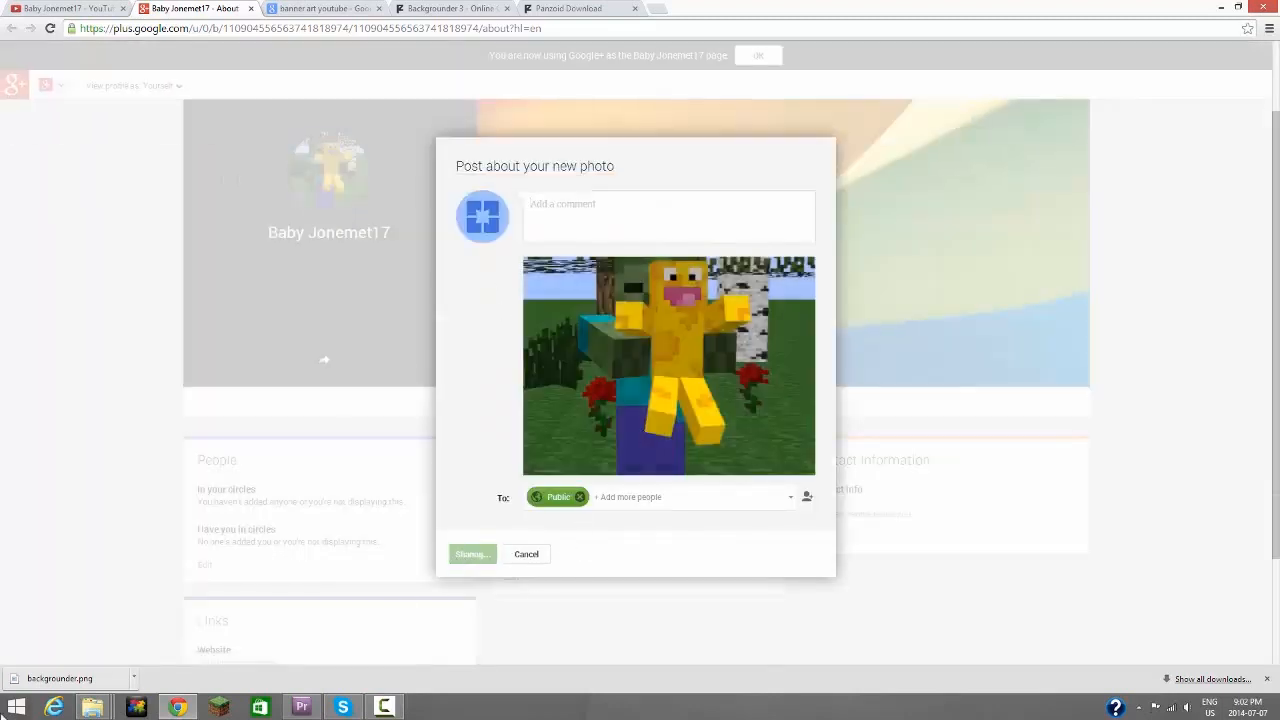
click(472, 552)
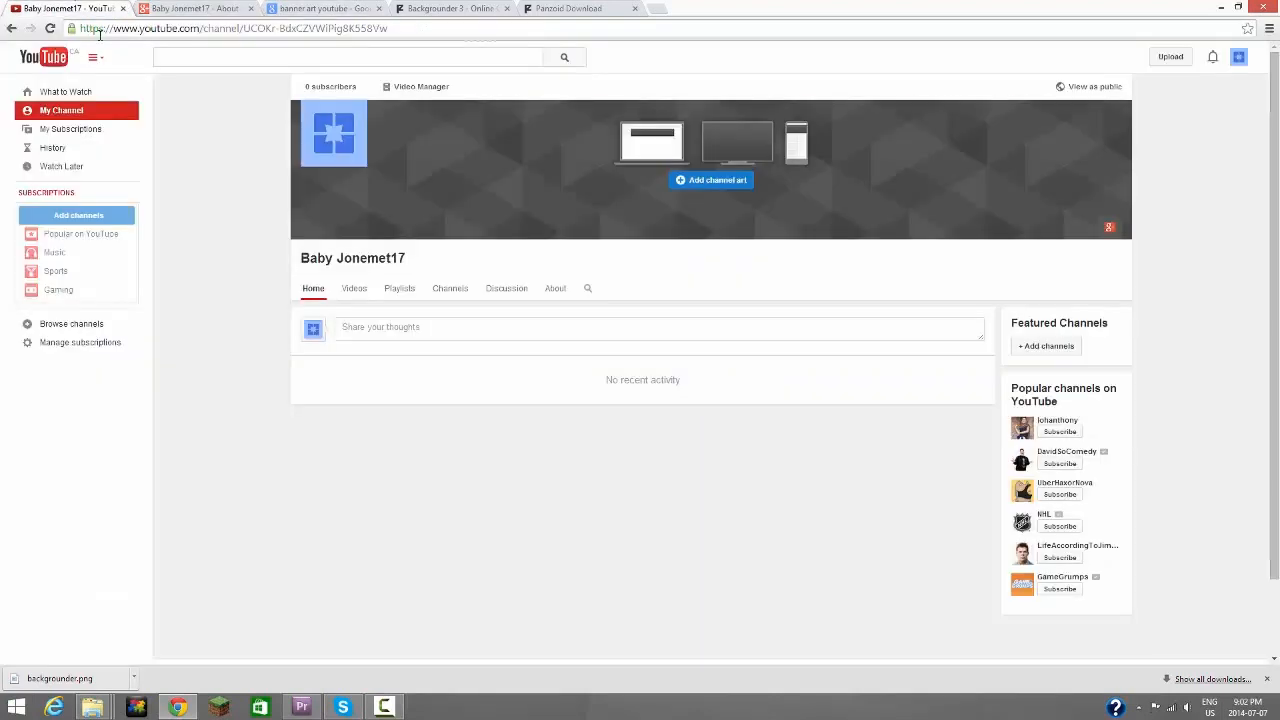
Step: Upload the BABY JONEMET17 starburst banner image from the computer as channel art
click(710, 180)
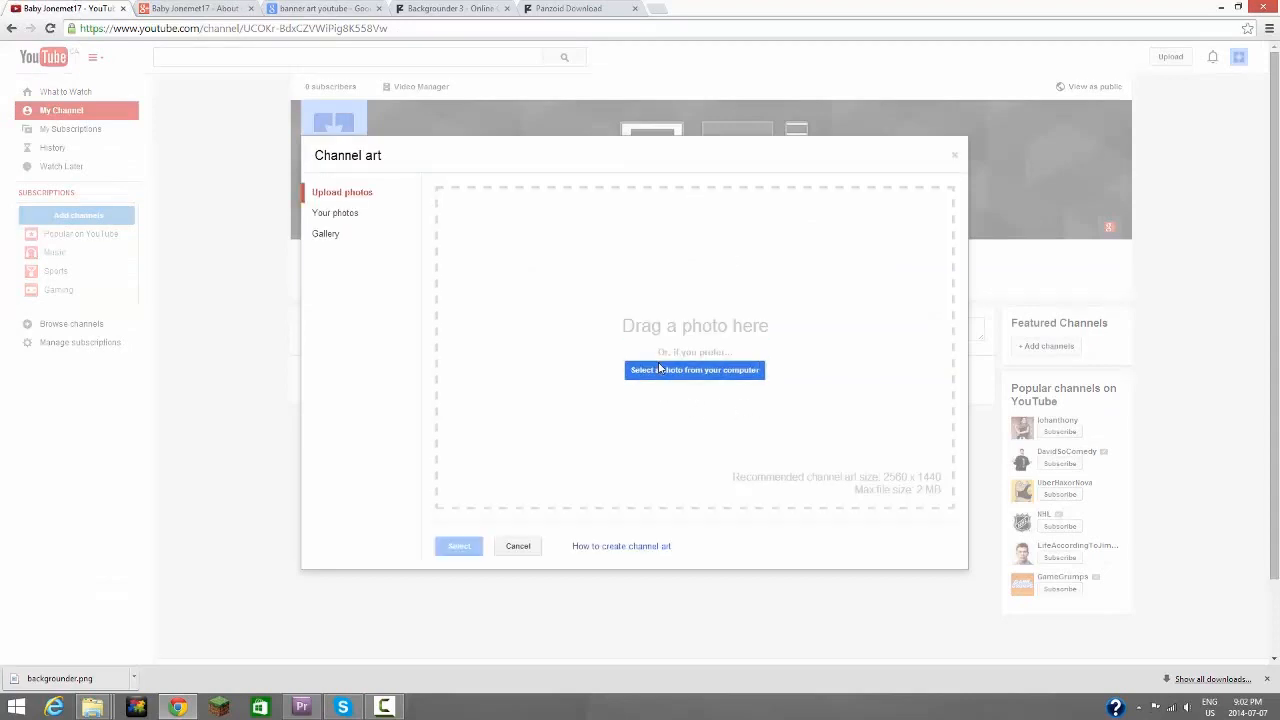
click(694, 370)
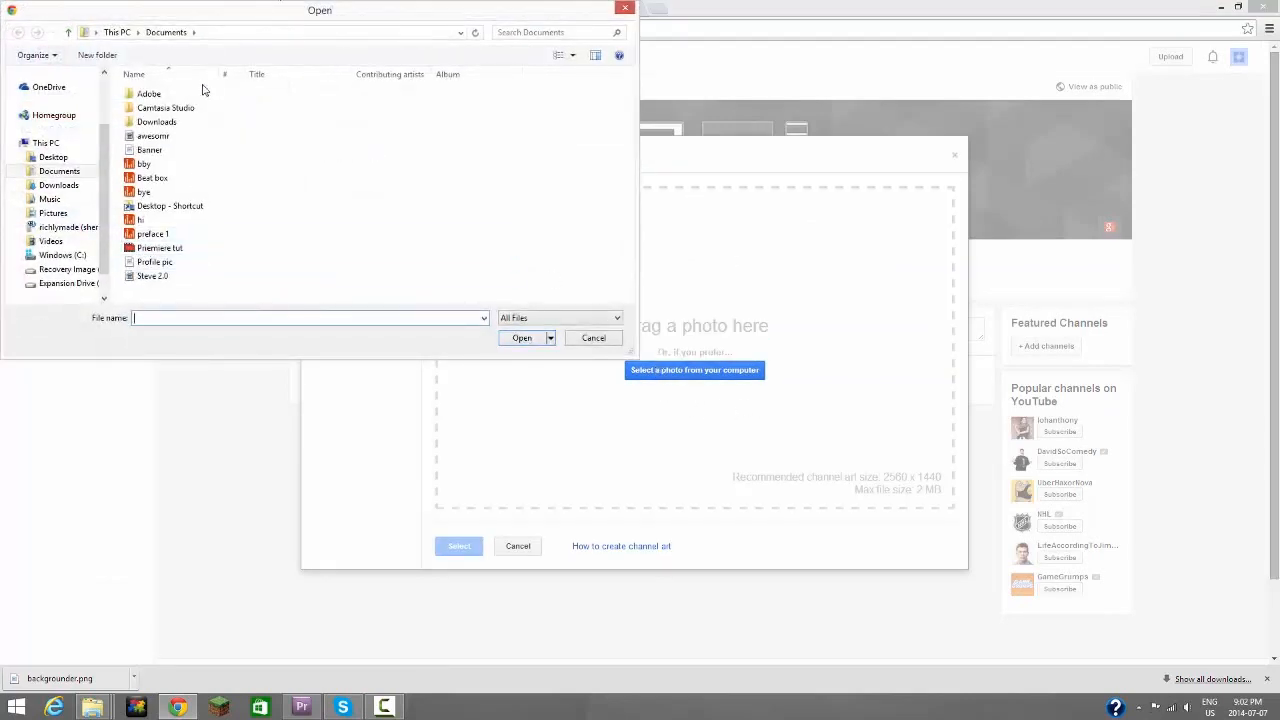
click(520, 336)
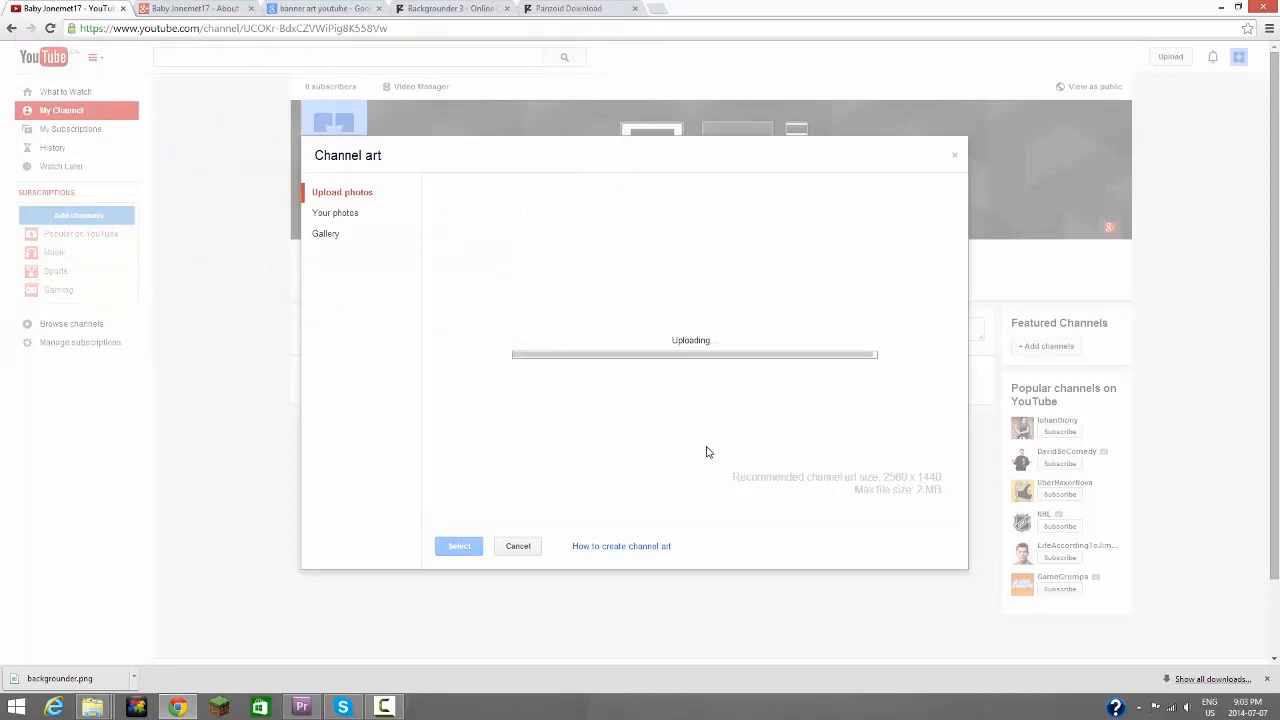
mouse_move(702, 444)
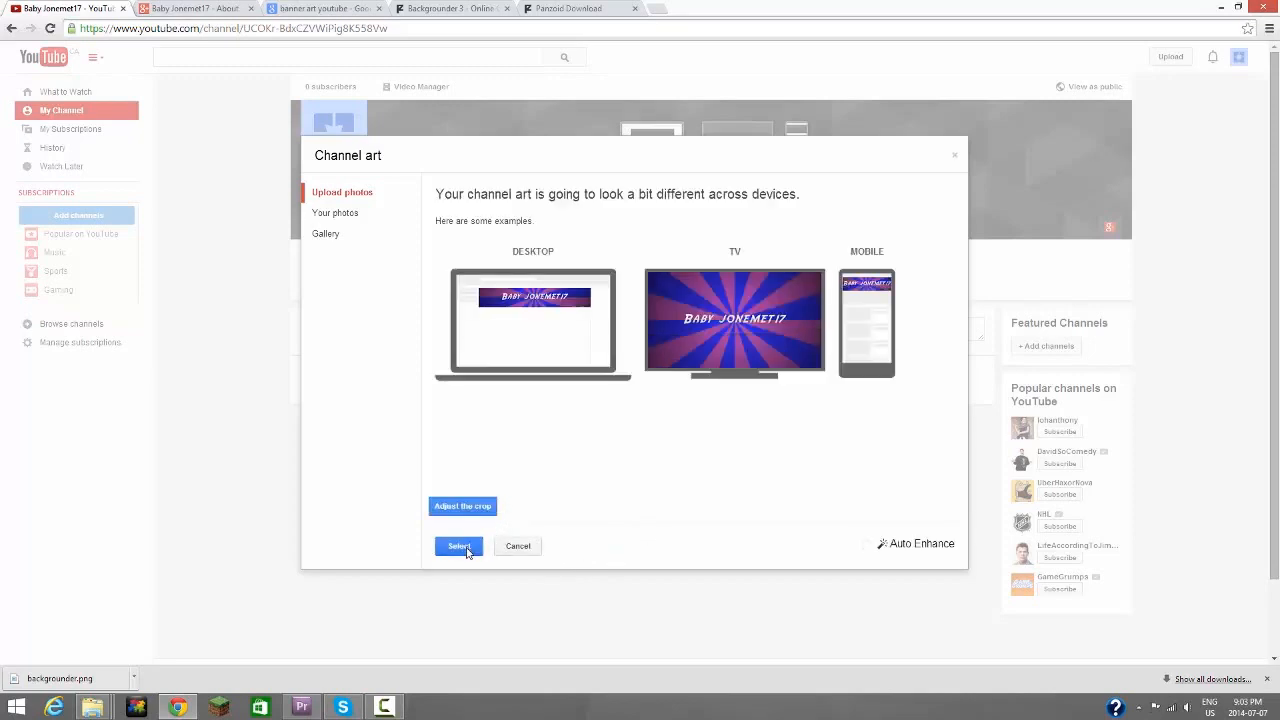
click(460, 546)
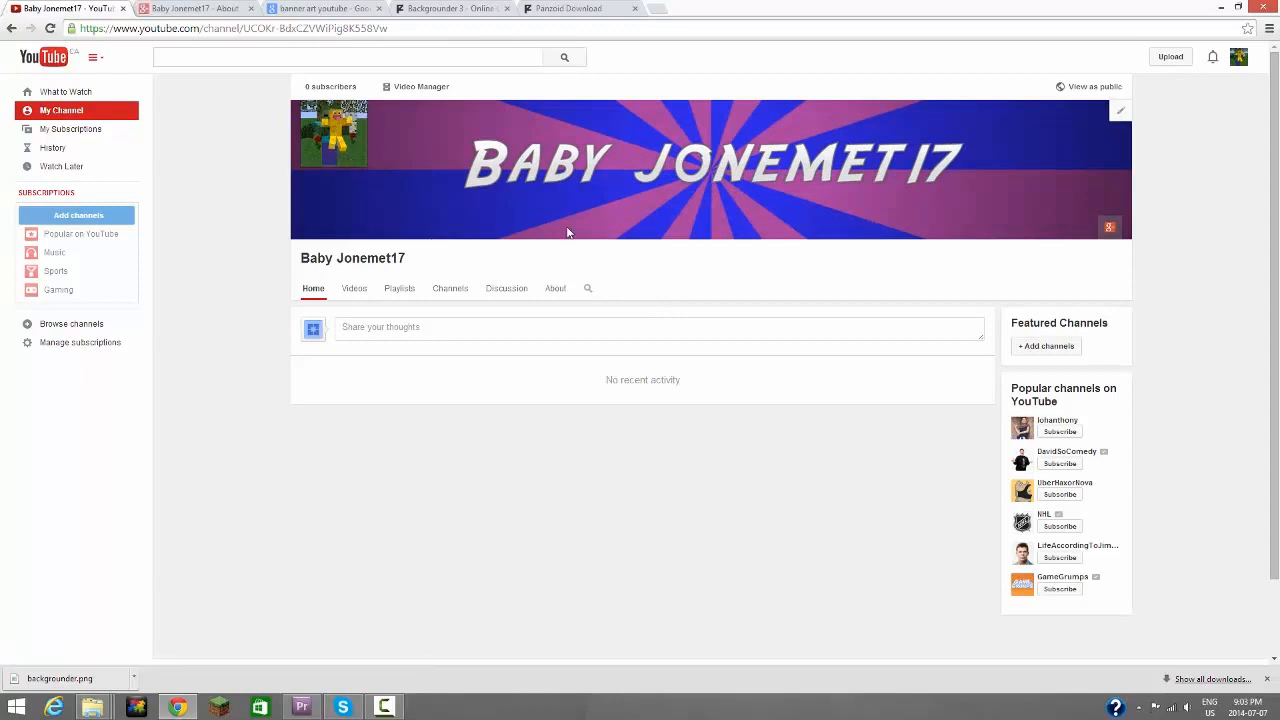
mouse_move(1036, 432)
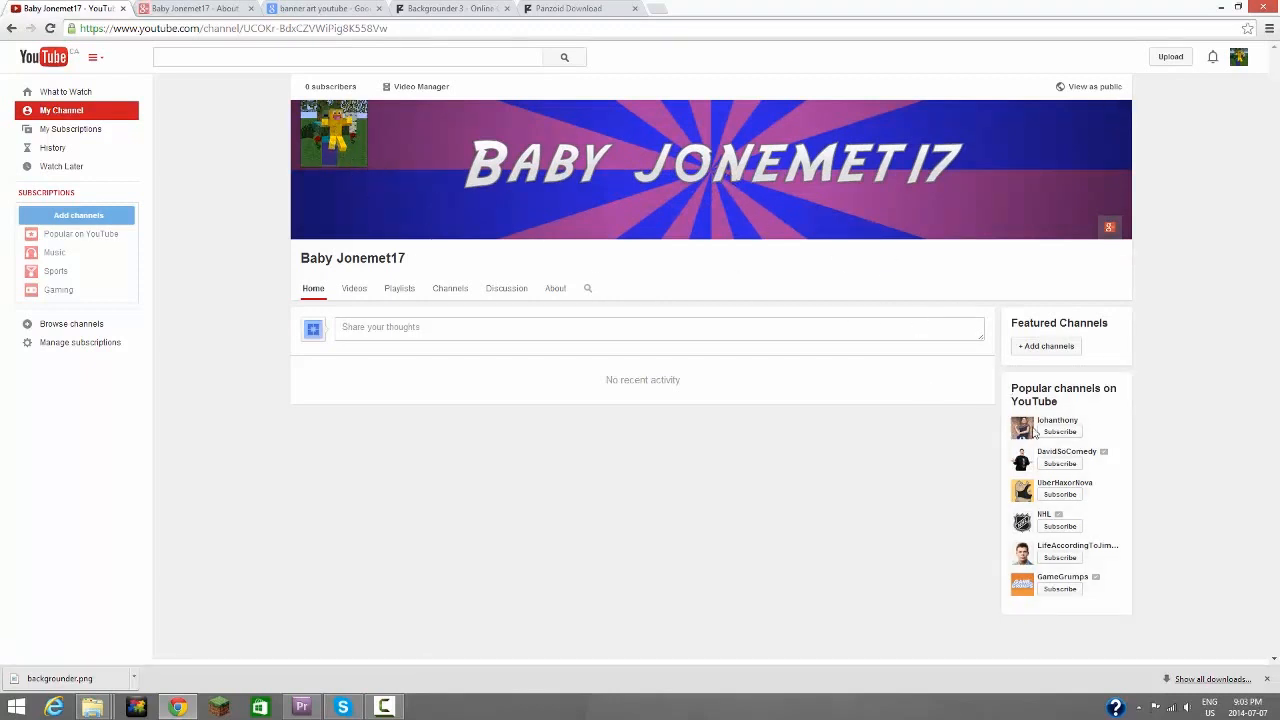
mouse_move(748, 220)
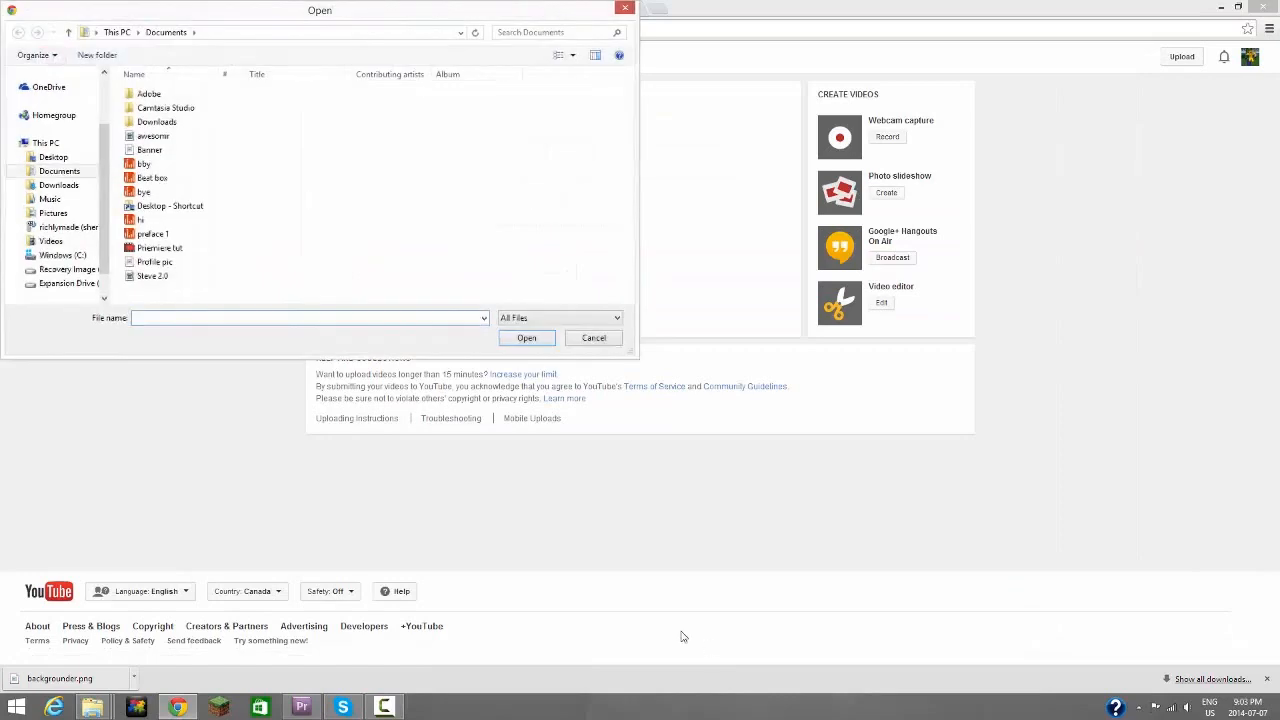
Step: Browse the documents and choose the Love me Minecraft video file to upload
click(144, 164)
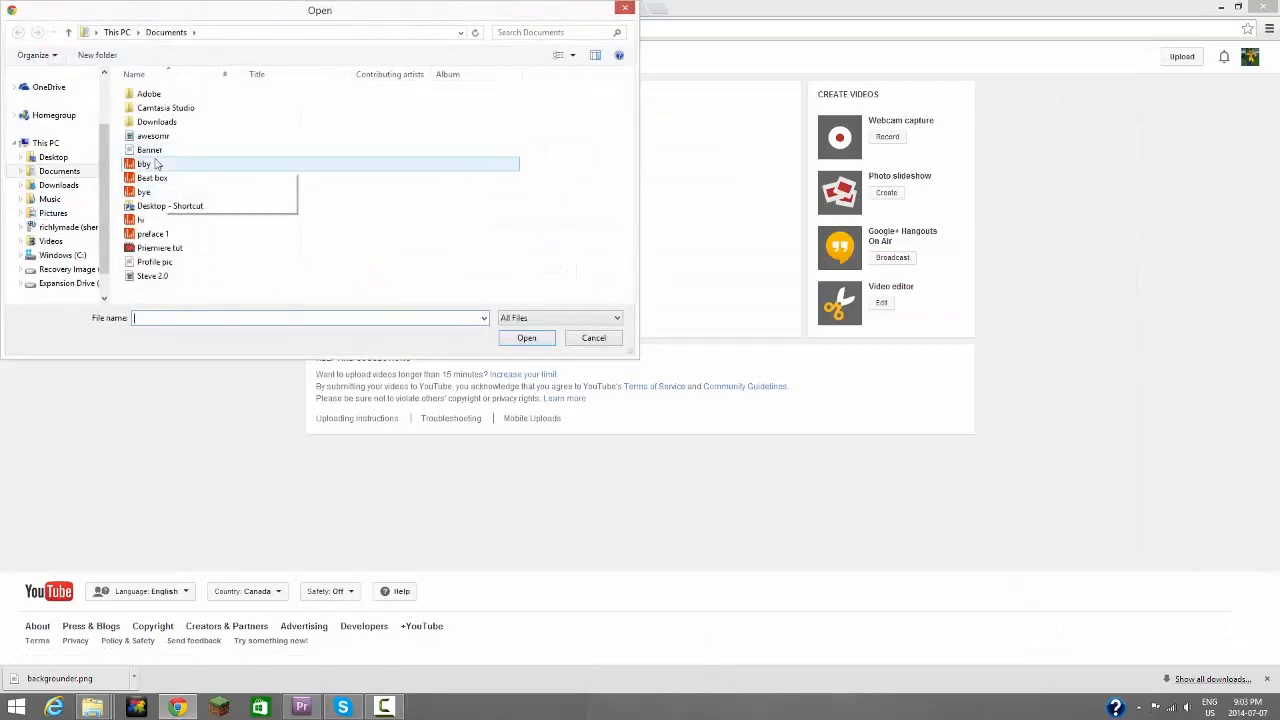
click(152, 276)
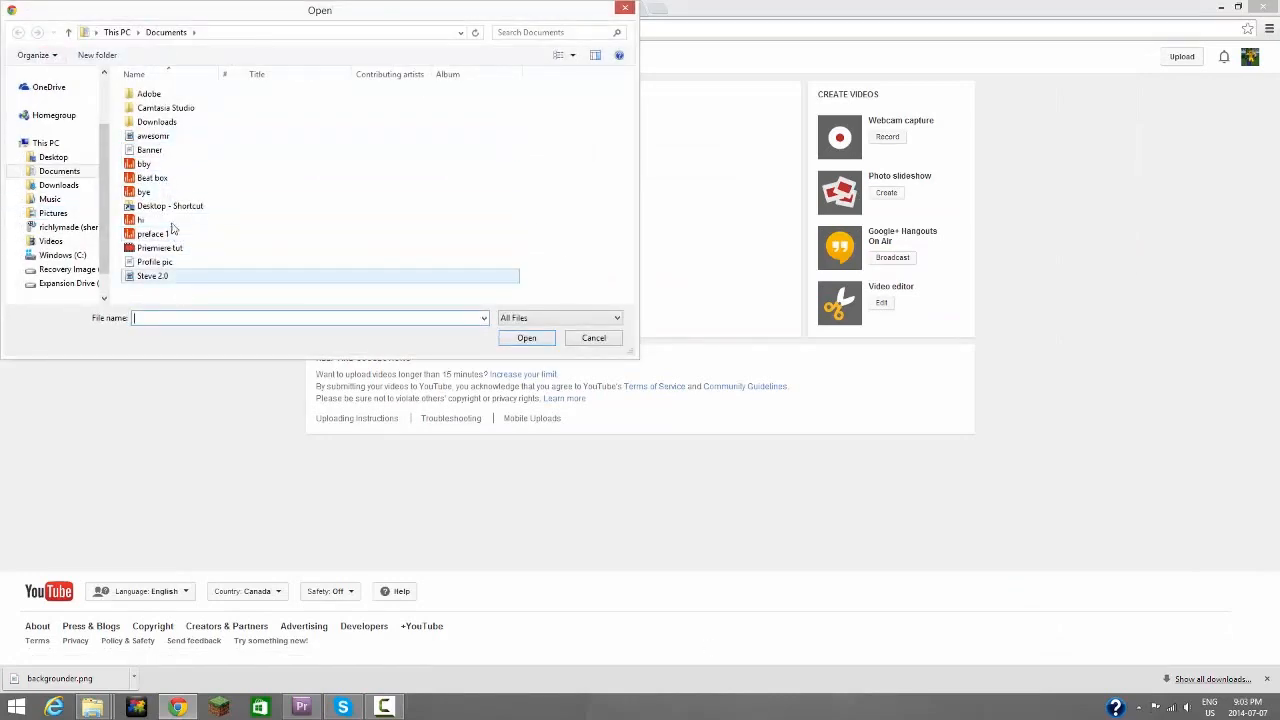
click(152, 232)
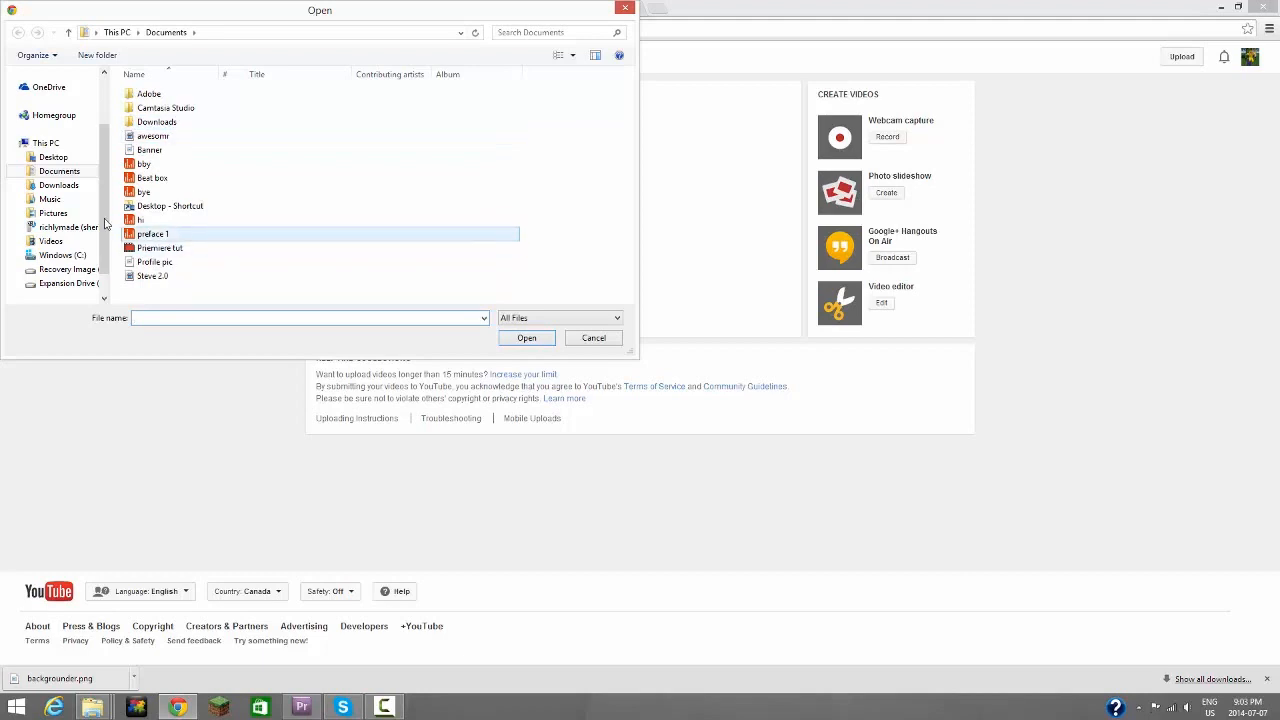
click(50, 240)
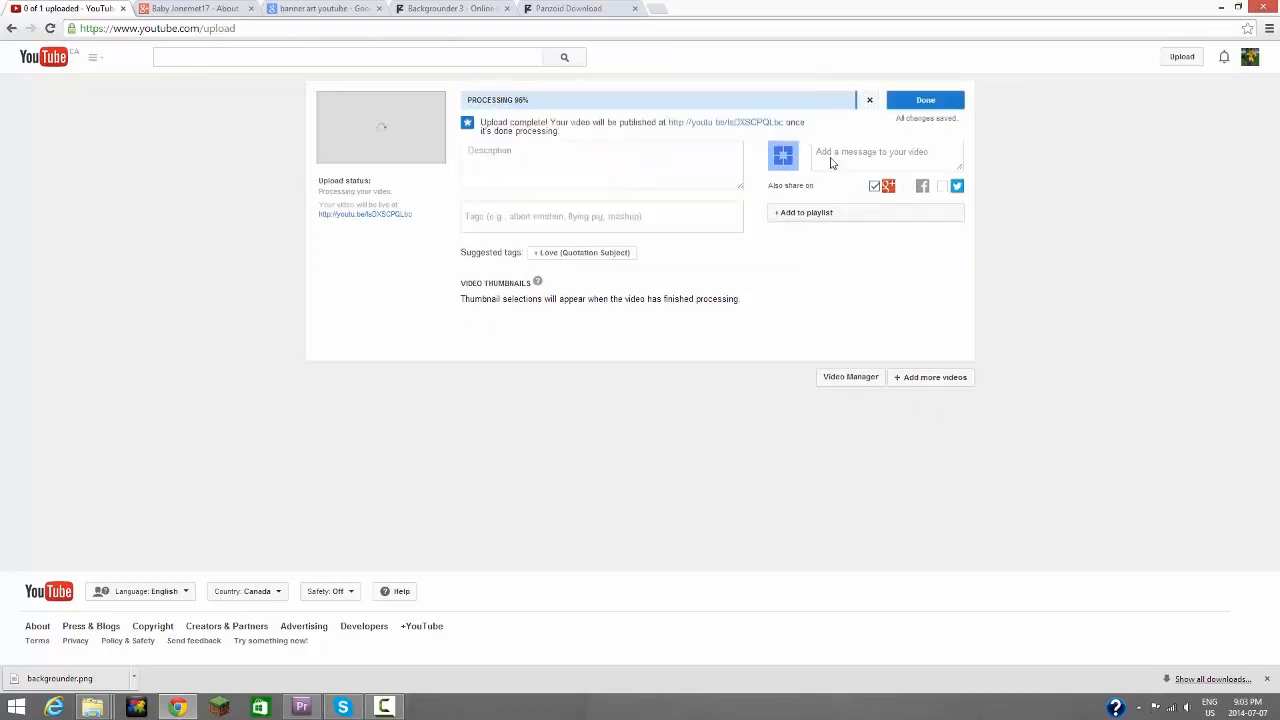
Step: Finish the upload, view the Love me watch page and return to the channel
click(924, 100)
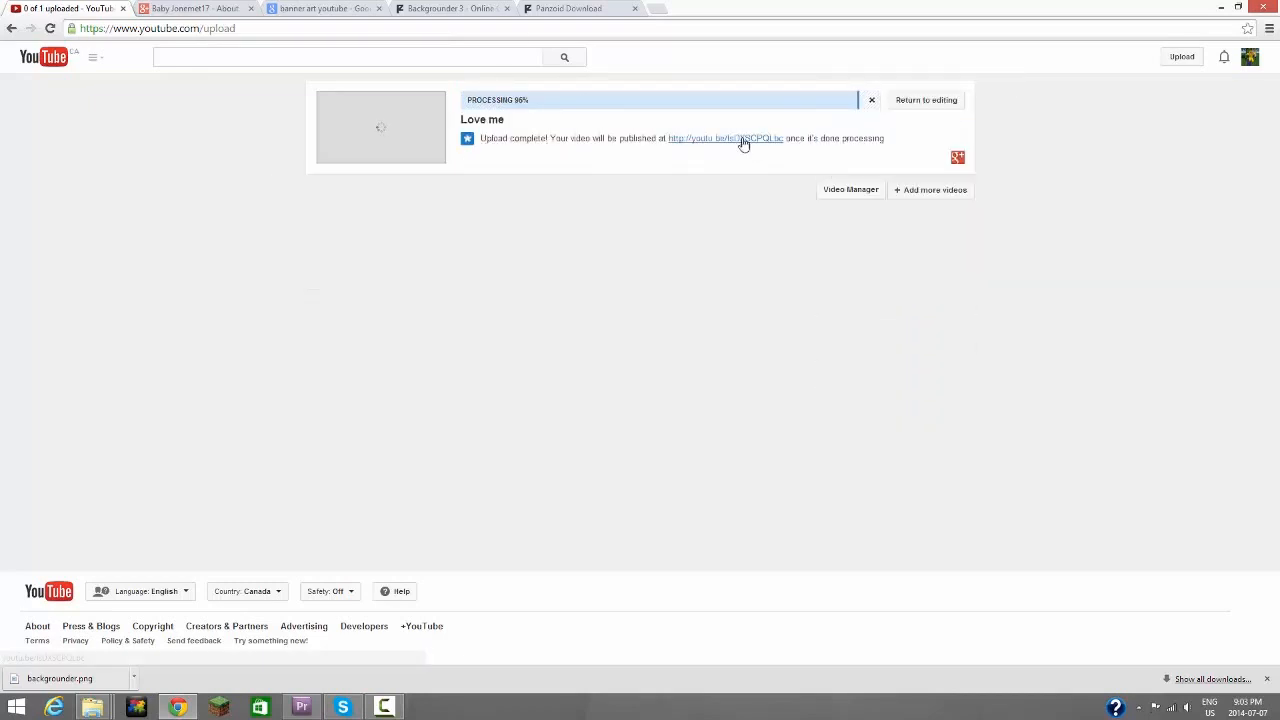
click(726, 138)
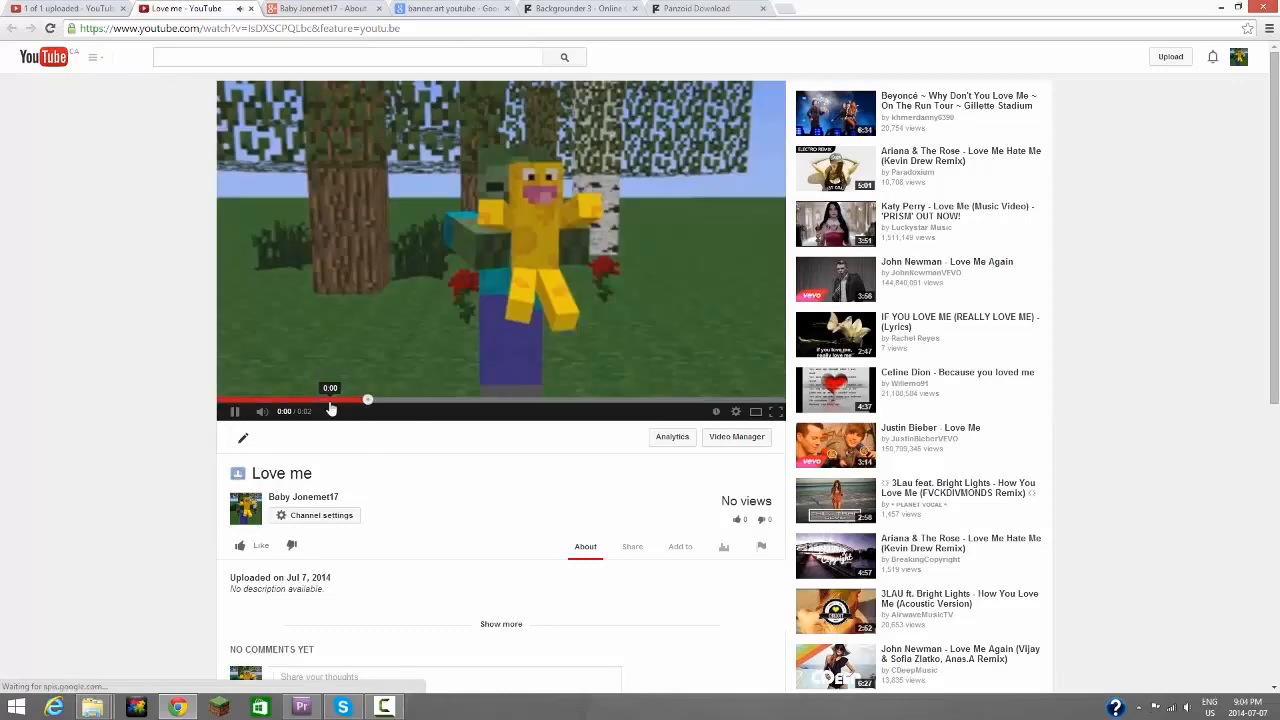
click(632, 546)
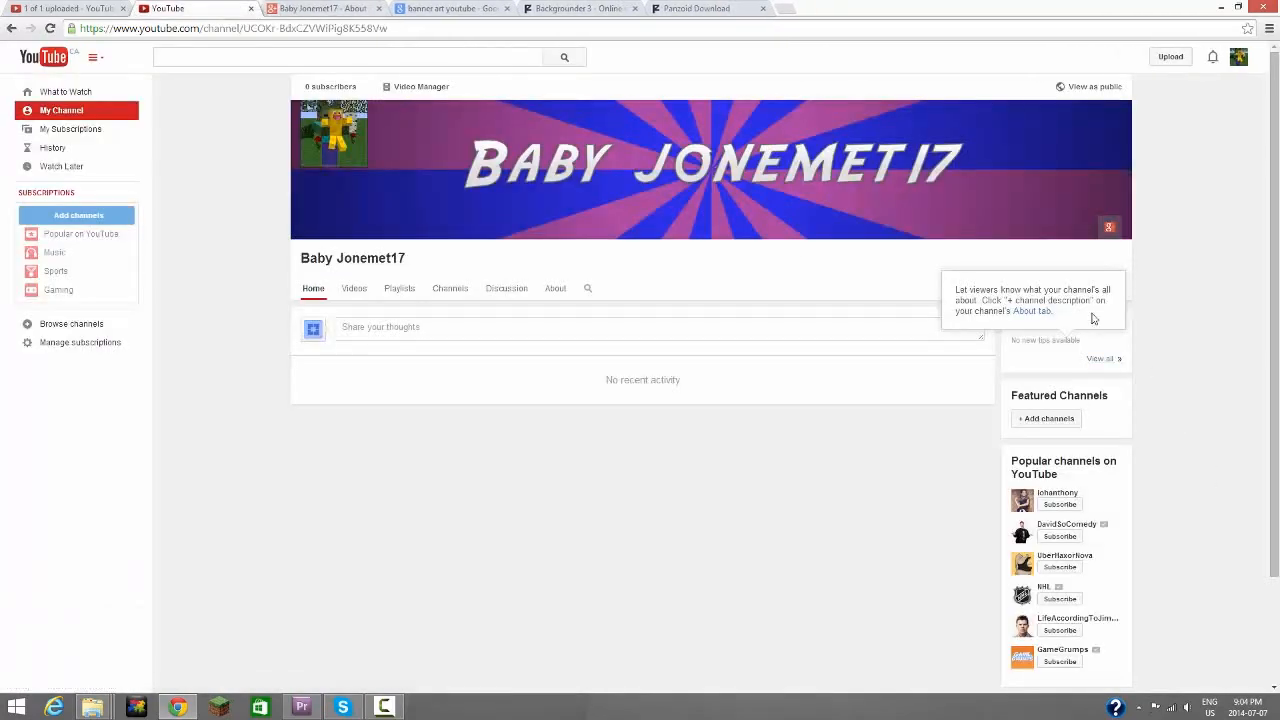
Step: Search pewdiepie and like the Prank video with the like kept private
scroll(down, 3)
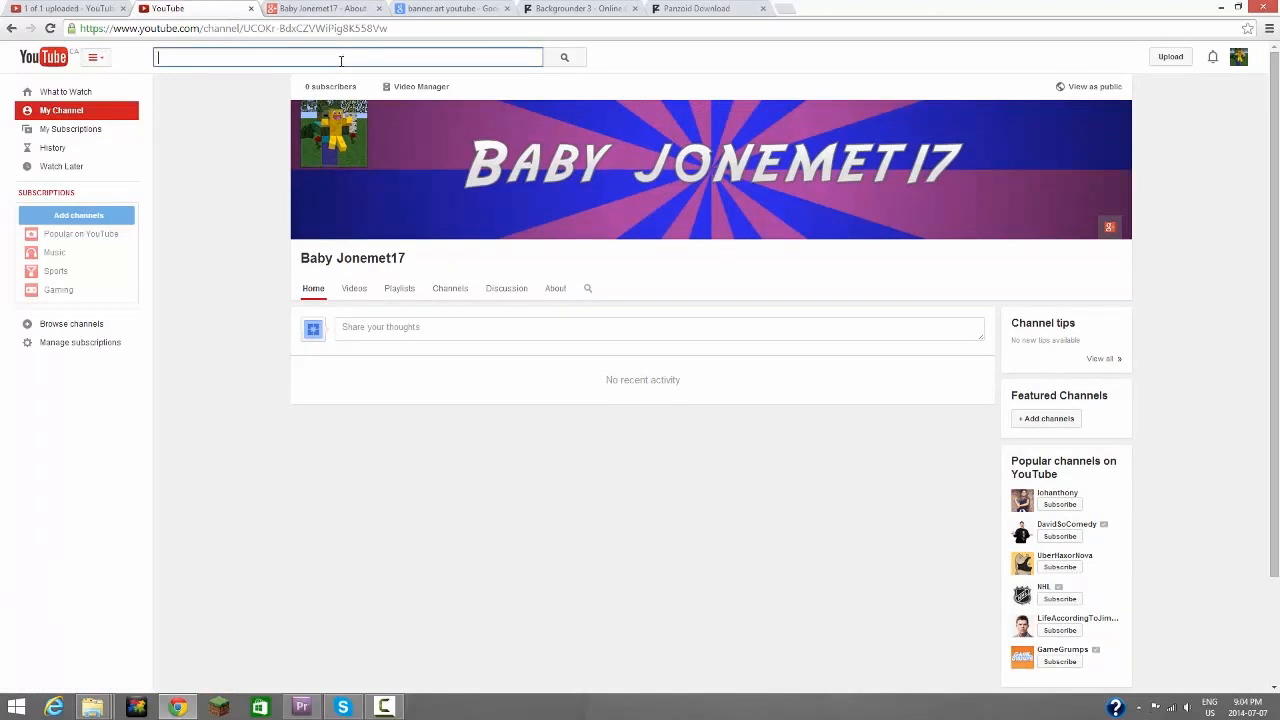
text(pewdiepie)
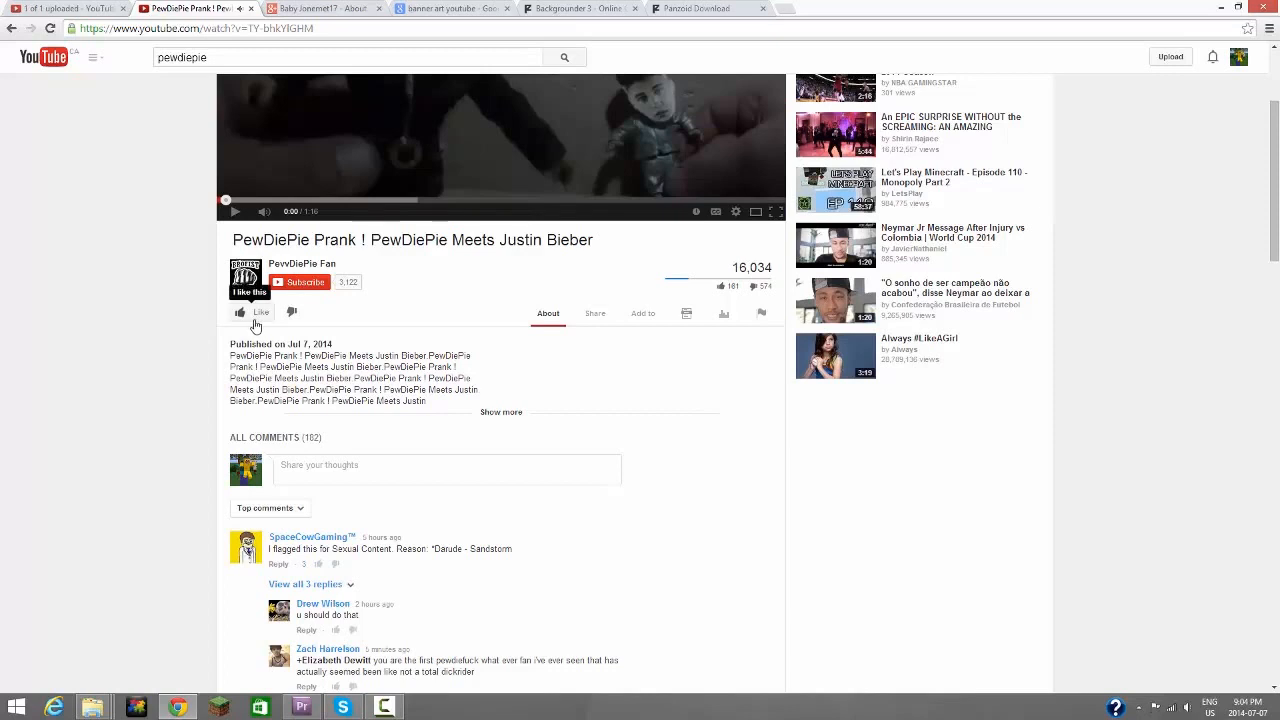
click(240, 312)
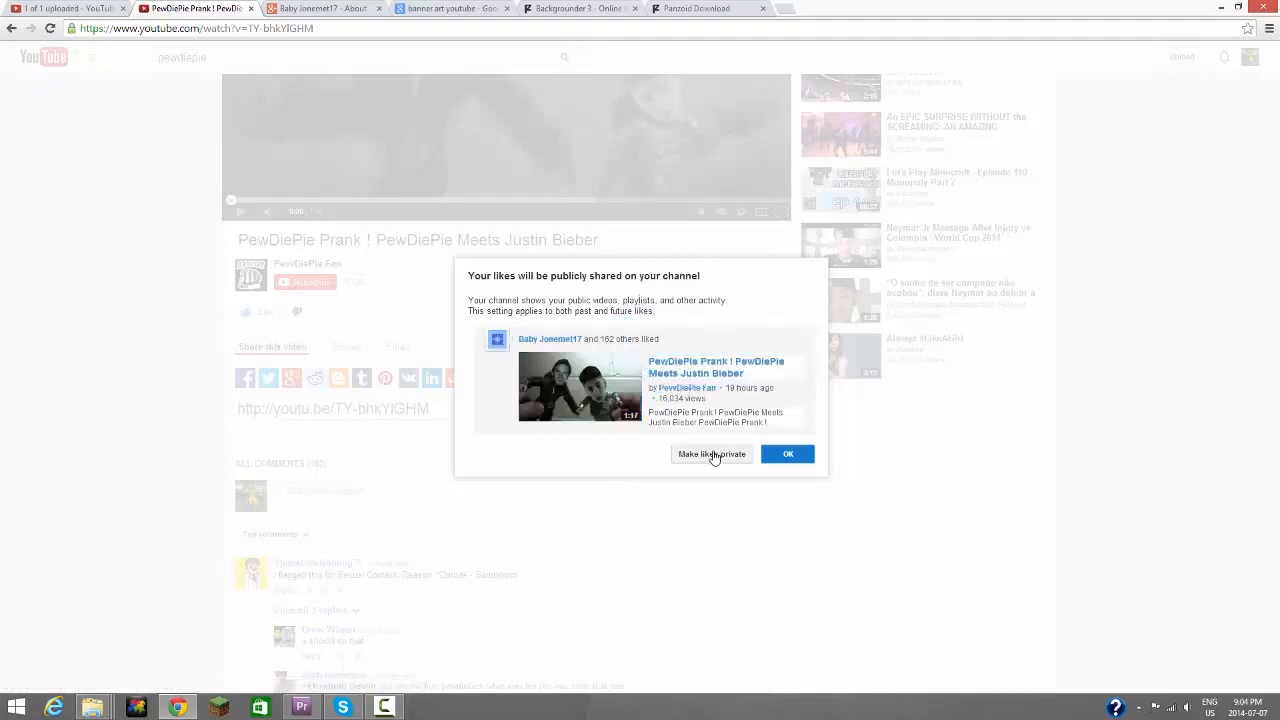
click(788, 454)
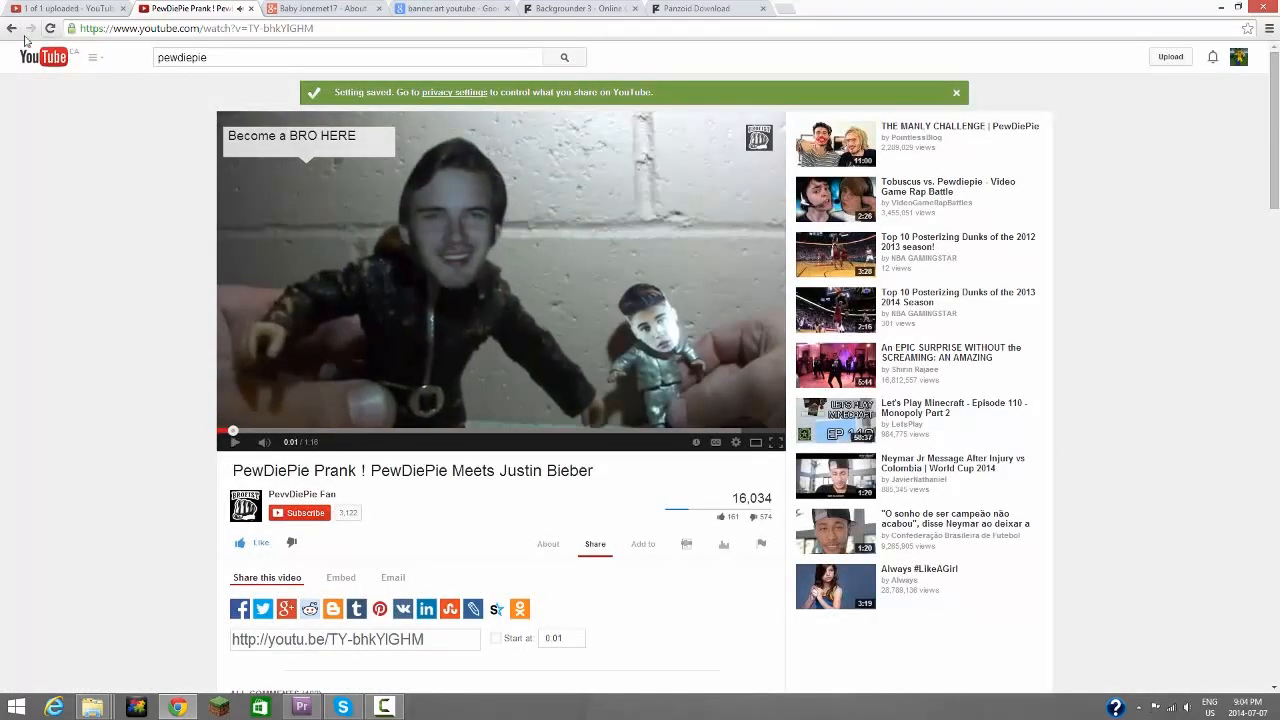
Step: Switch tabs back to the published Love me upload page
click(564, 56)
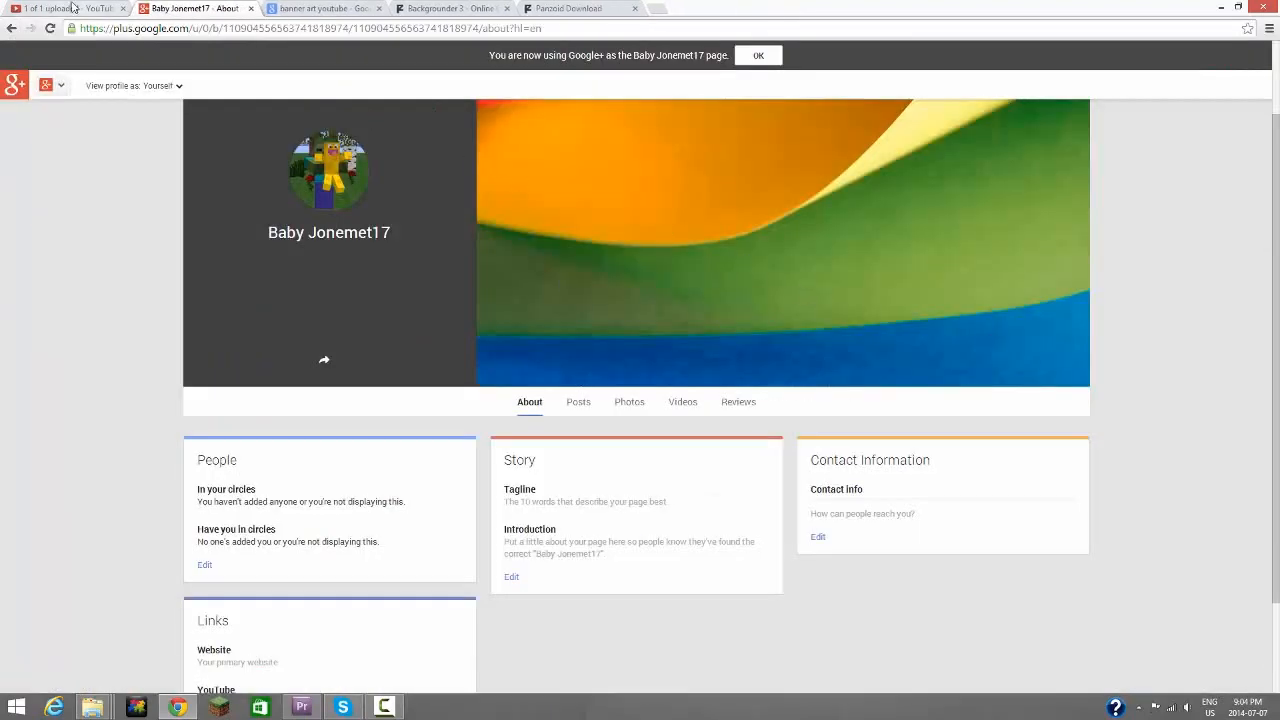
click(64, 8)
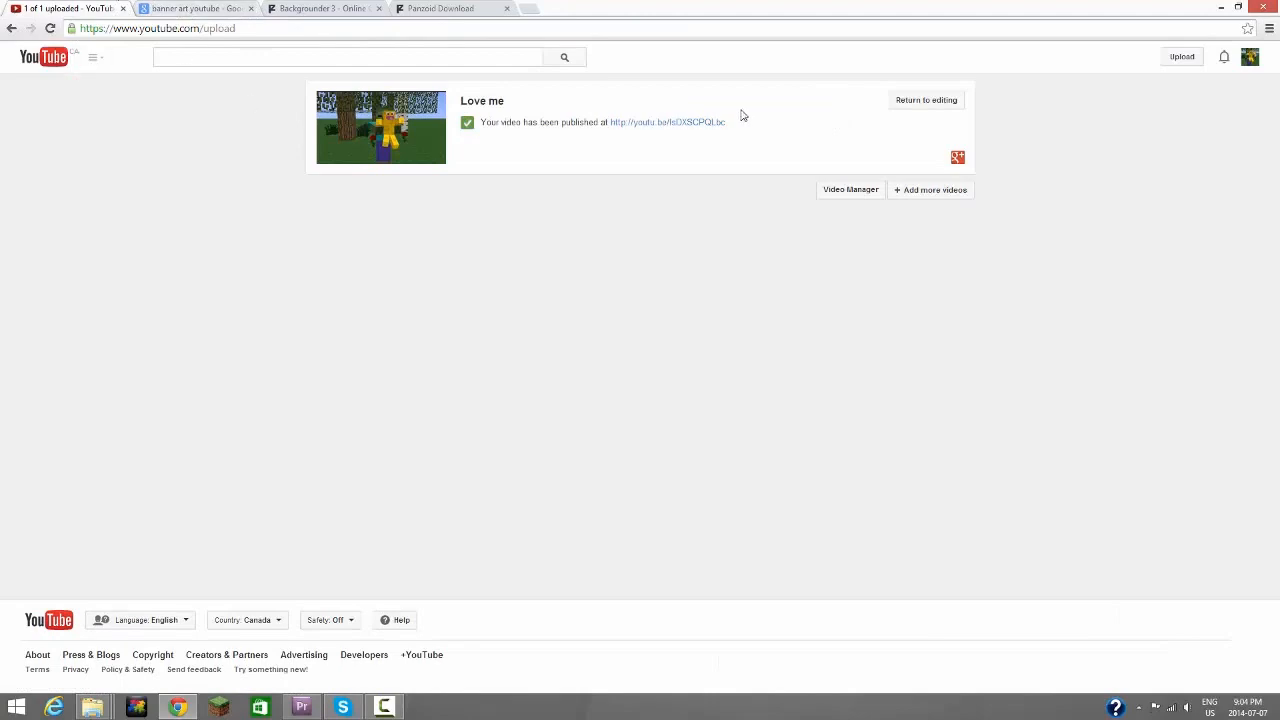
Step: Return to the Baby Jonemet17 channel home and bring up its editing options menu
click(668, 122)
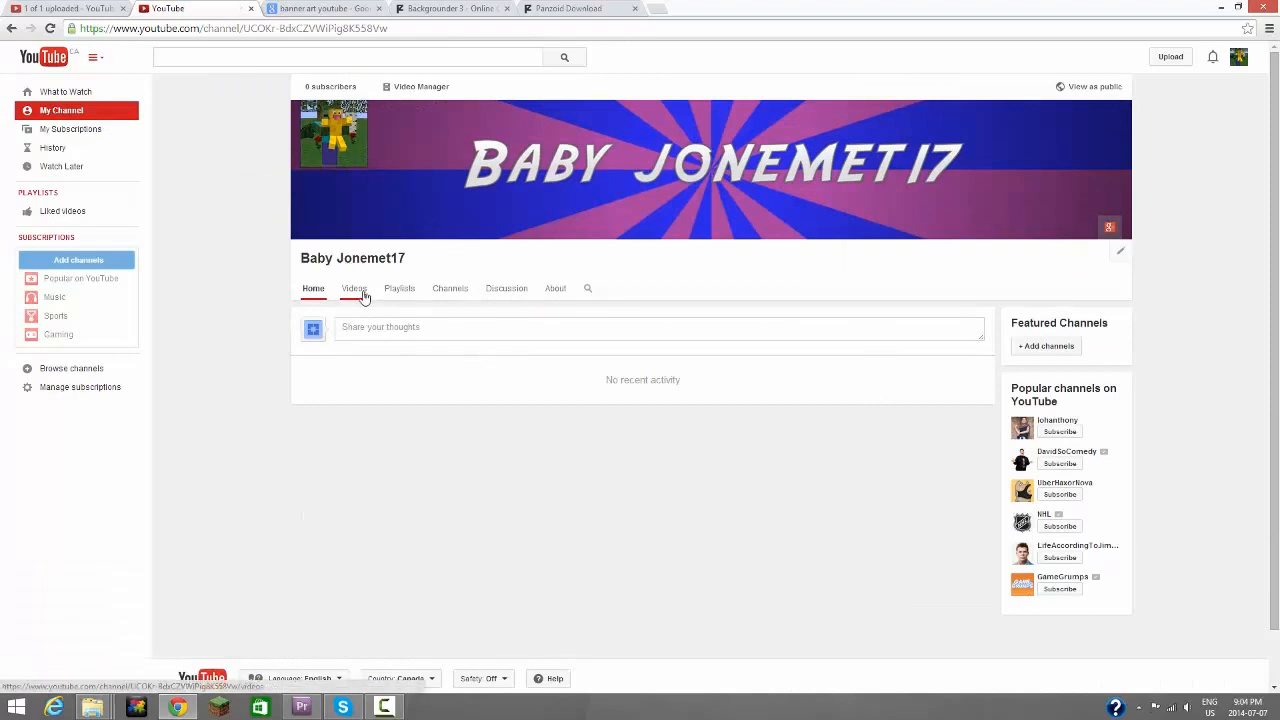
click(354, 288)
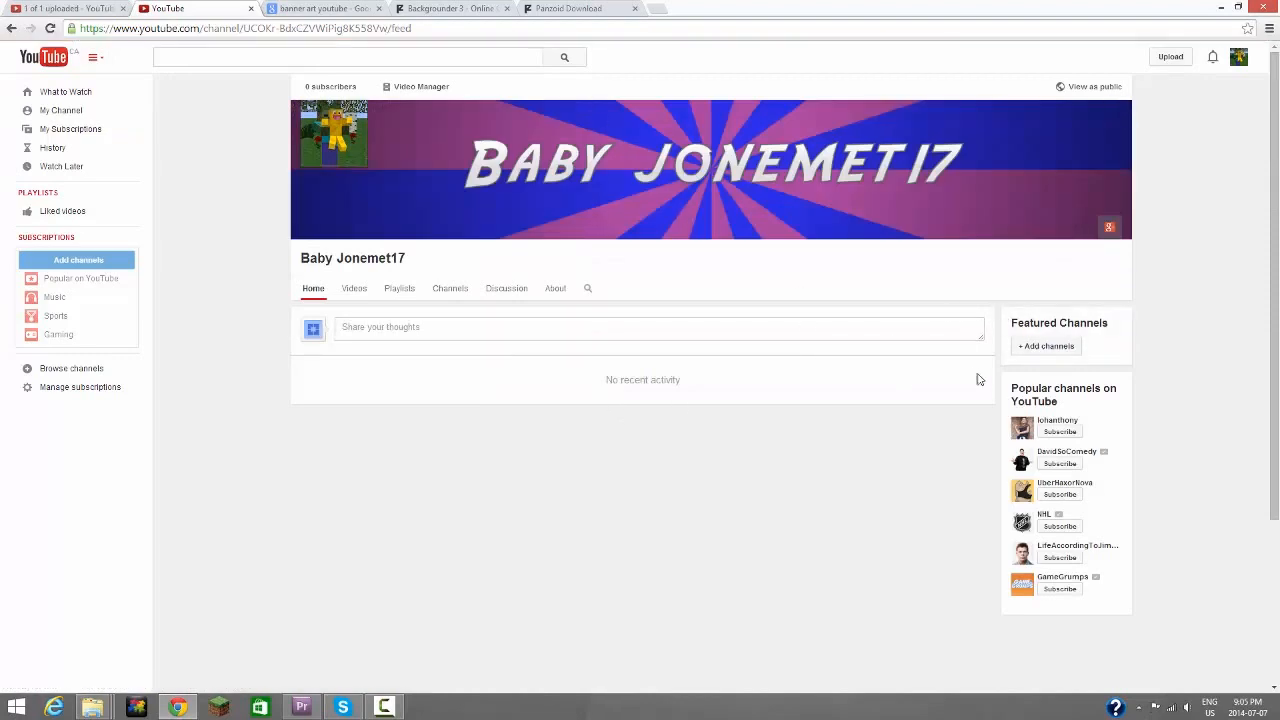
click(660, 328)
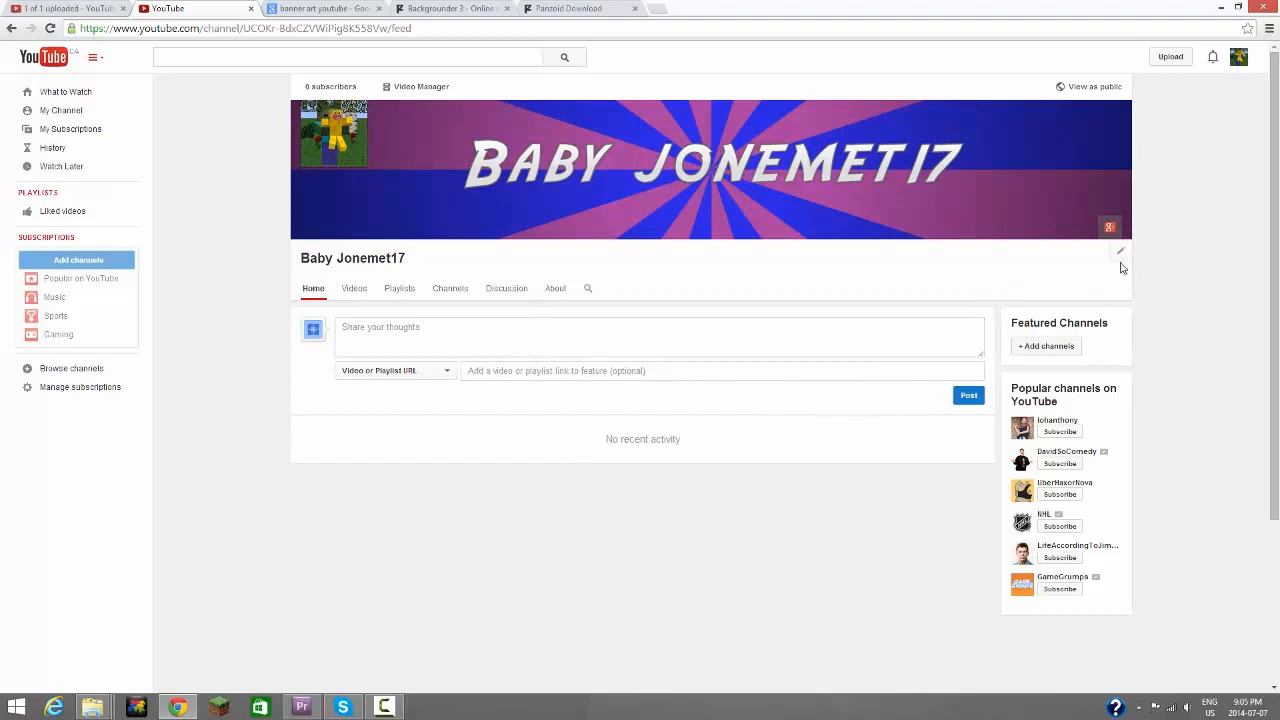
click(1120, 250)
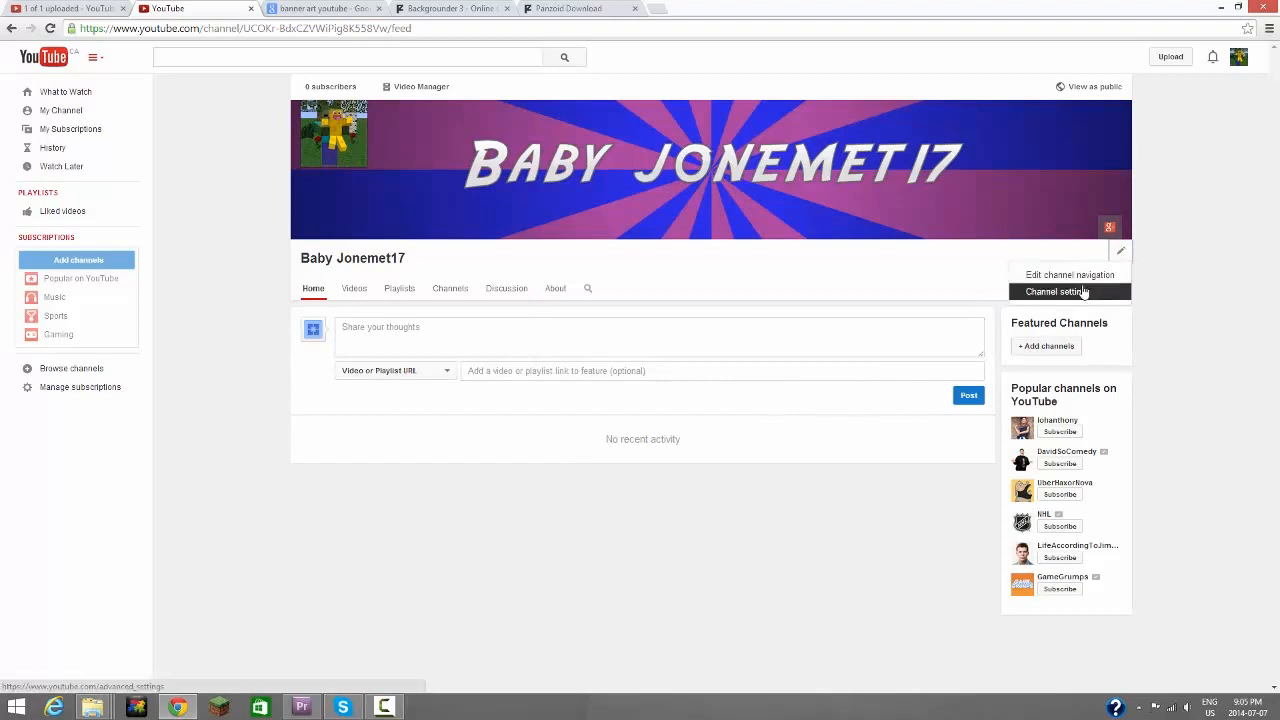
Step: In channel navigation settings, enable the Browse view
click(1068, 274)
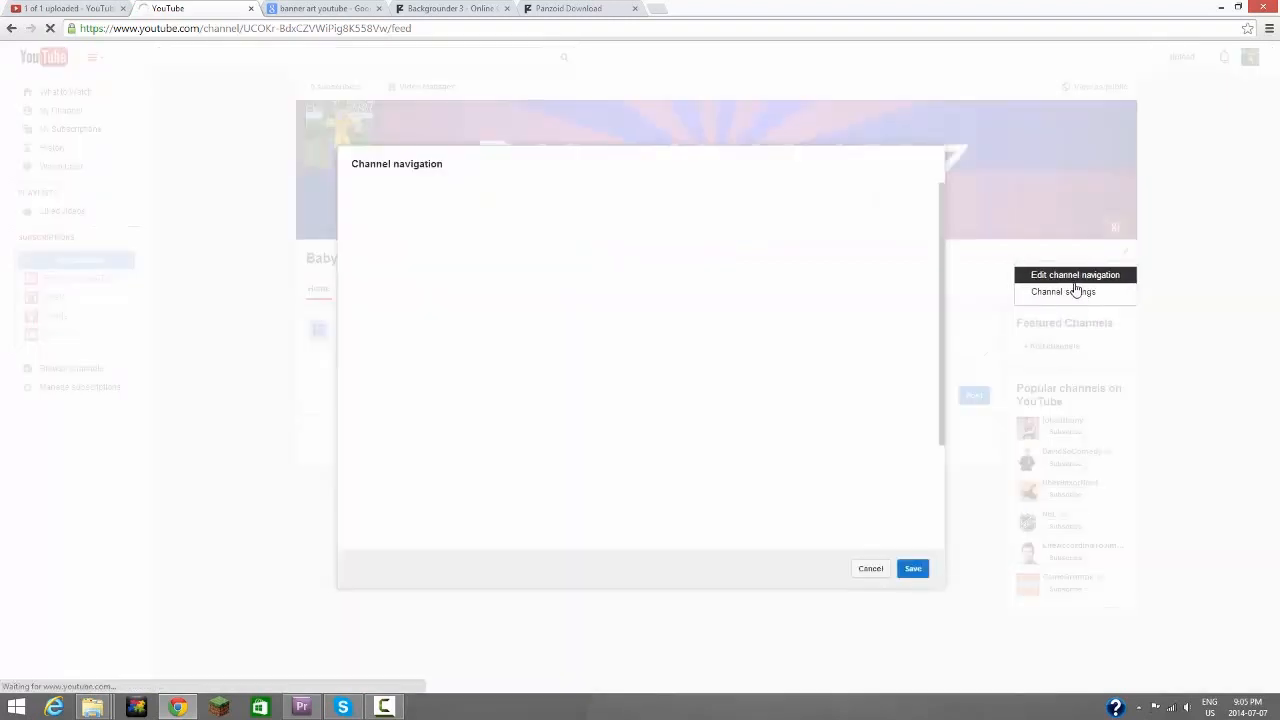
click(1076, 276)
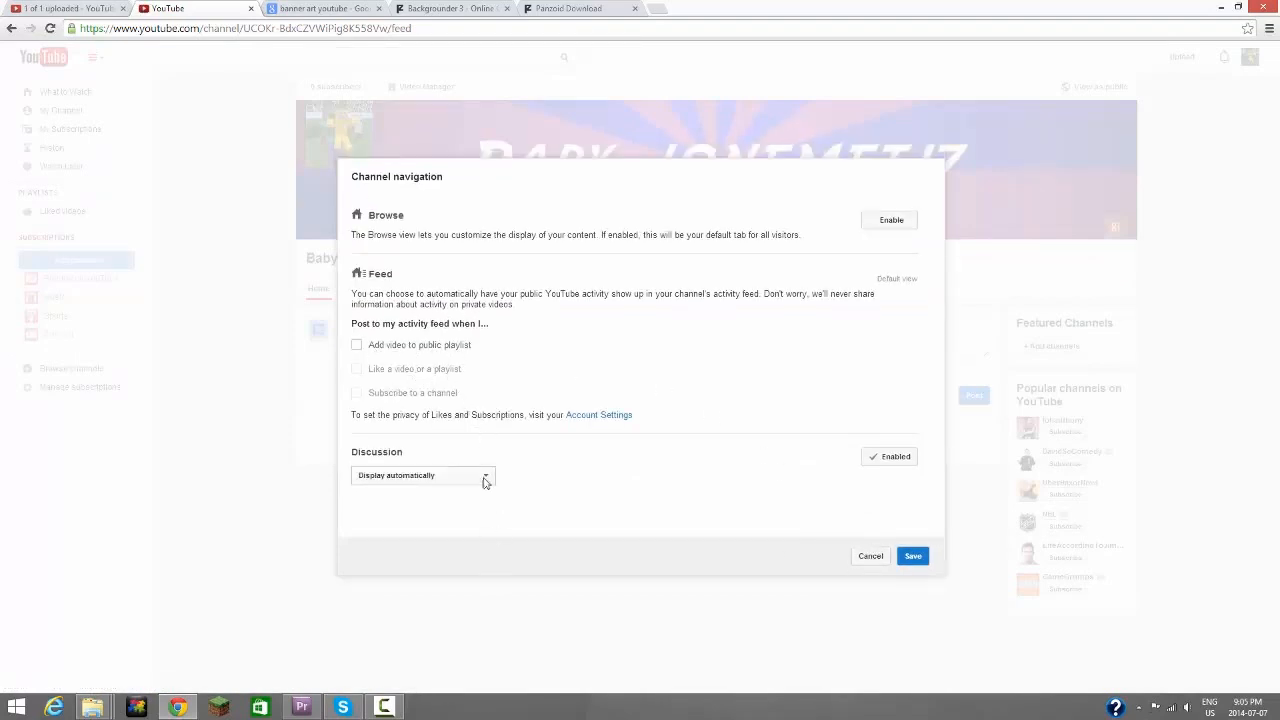
mouse_move(456, 466)
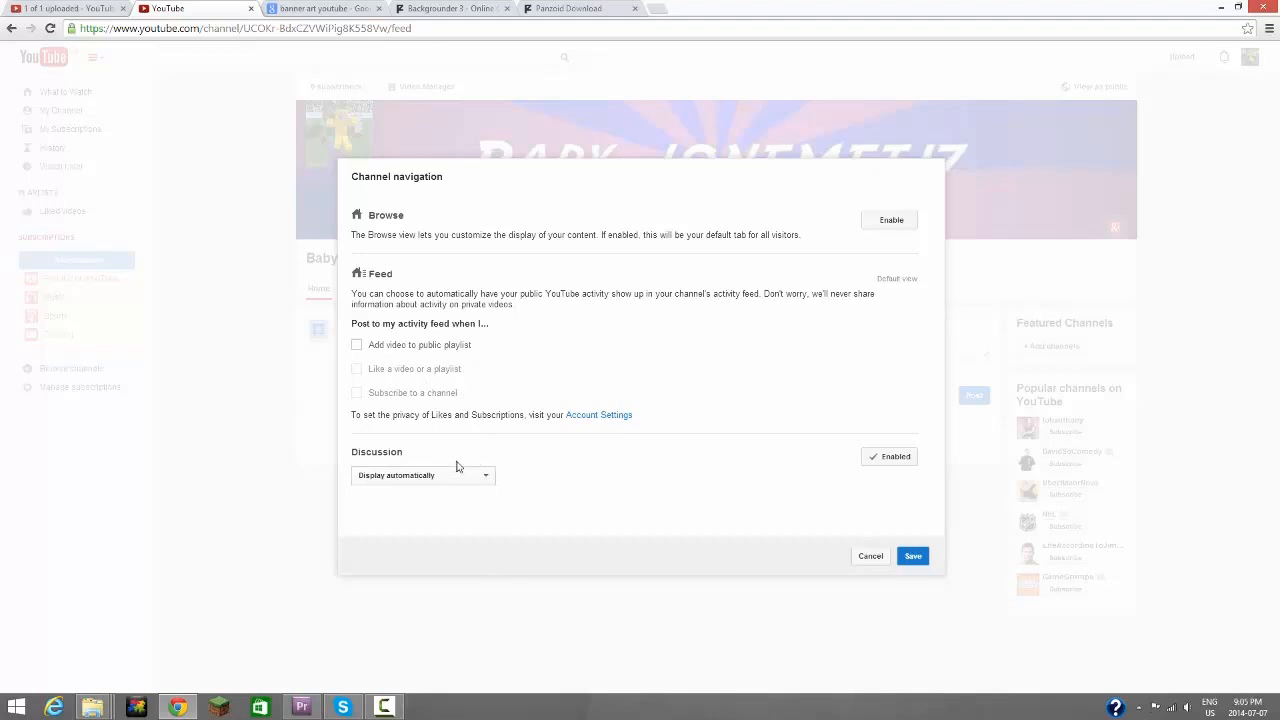
click(422, 476)
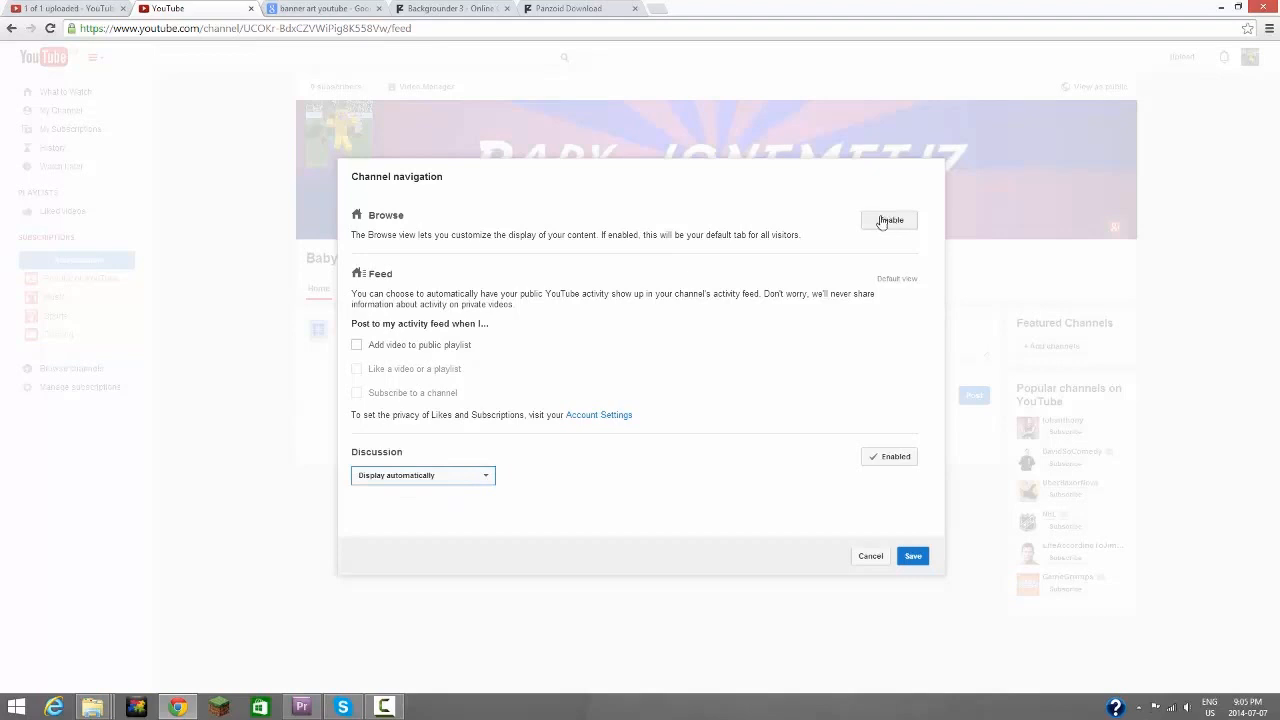
click(888, 220)
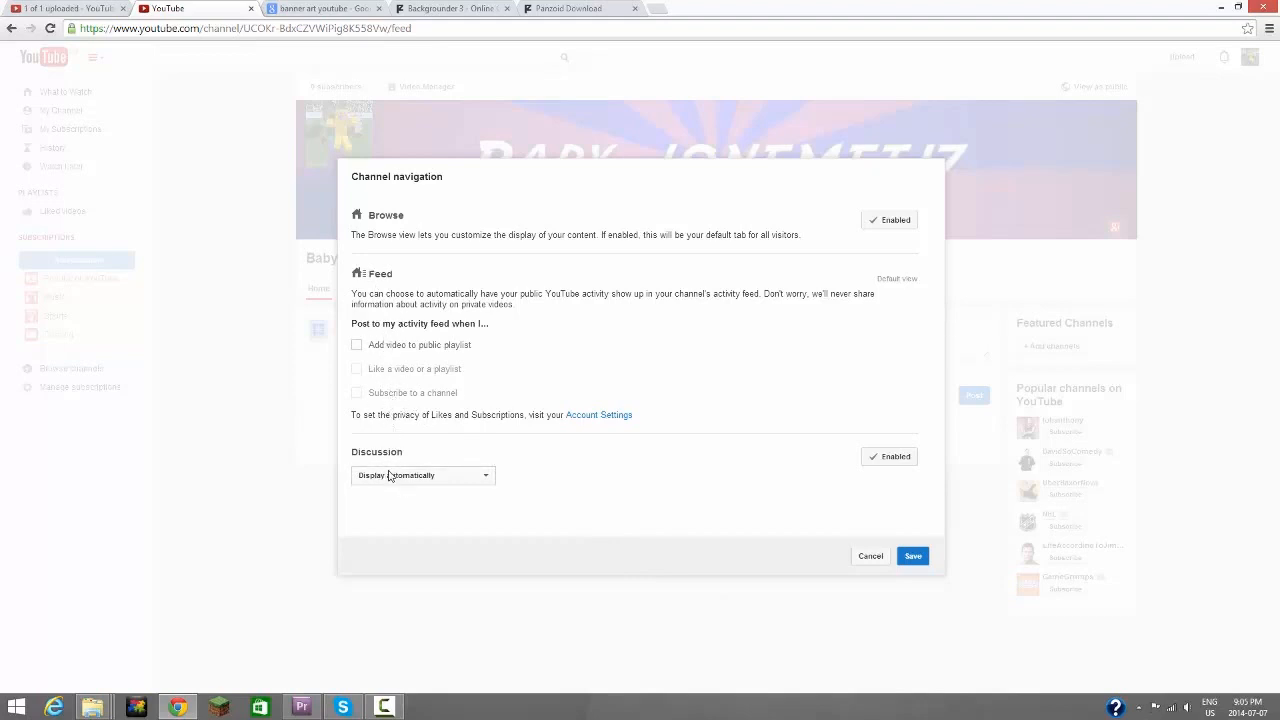
Step: Keep Discussion comments displaying automatically and save the navigation changes
click(422, 476)
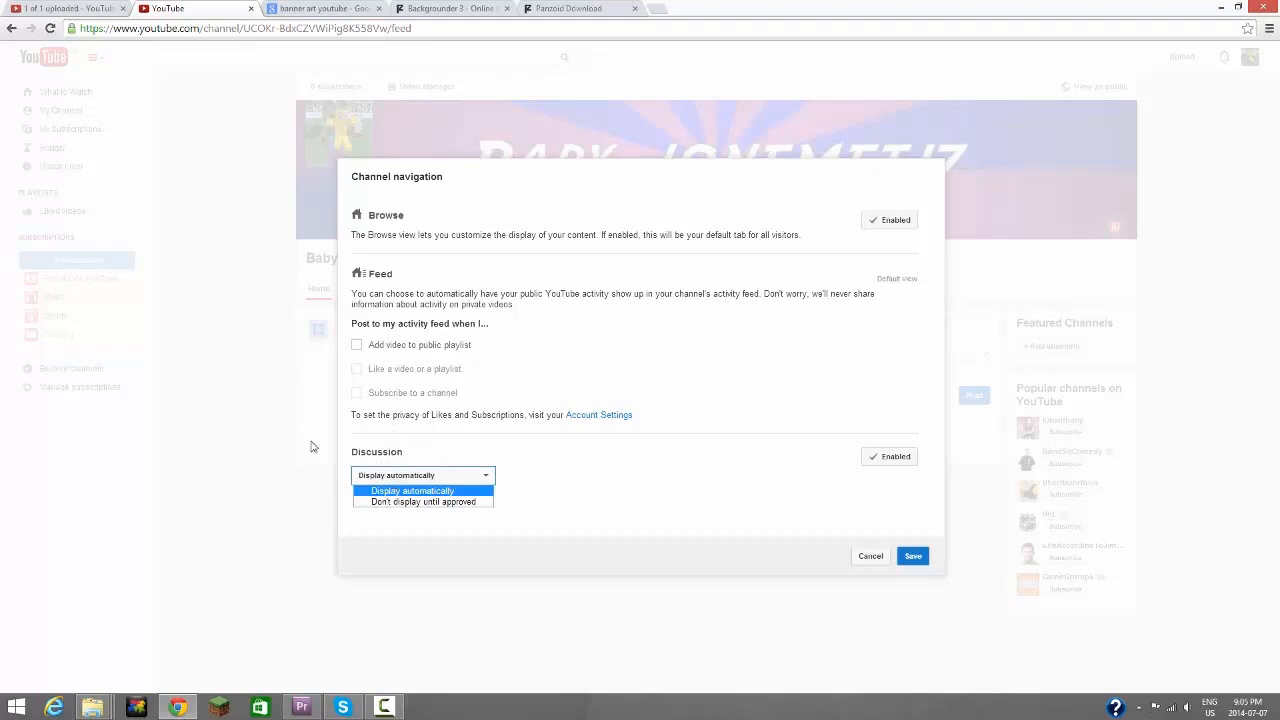
mouse_move(420, 502)
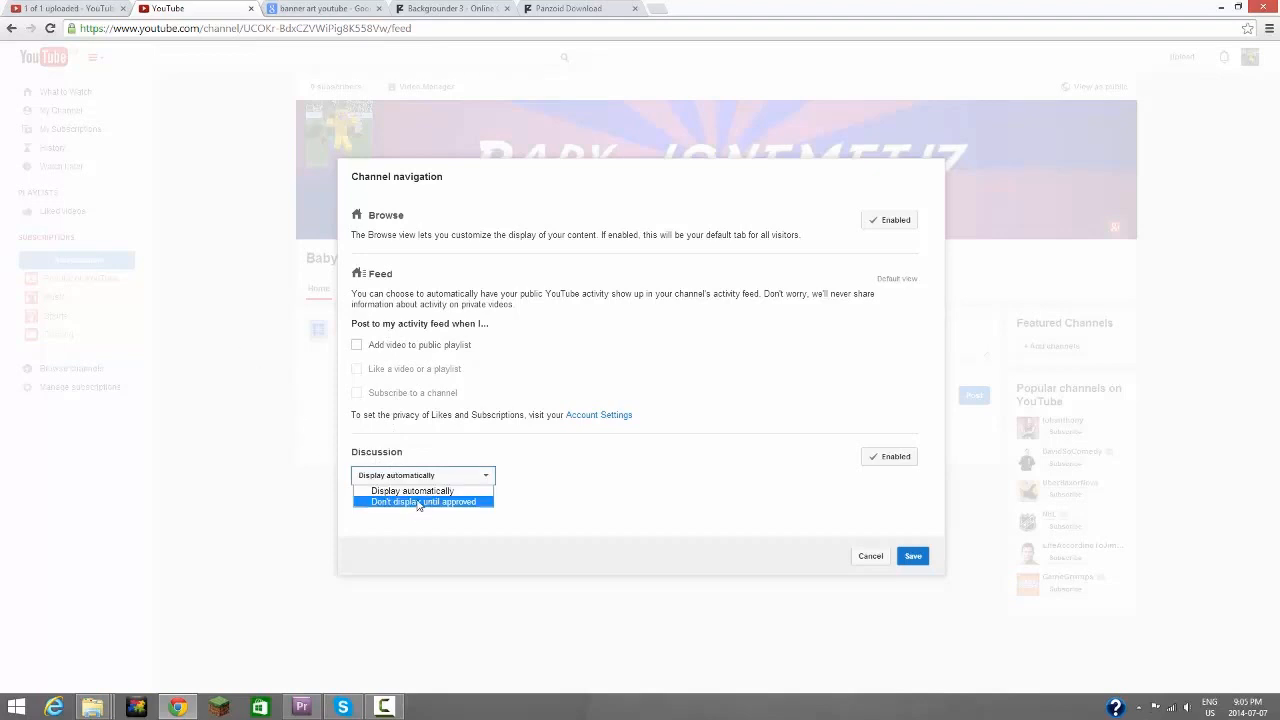
click(412, 490)
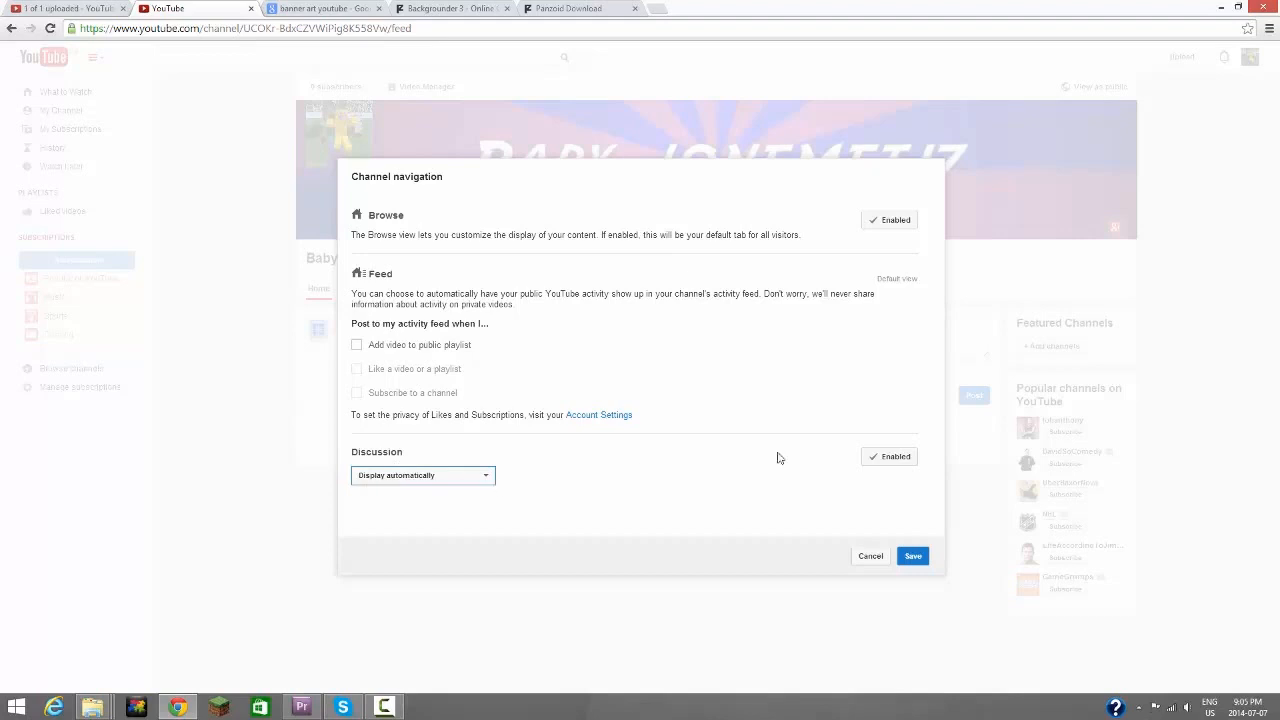
click(912, 556)
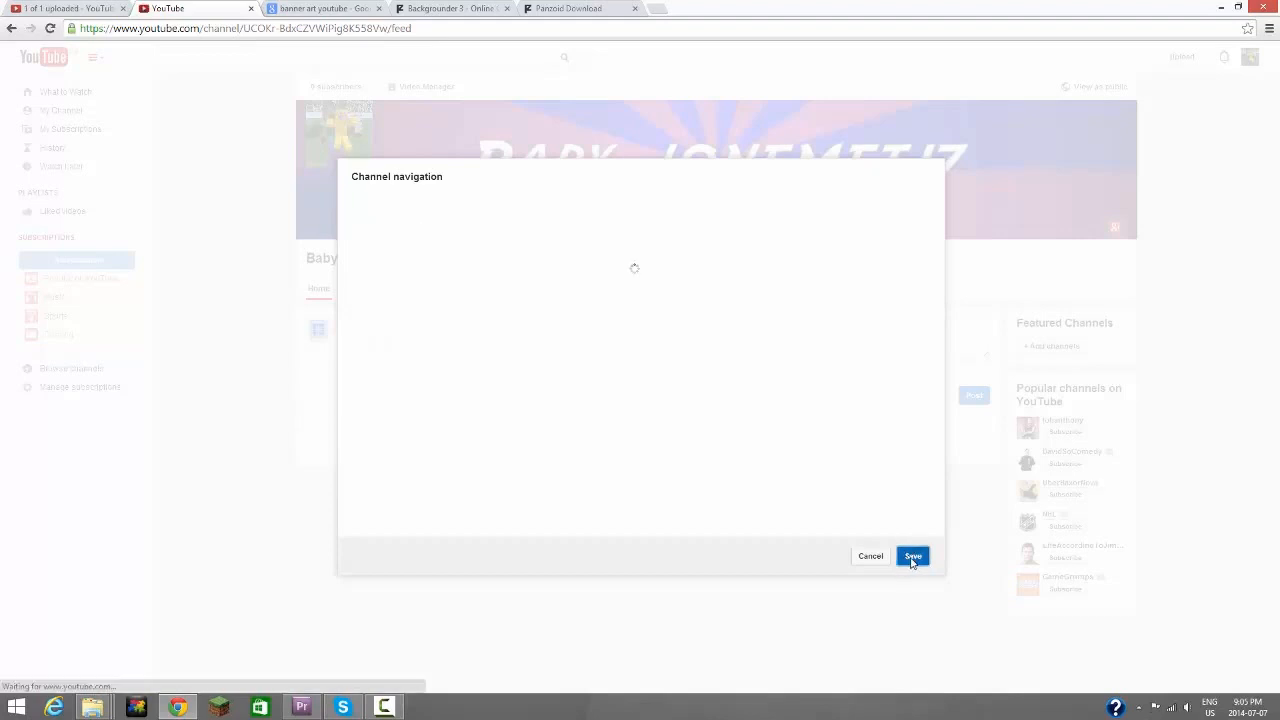
Step: Choose the Love me upload as the channel trailer and save it
click(912, 556)
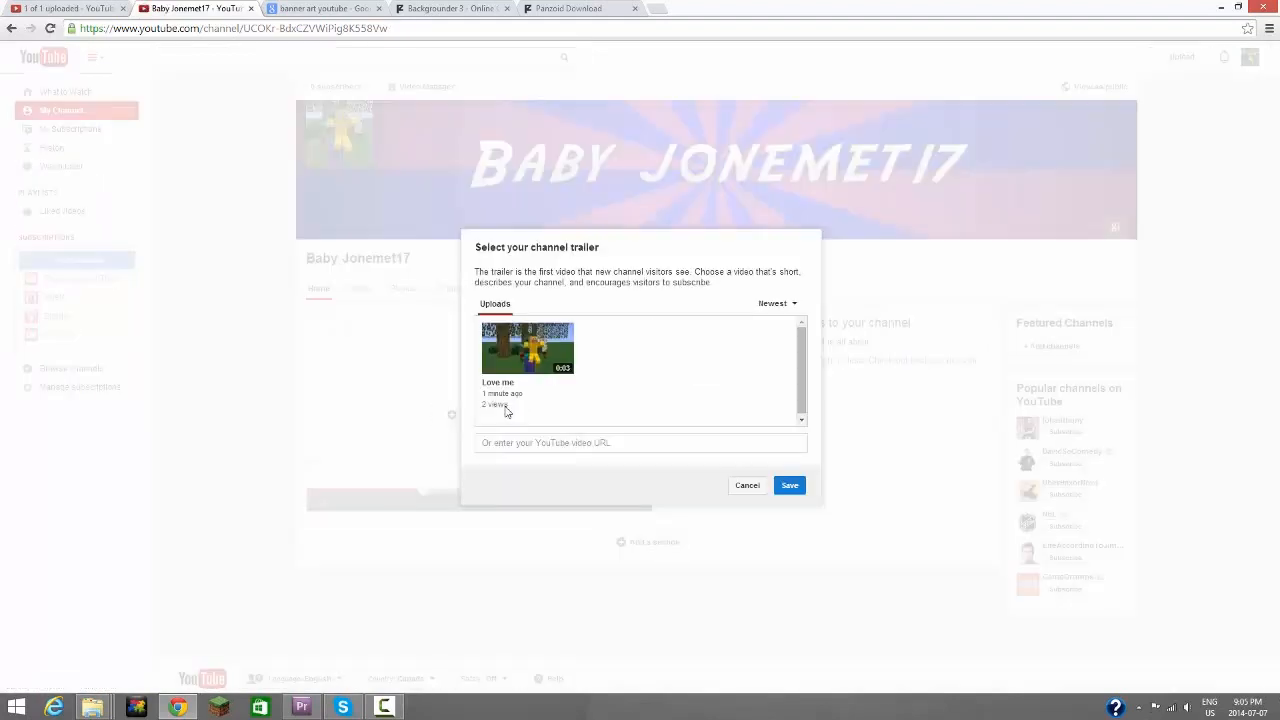
click(528, 348)
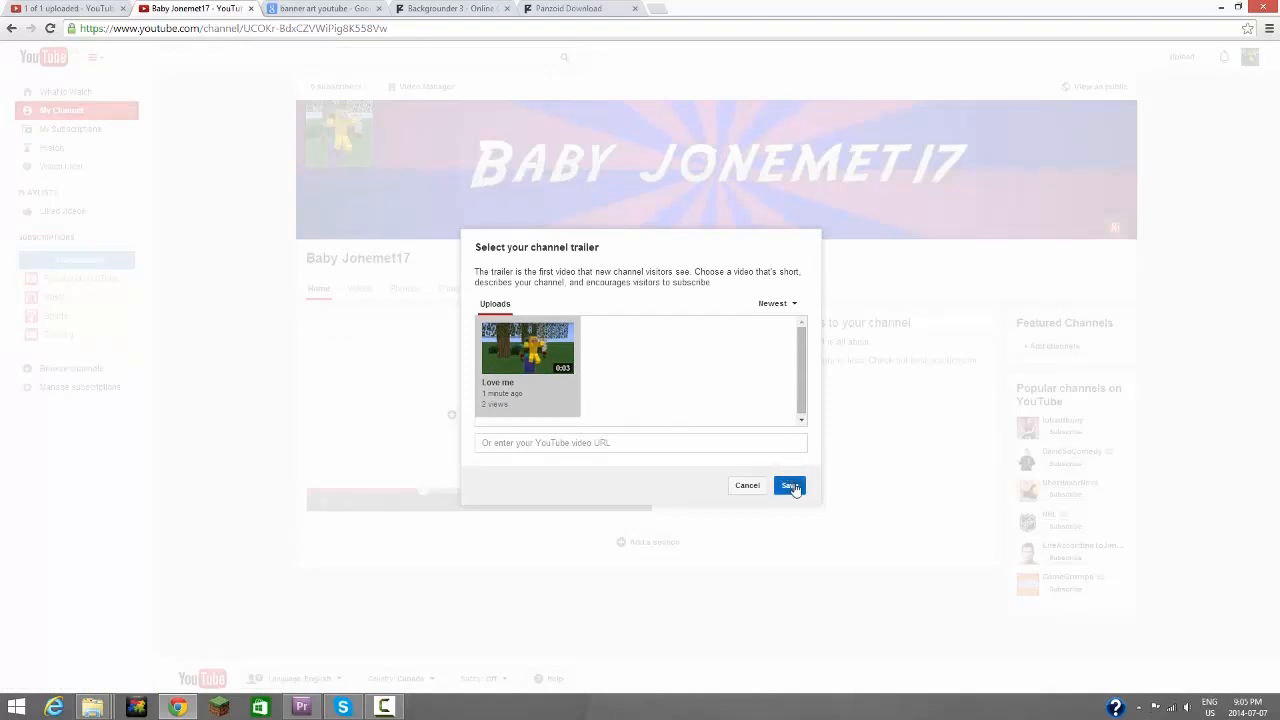
click(788, 486)
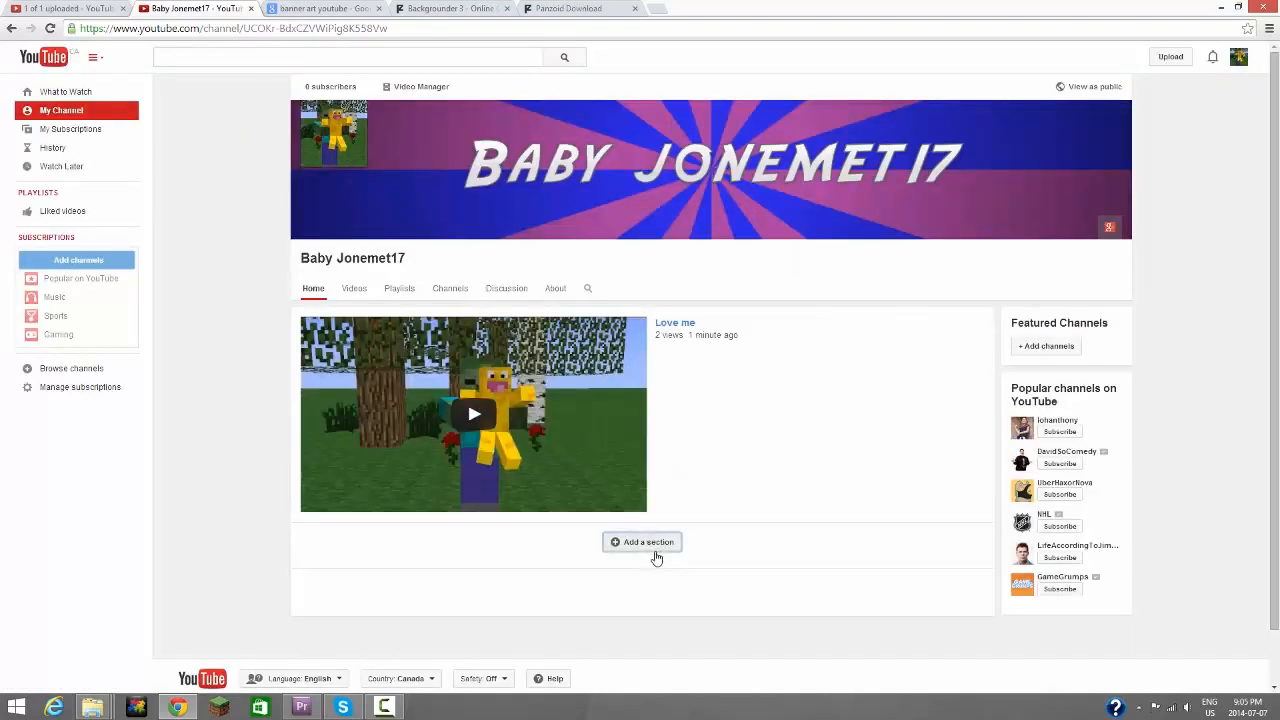
Step: Add a channel home section showing Uploads
click(642, 540)
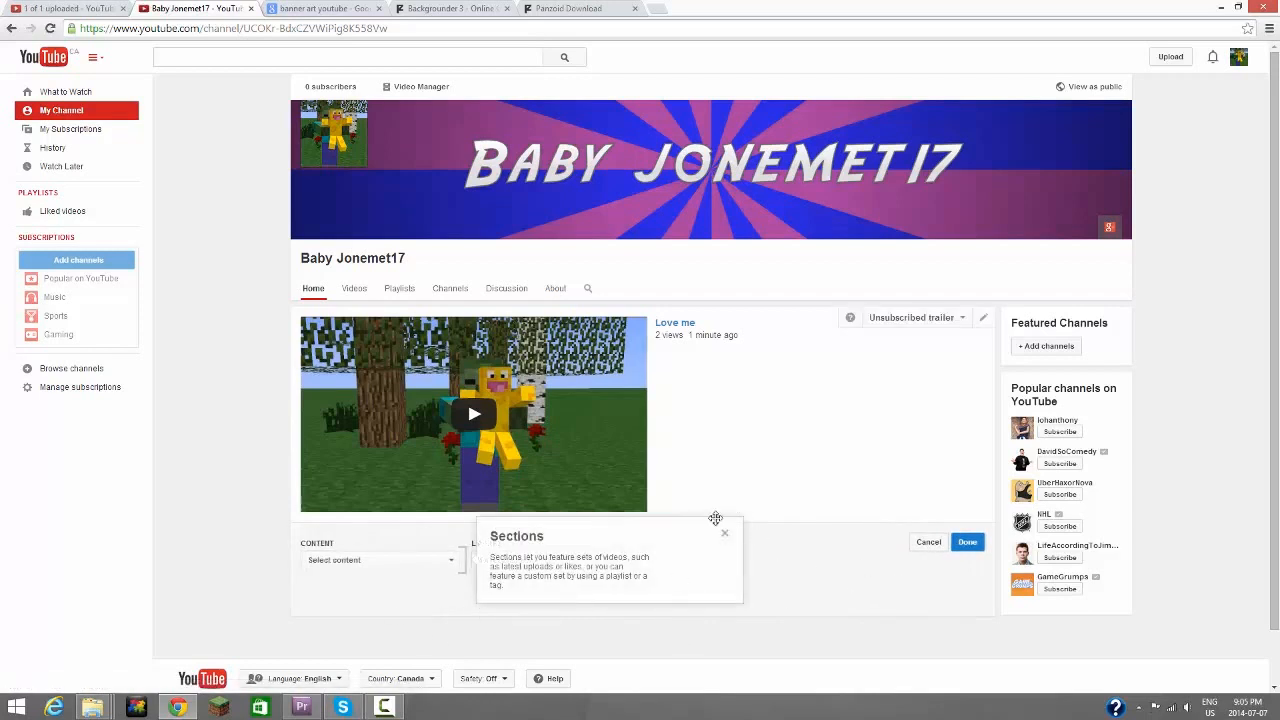
click(724, 532)
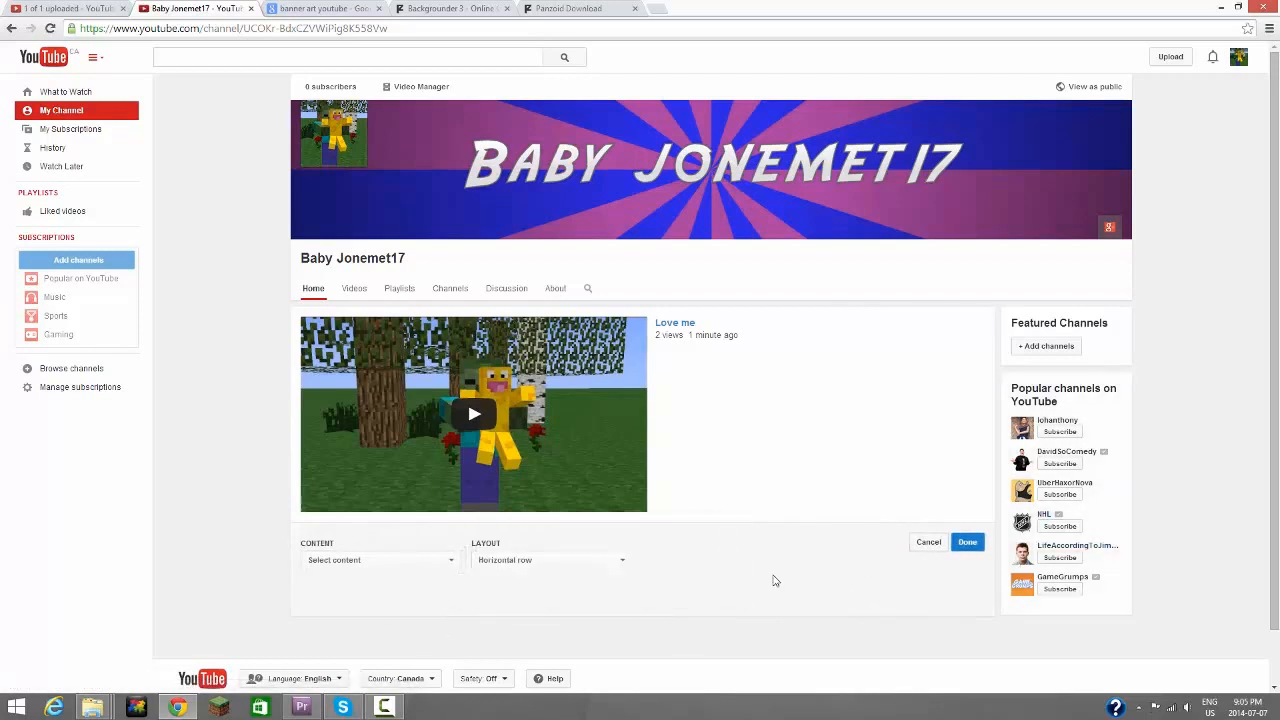
click(380, 560)
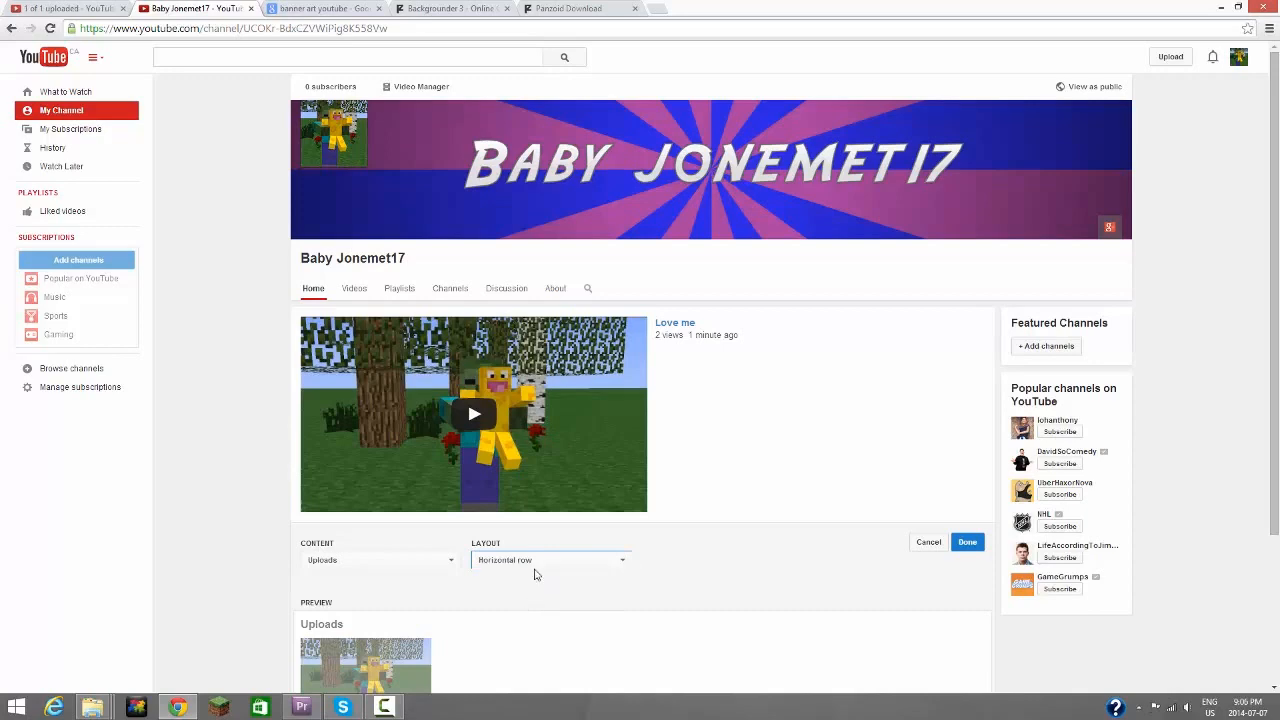
click(966, 542)
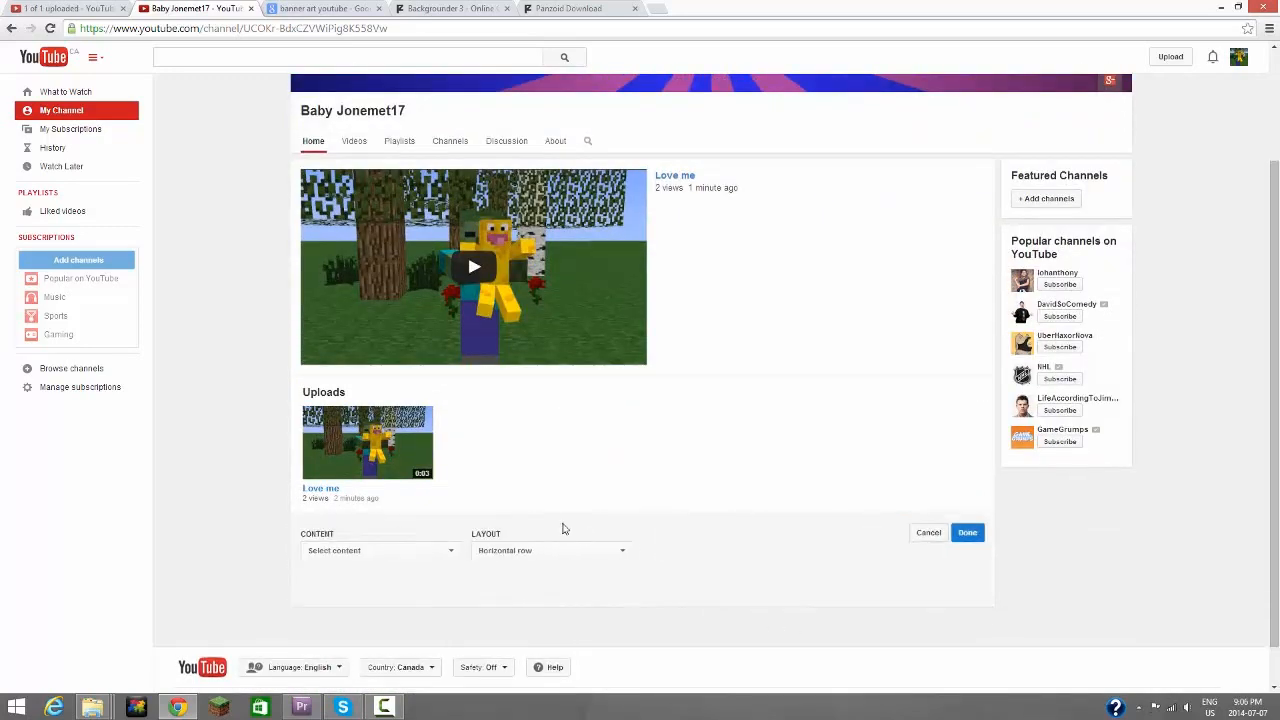
Step: Add a second section showing Popular uploads
click(380, 550)
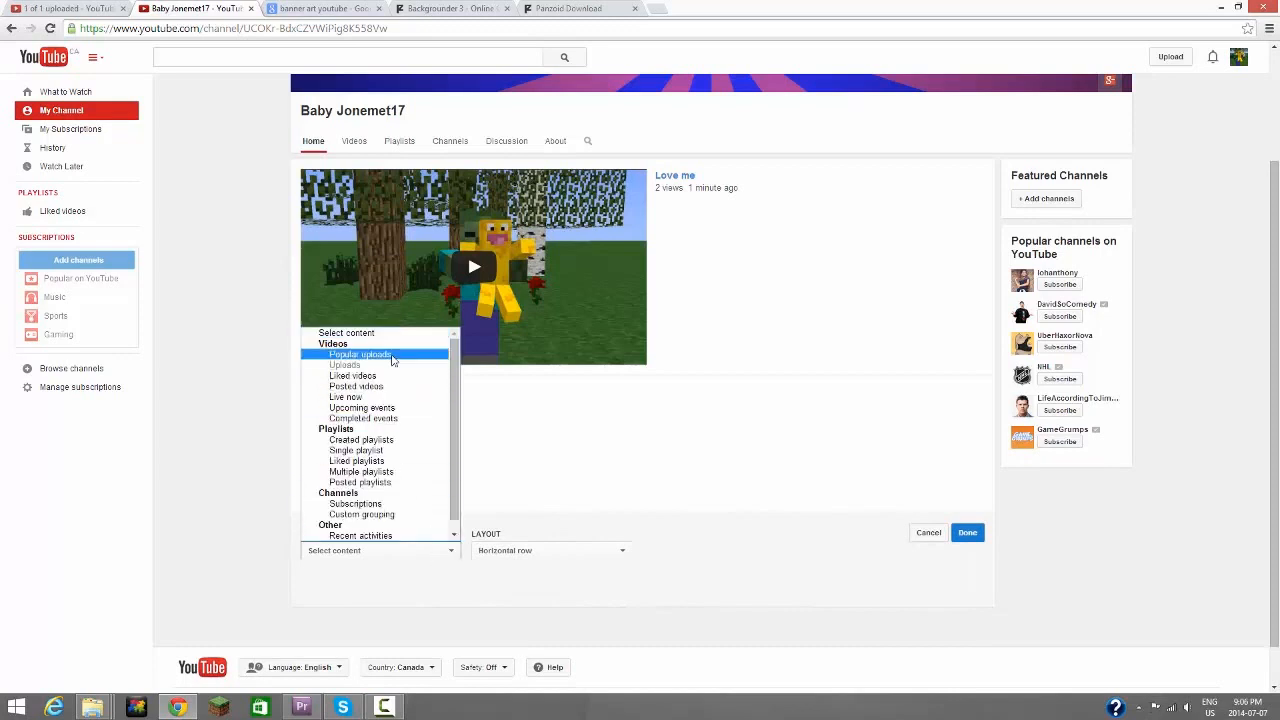
click(360, 354)
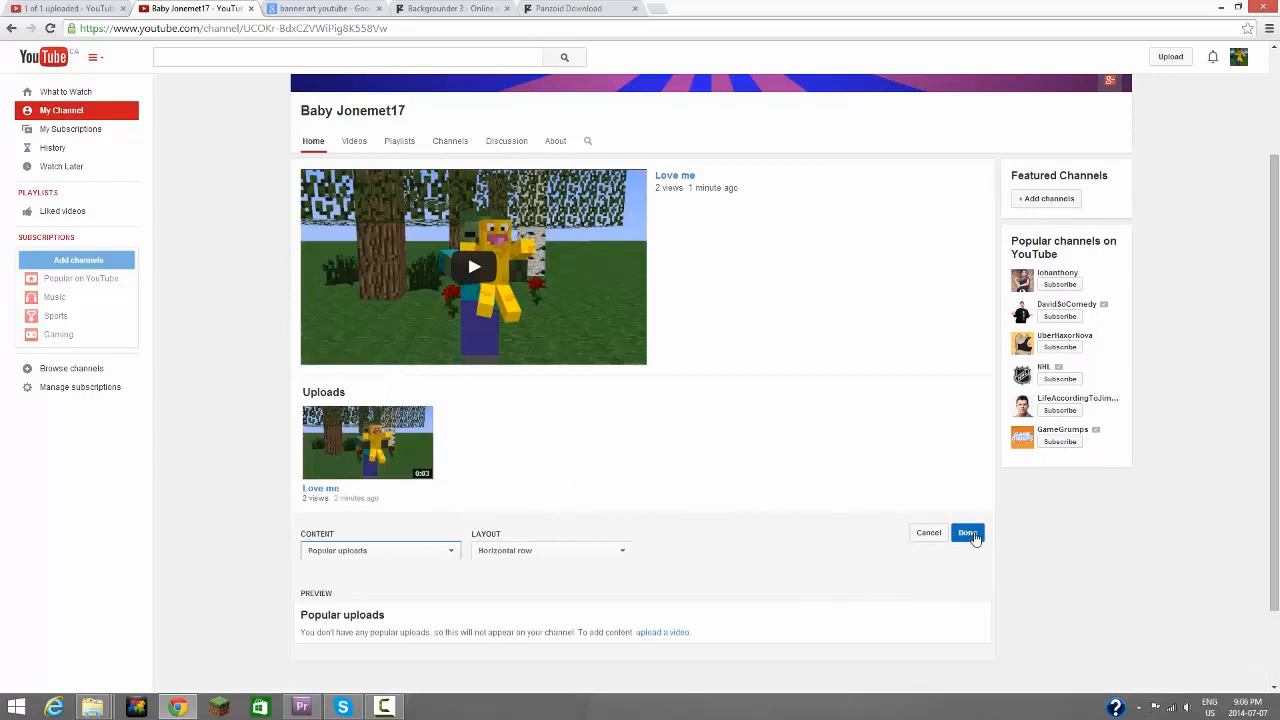
click(966, 532)
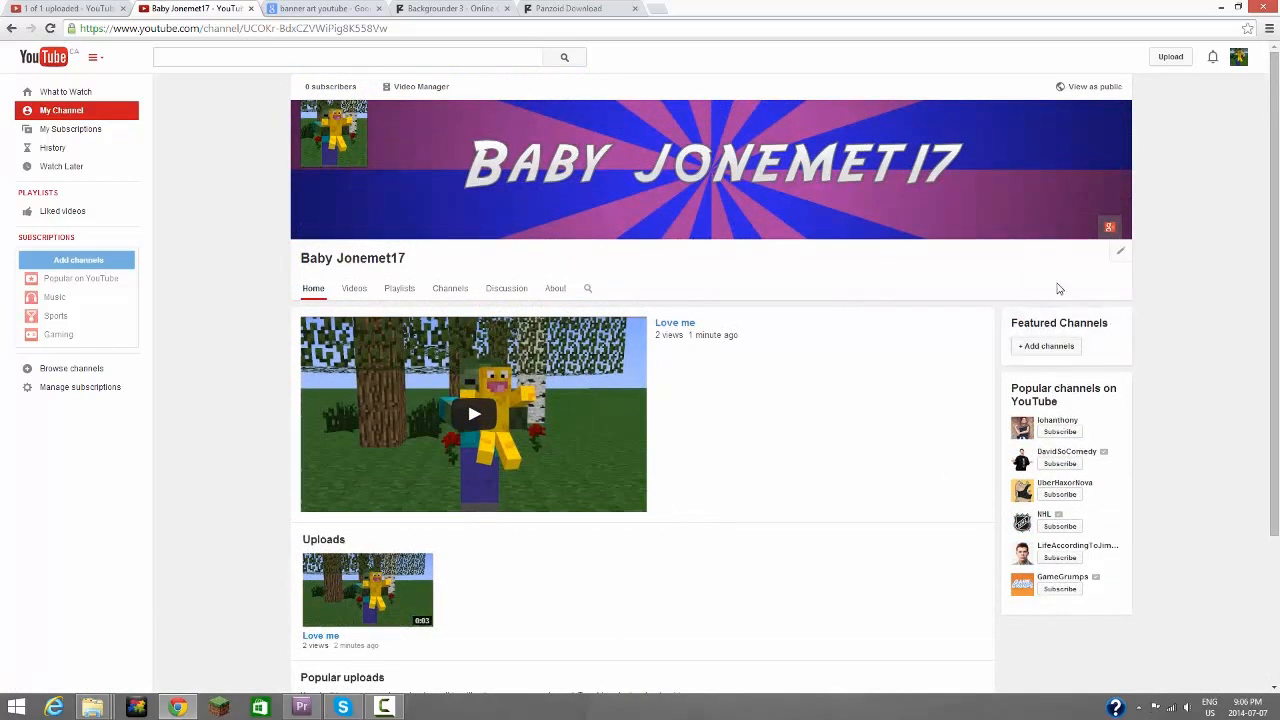
mouse_move(480, 274)
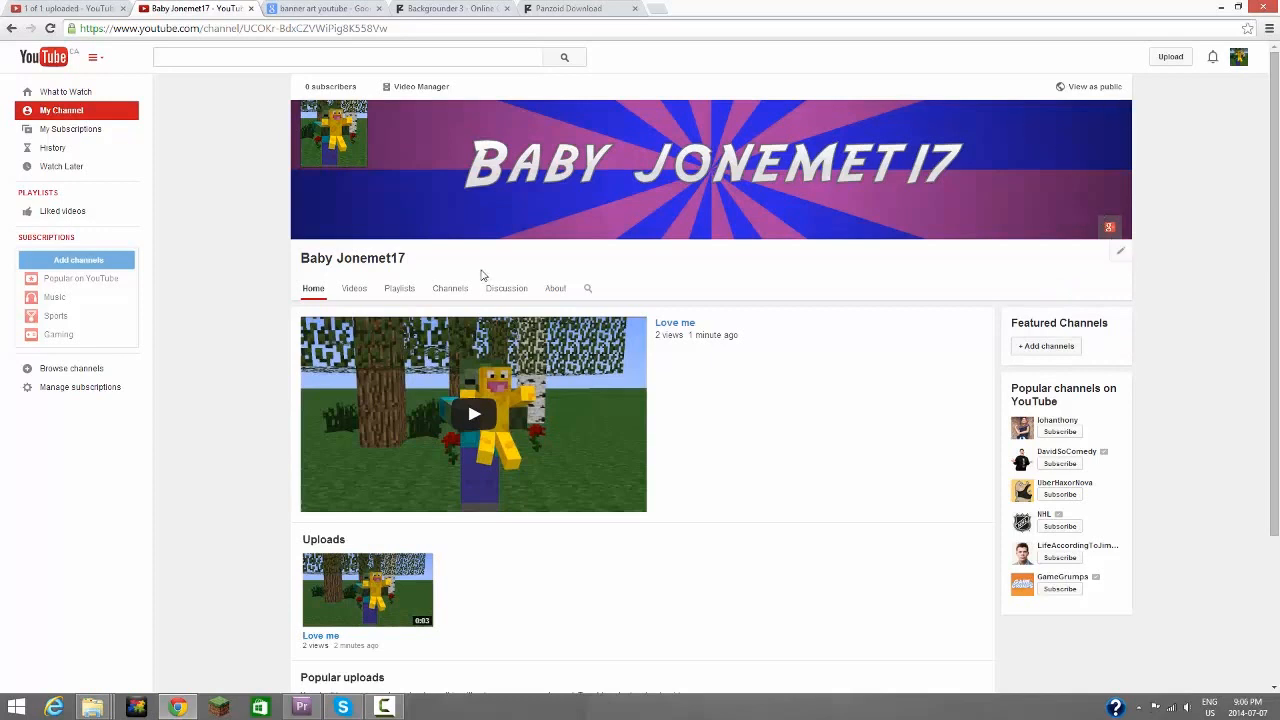
Step: Go to the channel's Playlists page and start a new playlist
click(354, 288)
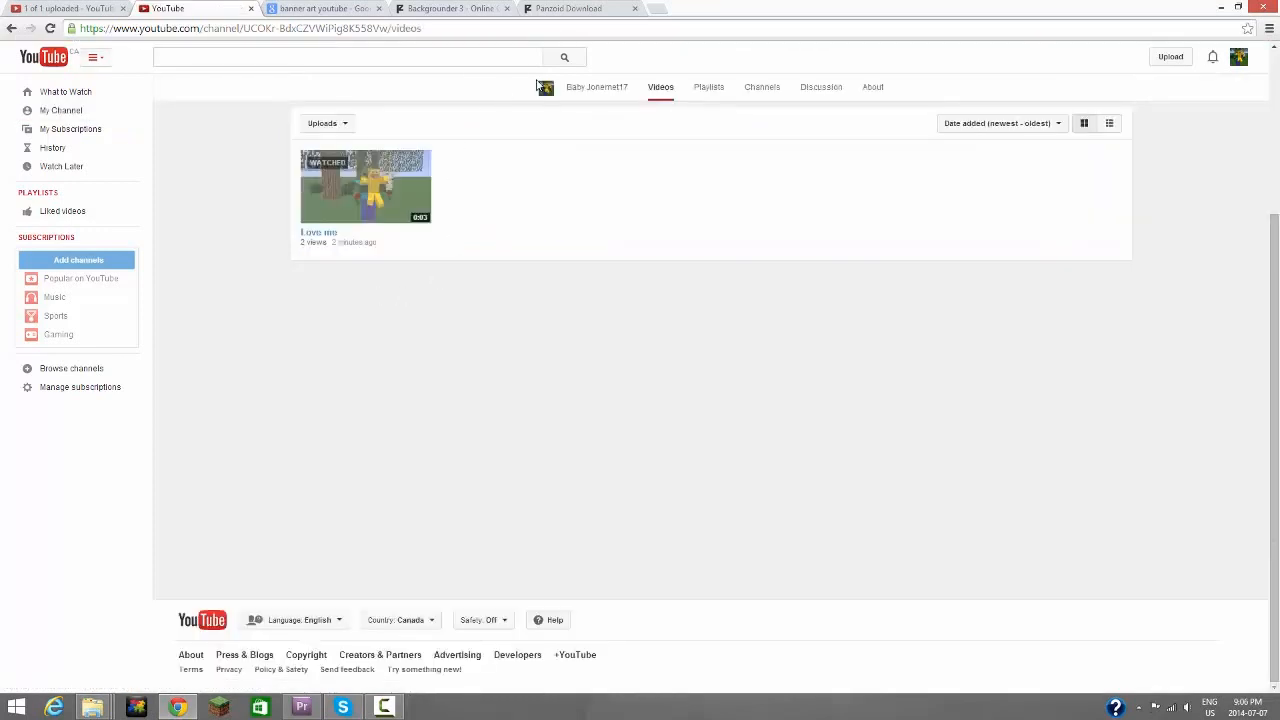
click(708, 86)
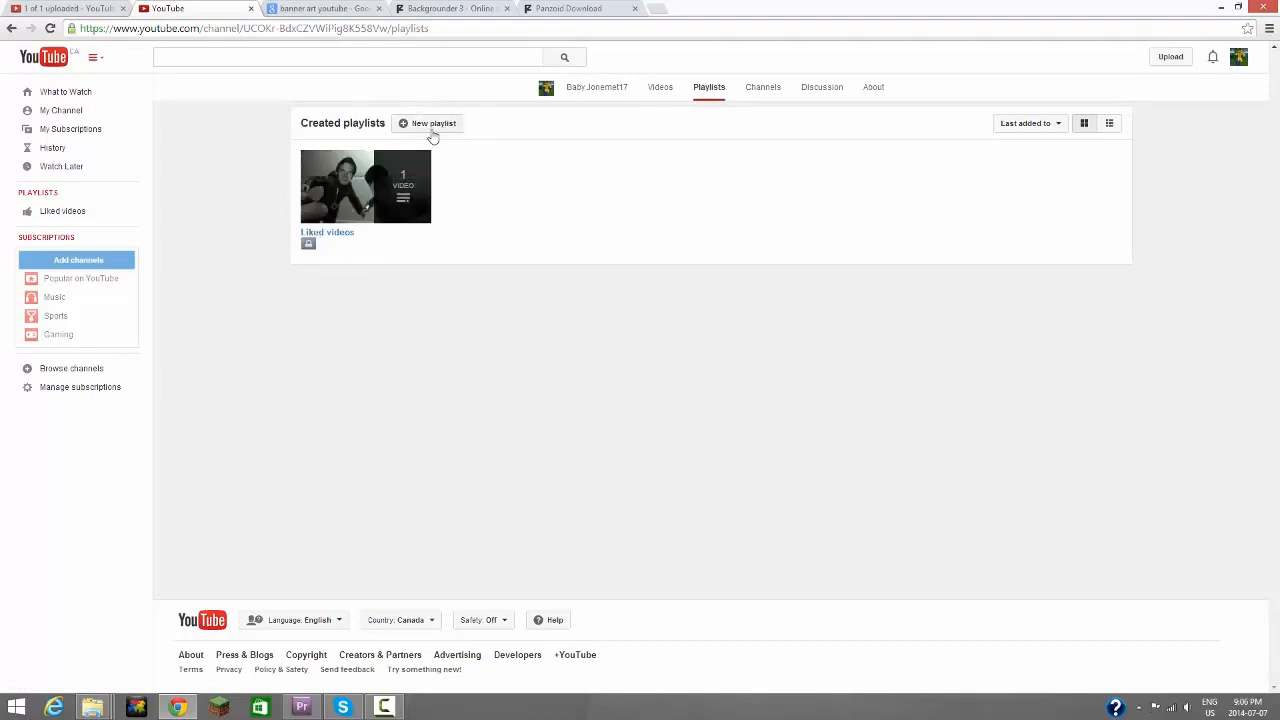
mouse_move(528, 122)
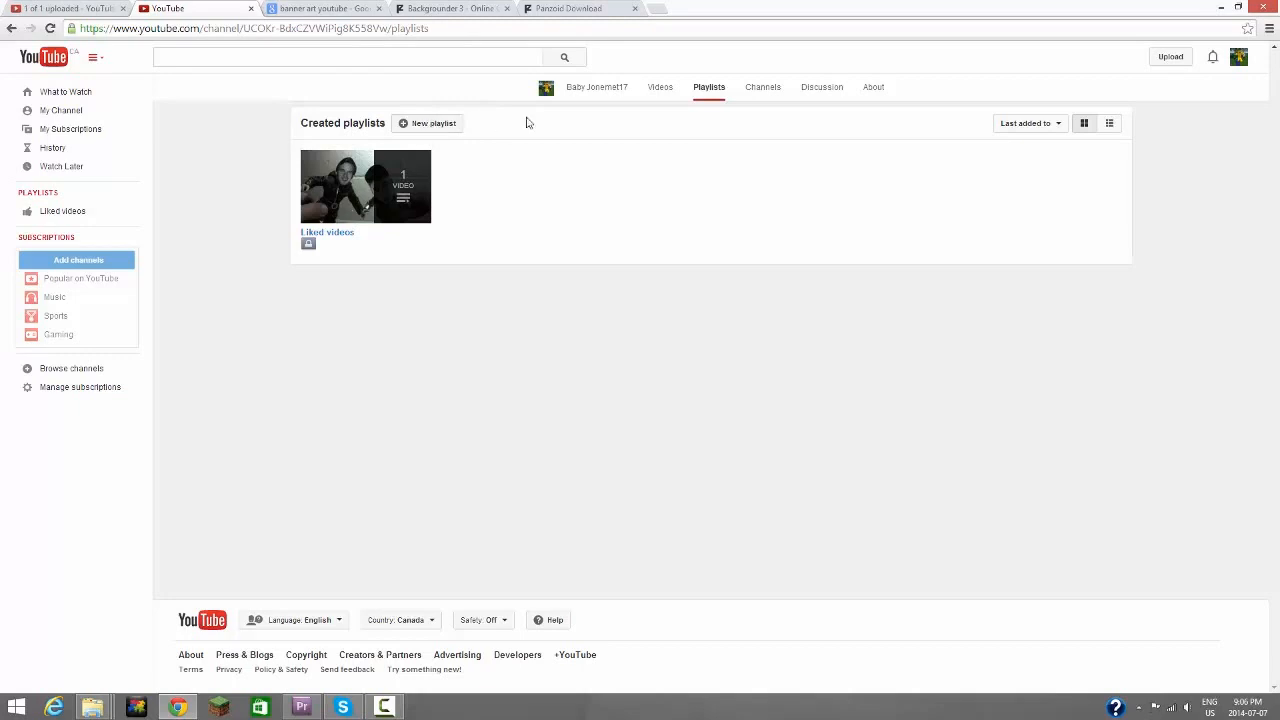
click(428, 124)
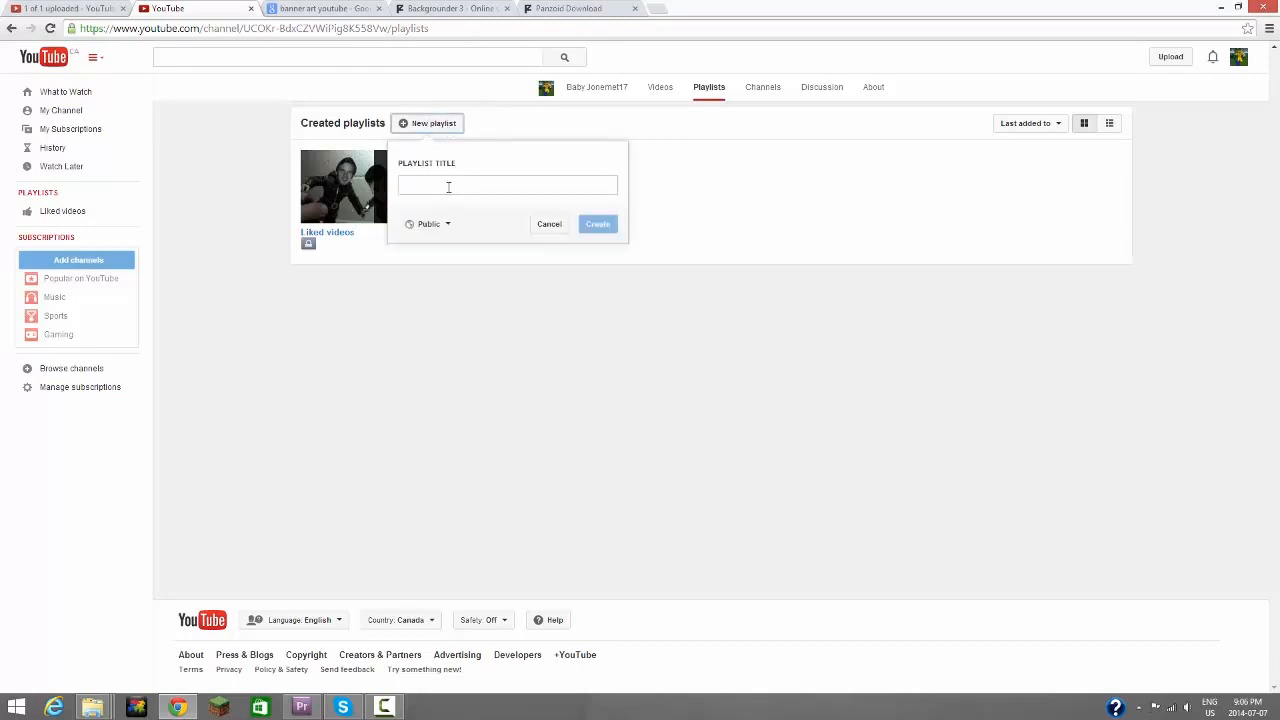
Step: Title the playlist Love me, keep it Public and create it
click(508, 184)
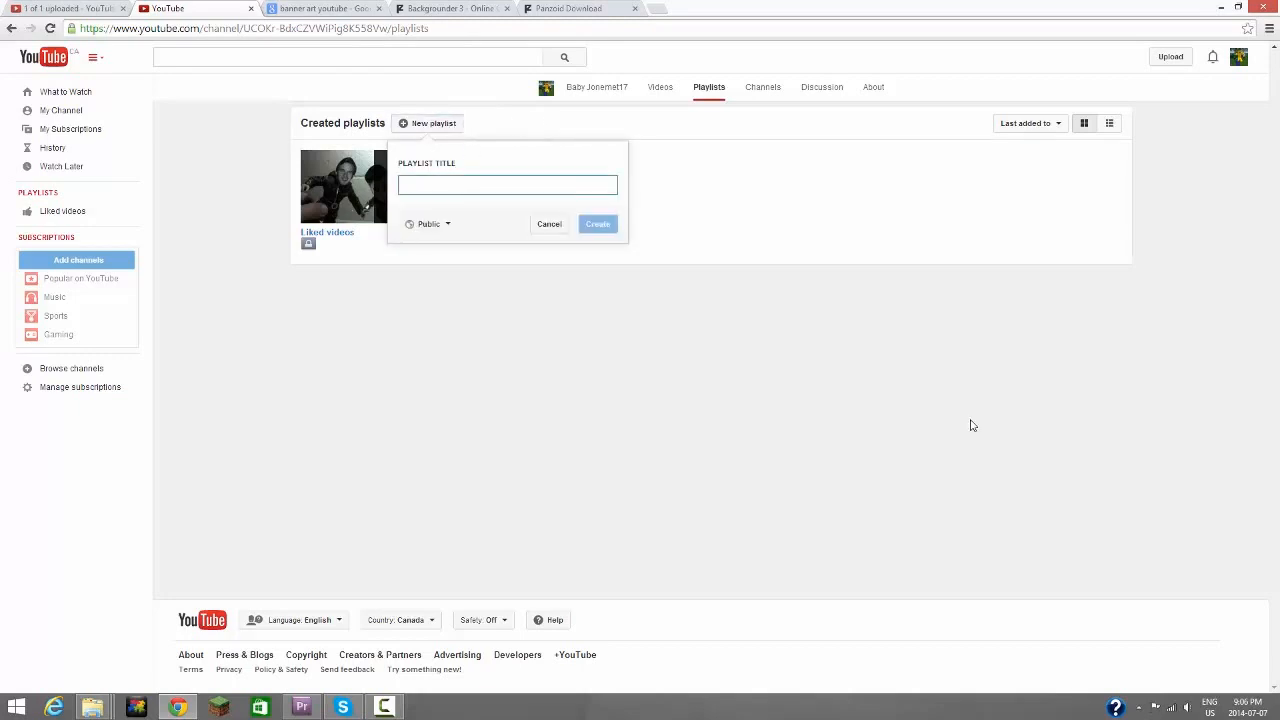
click(508, 184)
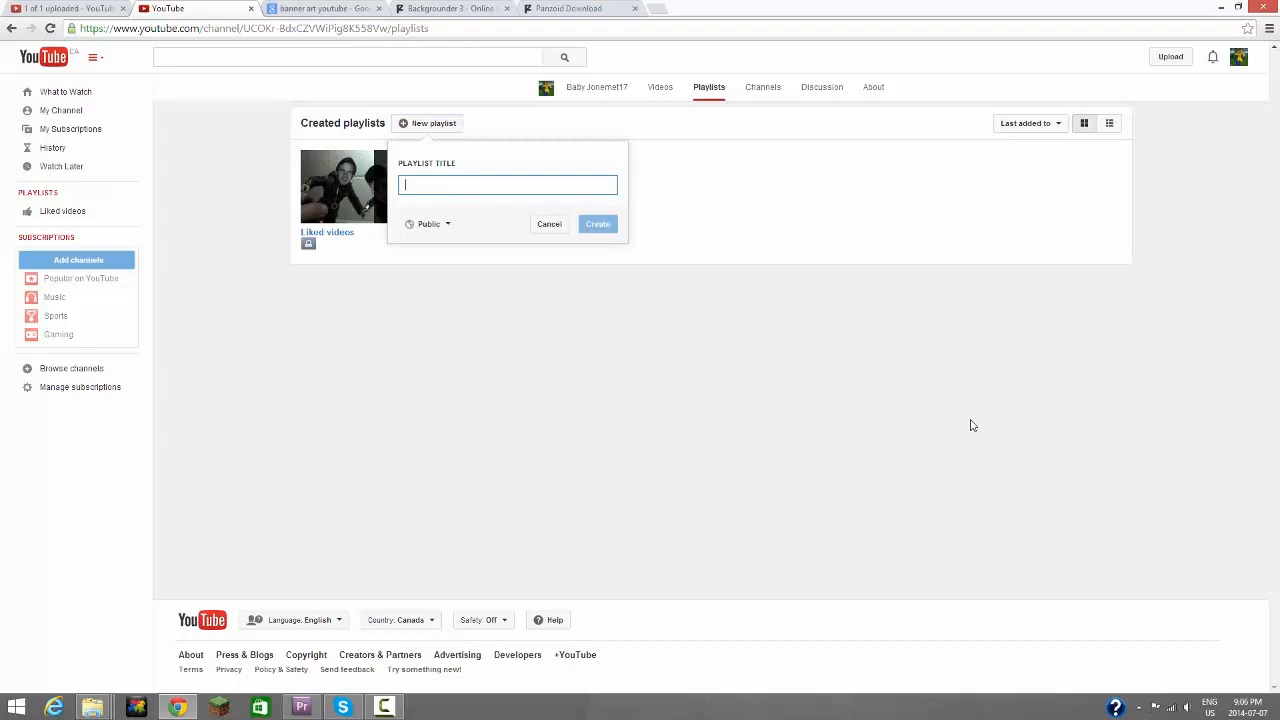
text(Love me)
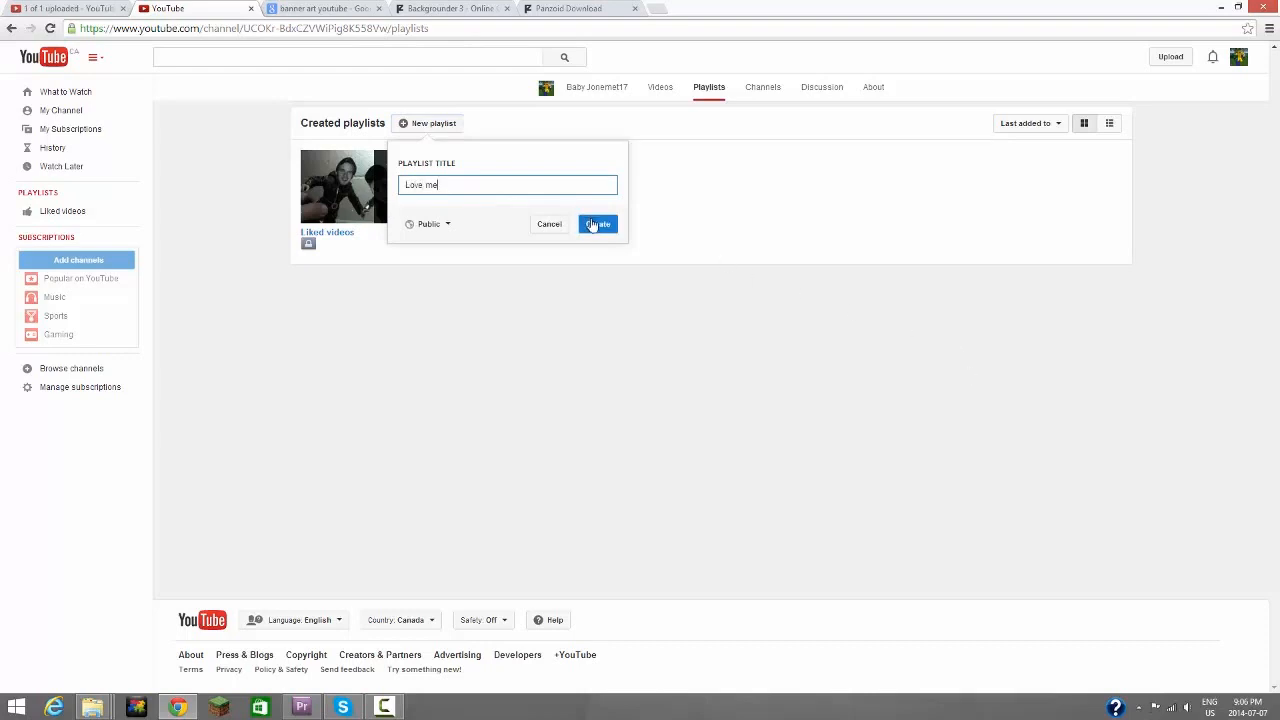
click(596, 224)
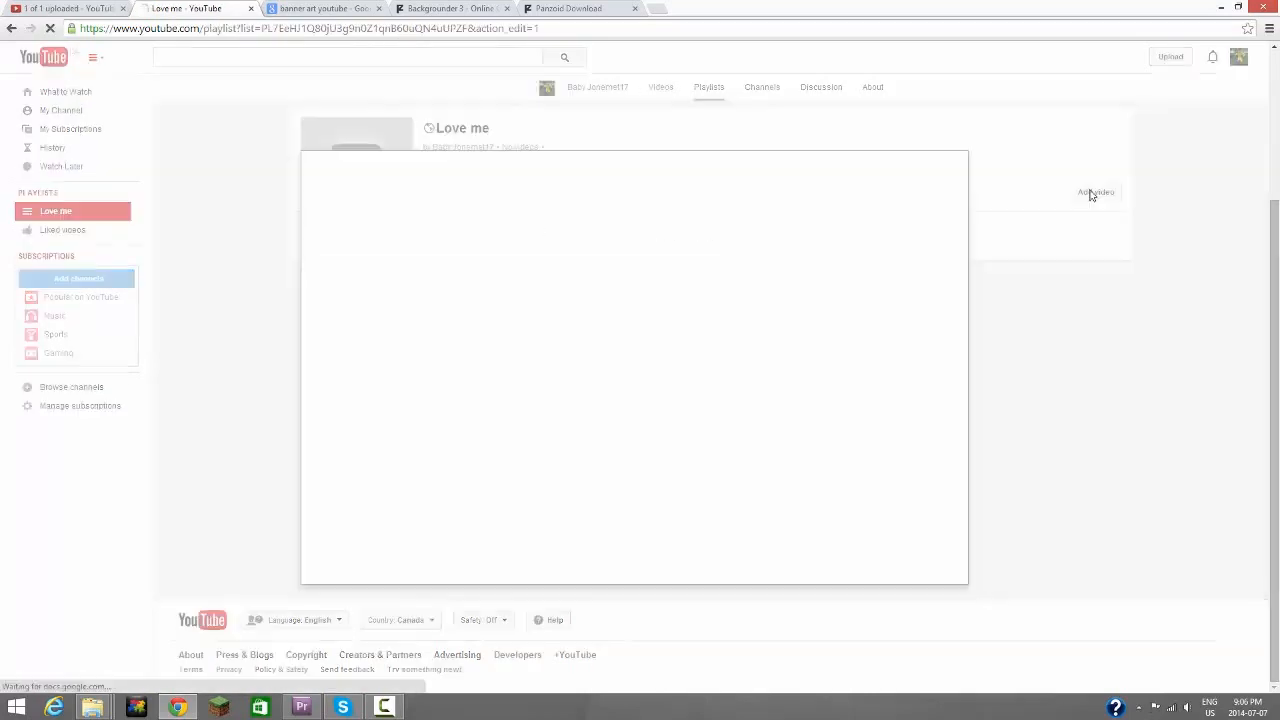
Step: Add the Love me video to the Love me playlist and head back to the channel home
click(1096, 192)
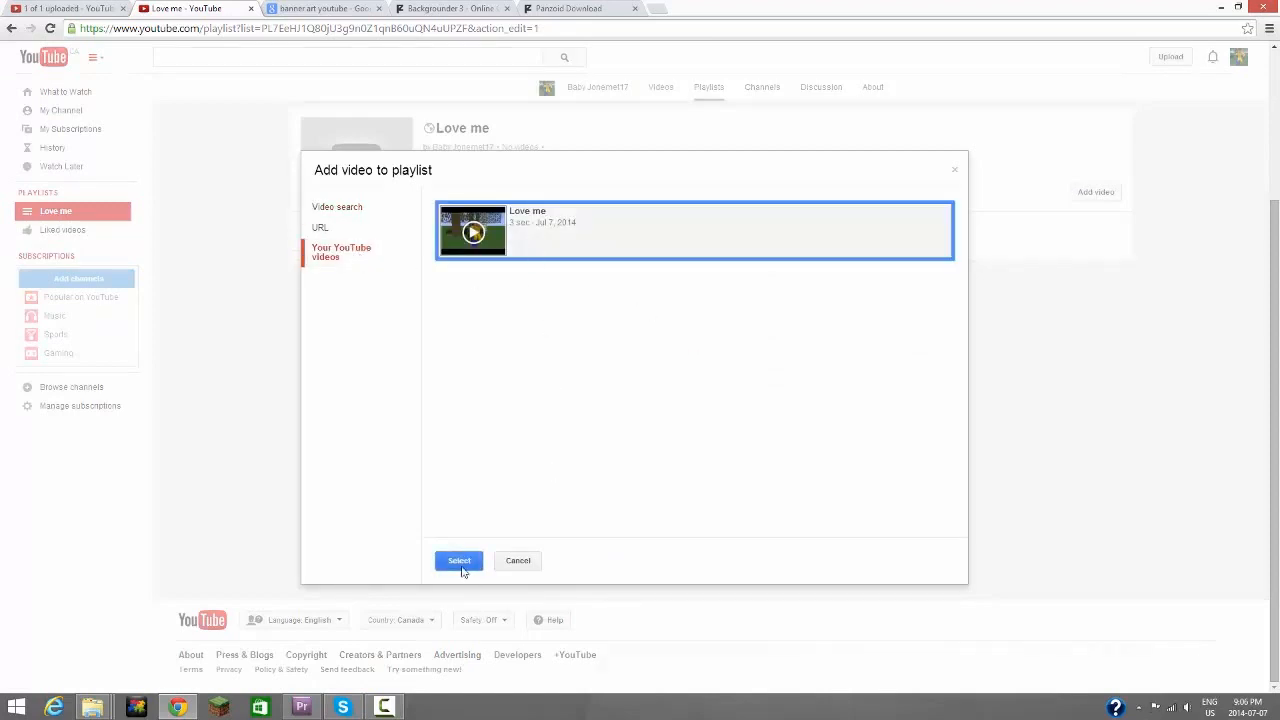
click(460, 560)
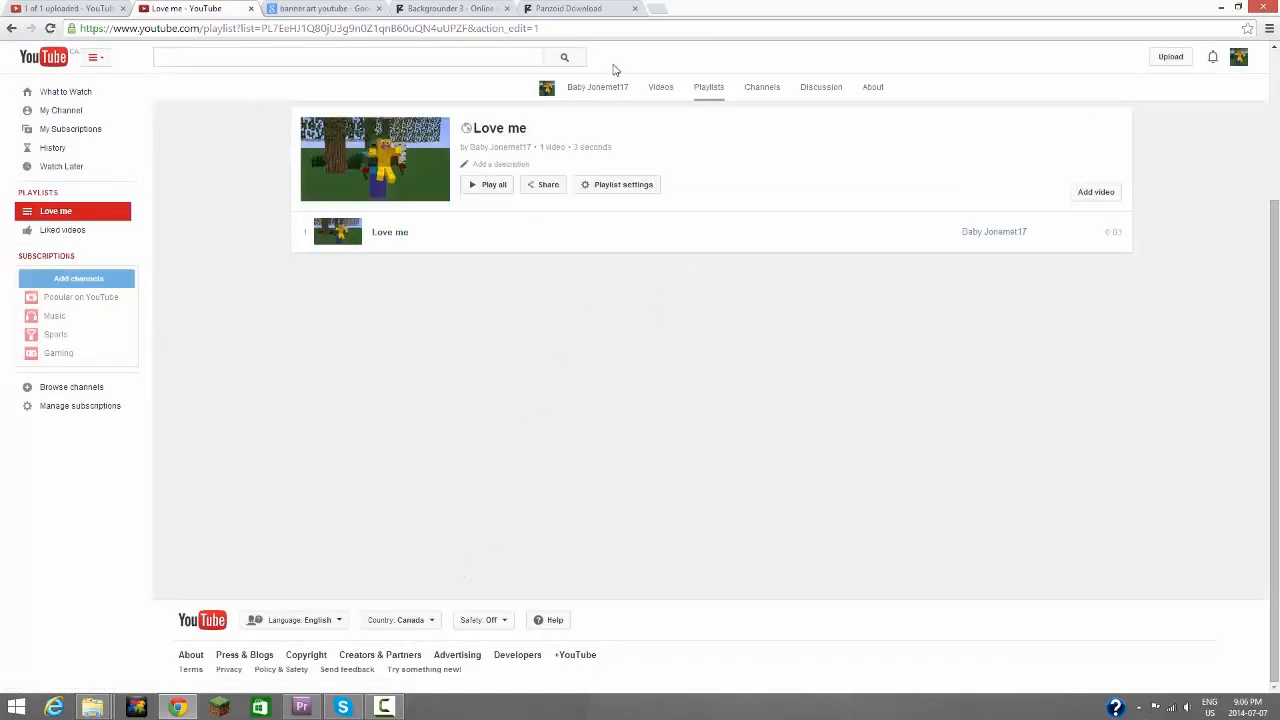
click(596, 88)
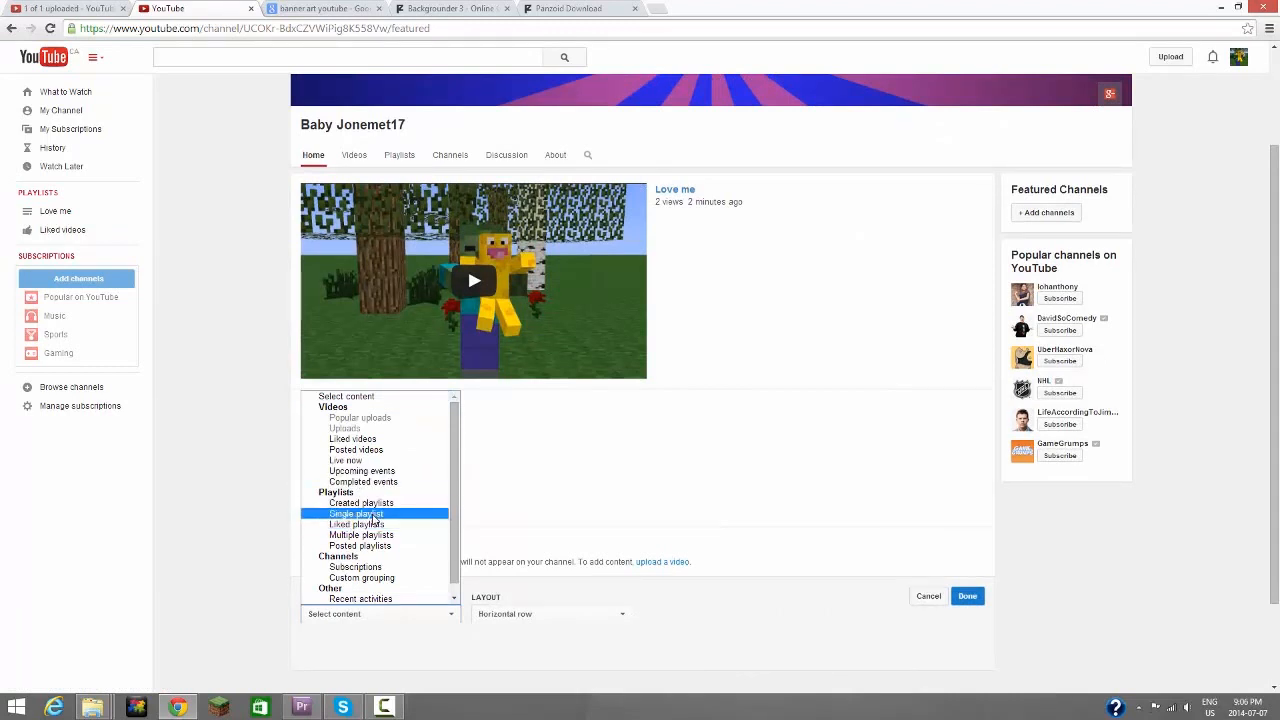
Step: Set the section content to a single playlist from My playlists, choosing Love me, and confirm
click(356, 512)
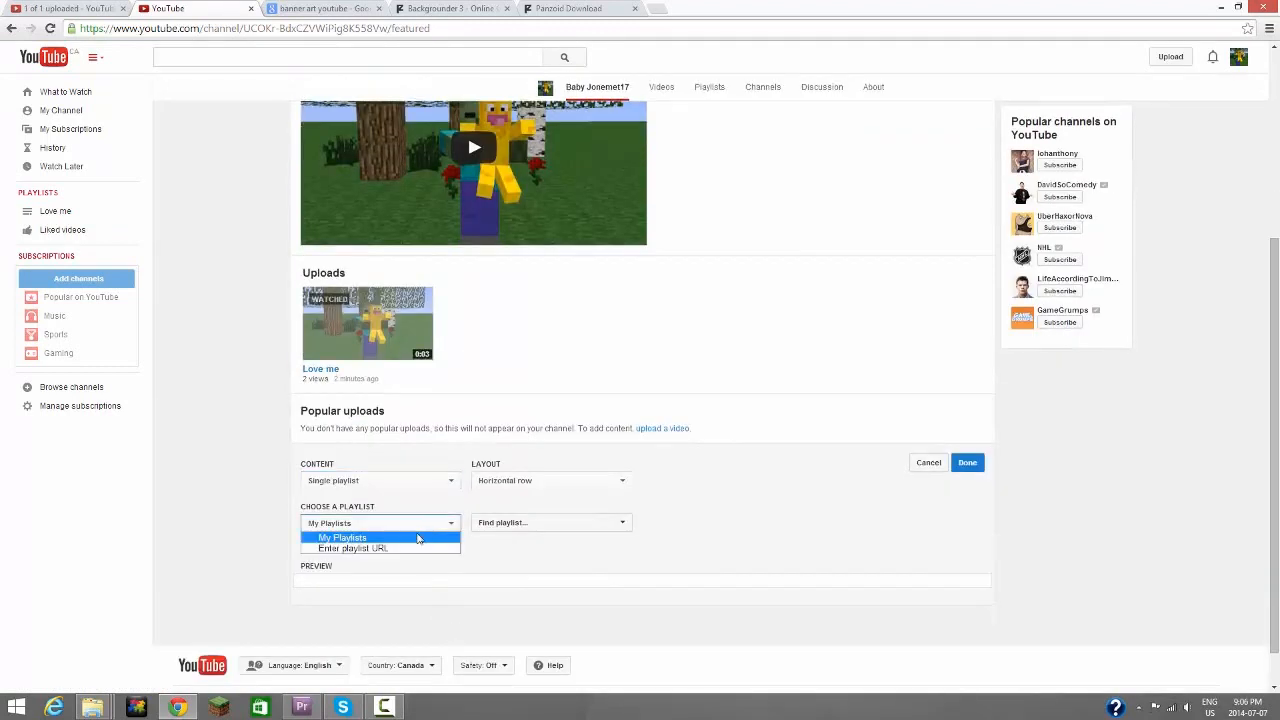
mouse_move(400, 548)
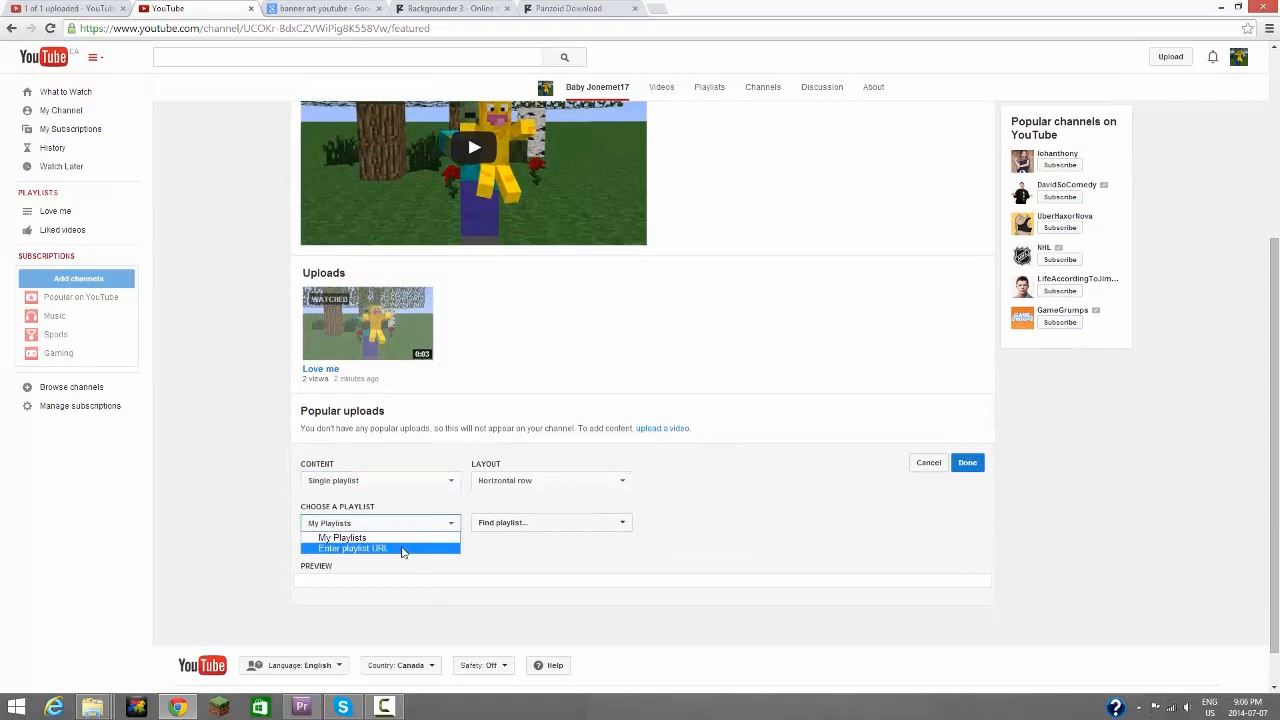
click(352, 548)
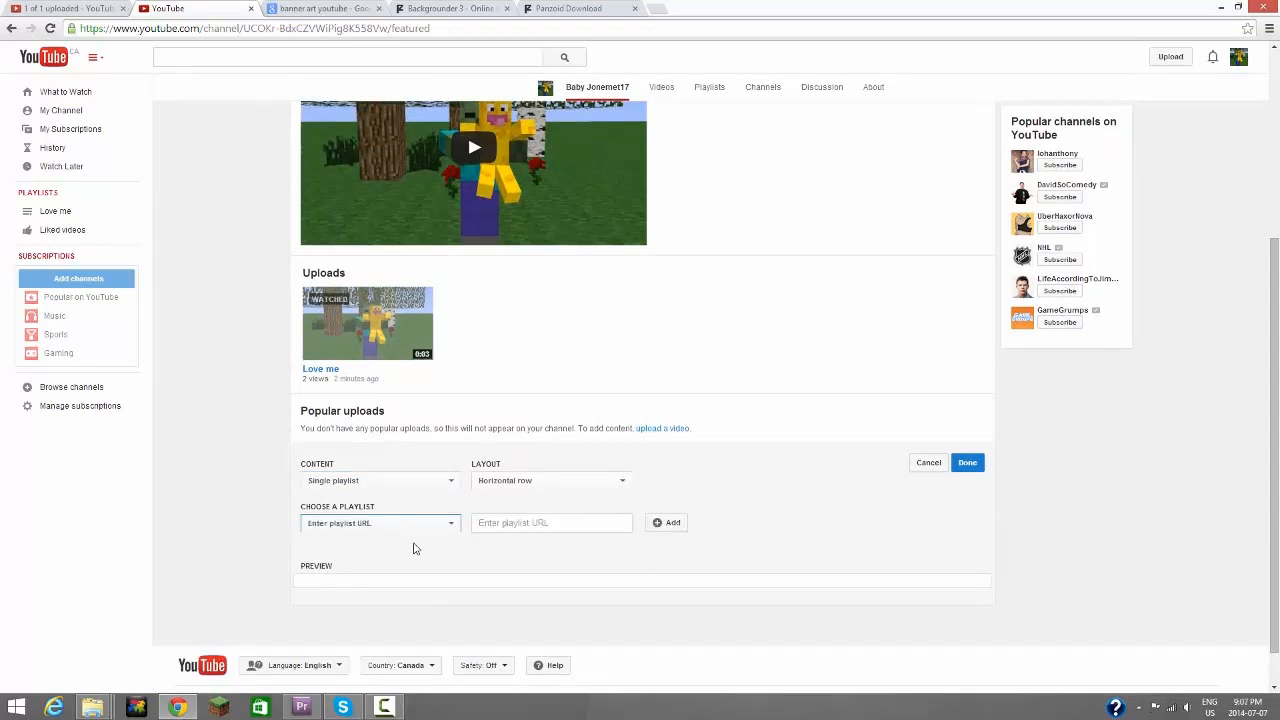
click(378, 522)
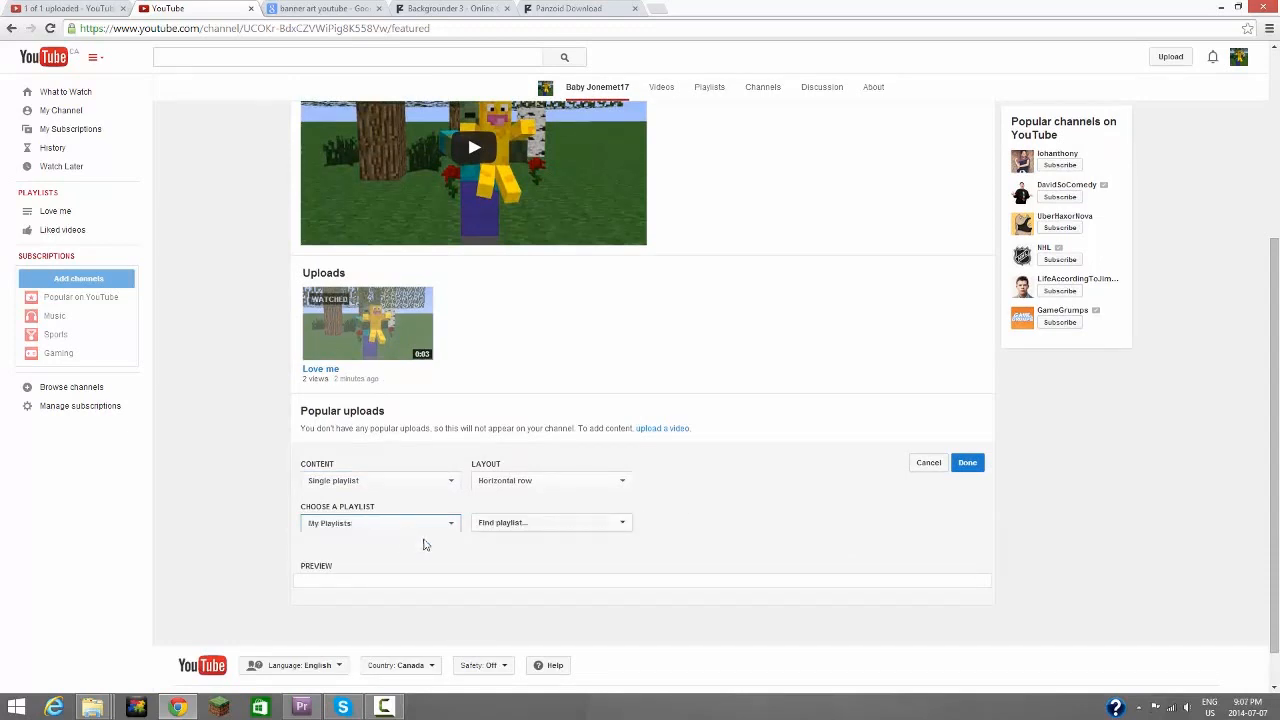
click(550, 522)
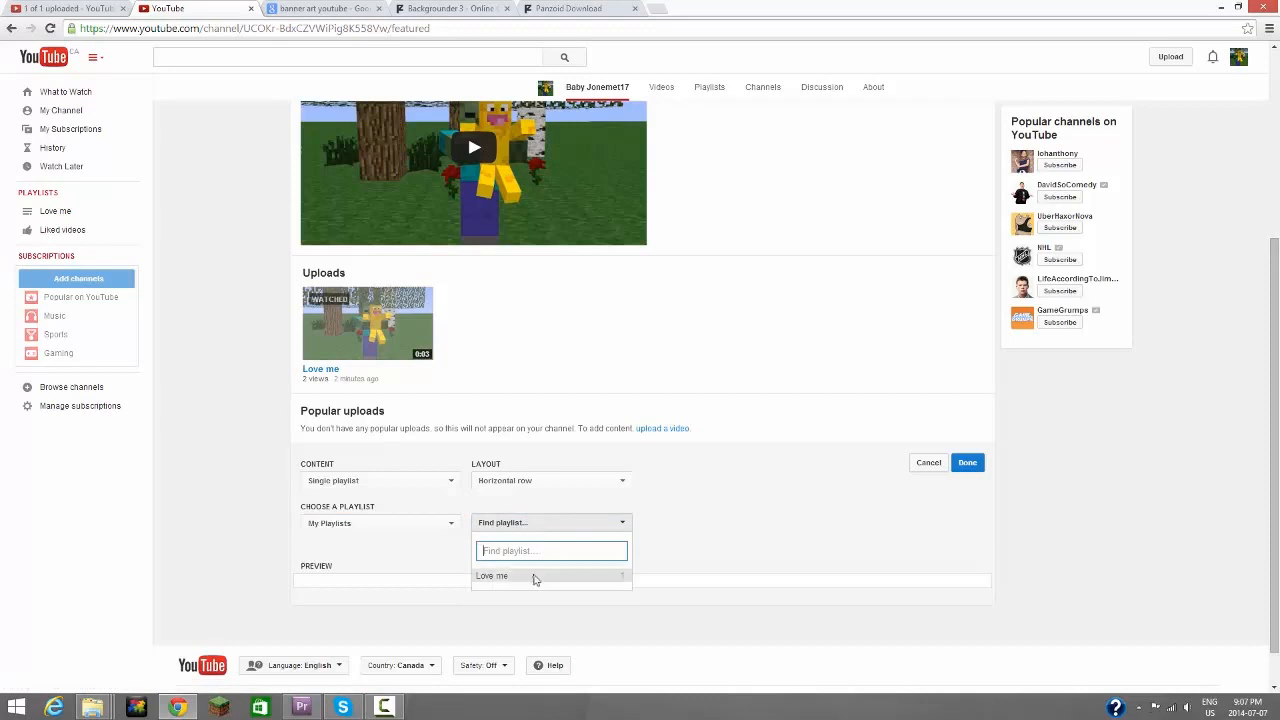
click(966, 462)
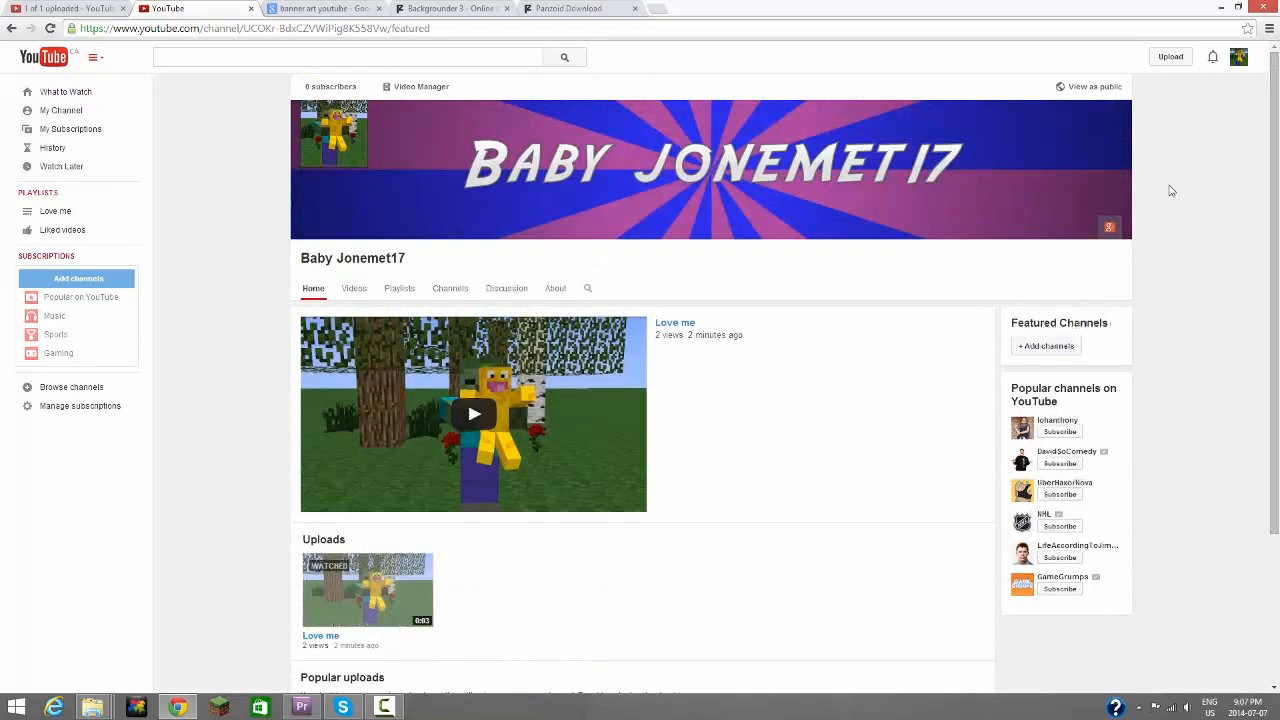
click(448, 288)
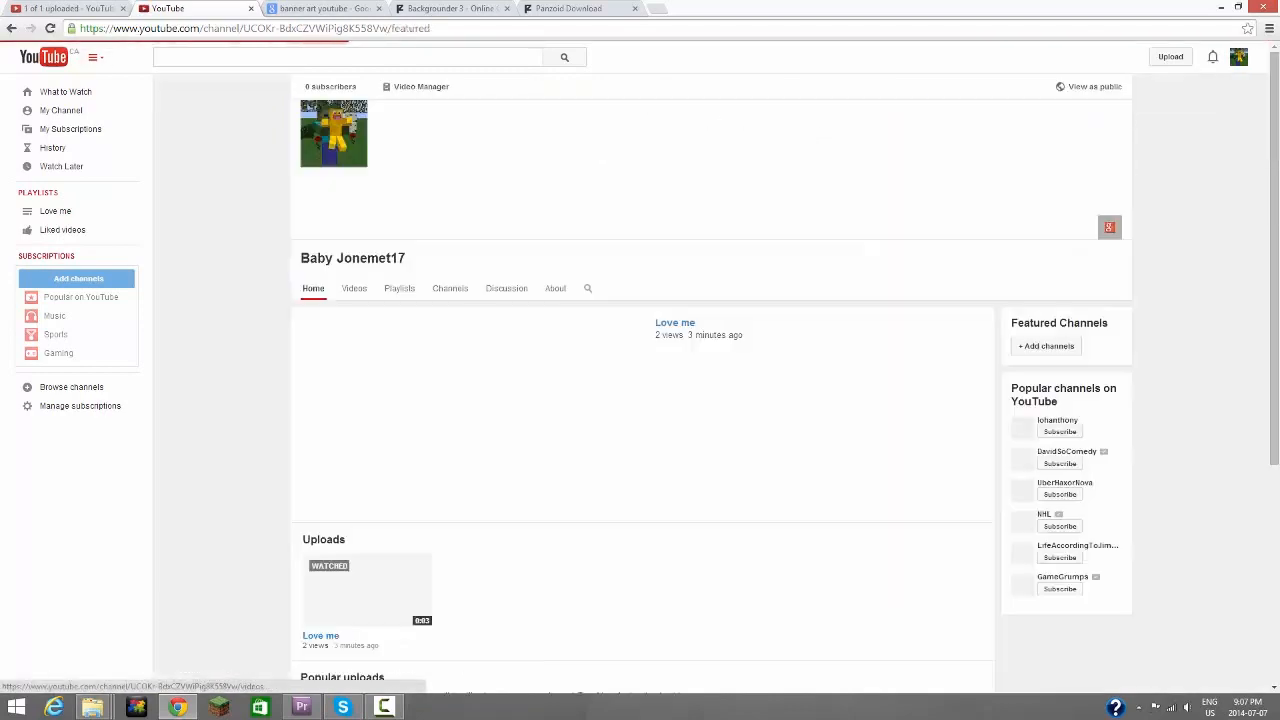
Step: Retitle the featured channels section to Baby's friends
click(1046, 344)
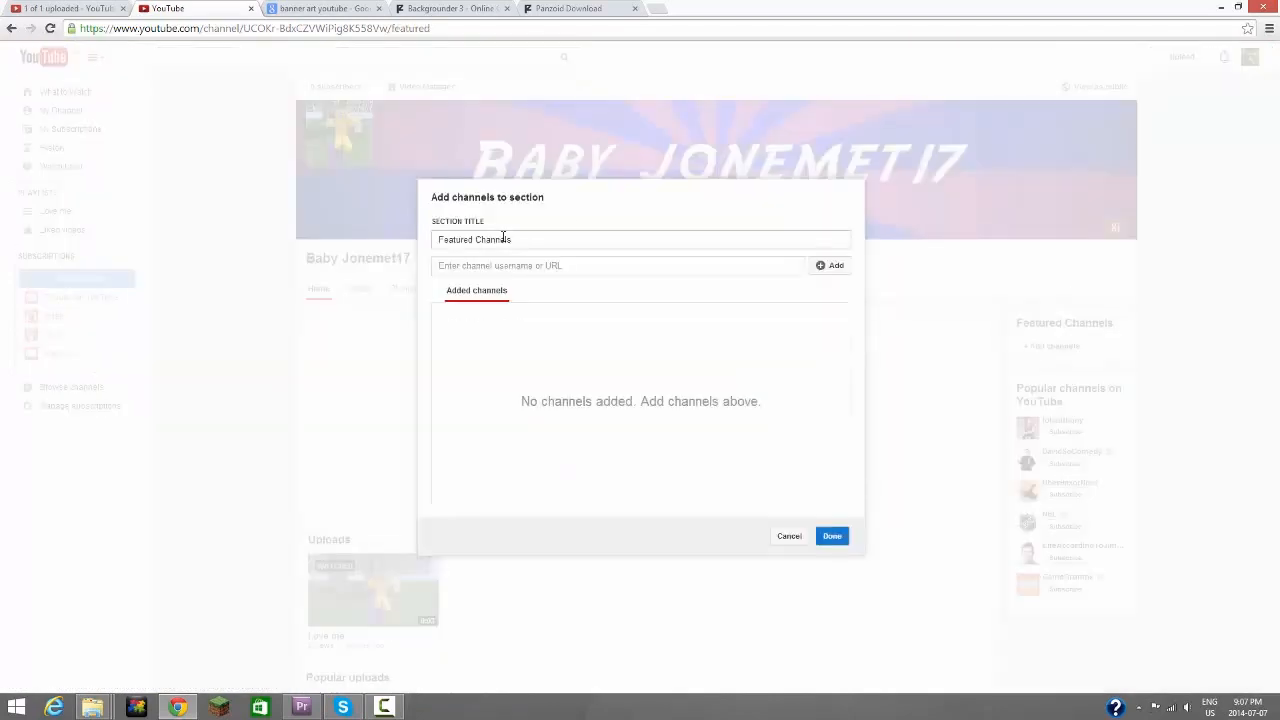
triple_click(472, 240)
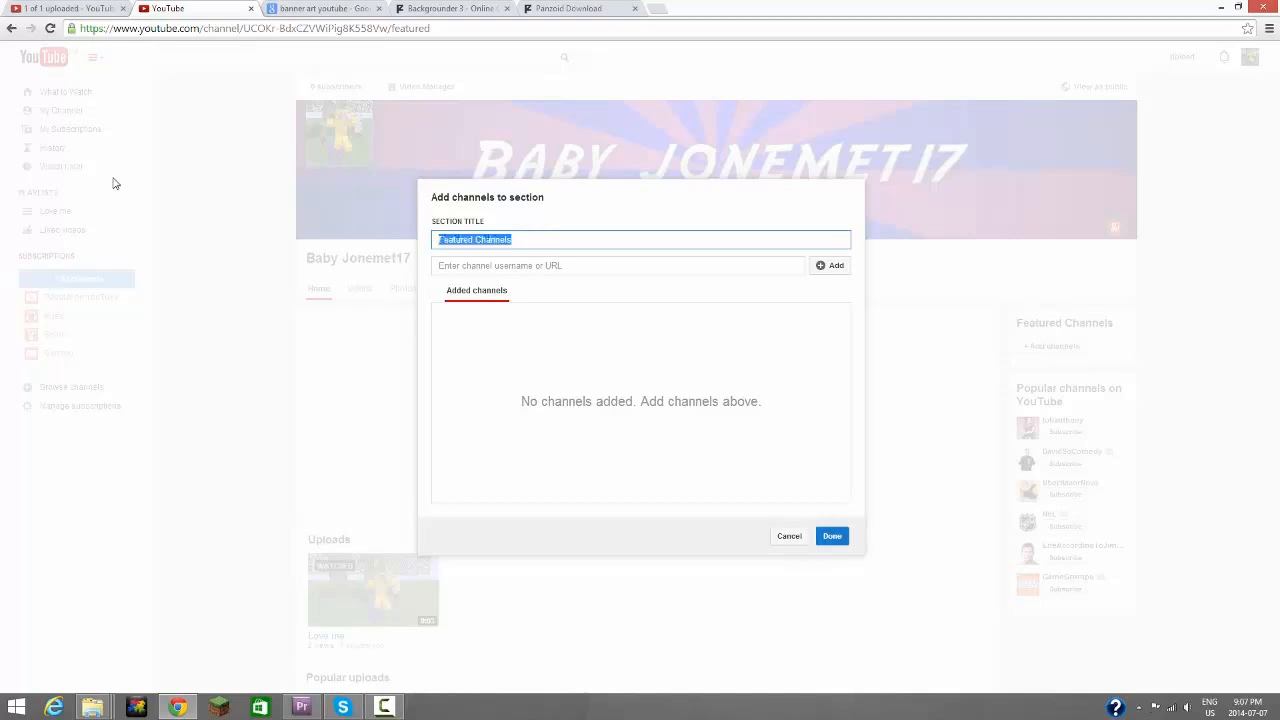
text(Baby's friends)
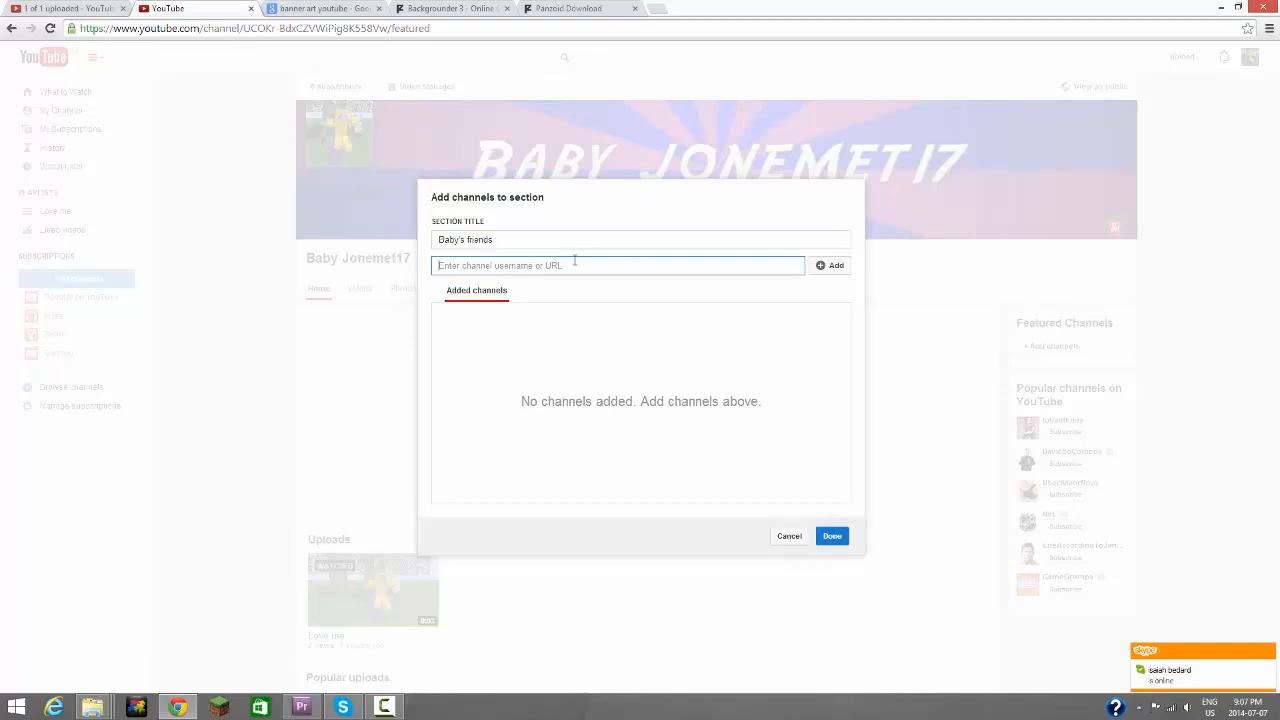
Step: Feature the jonemet17 channel in the section and save it
text(jonemet17)
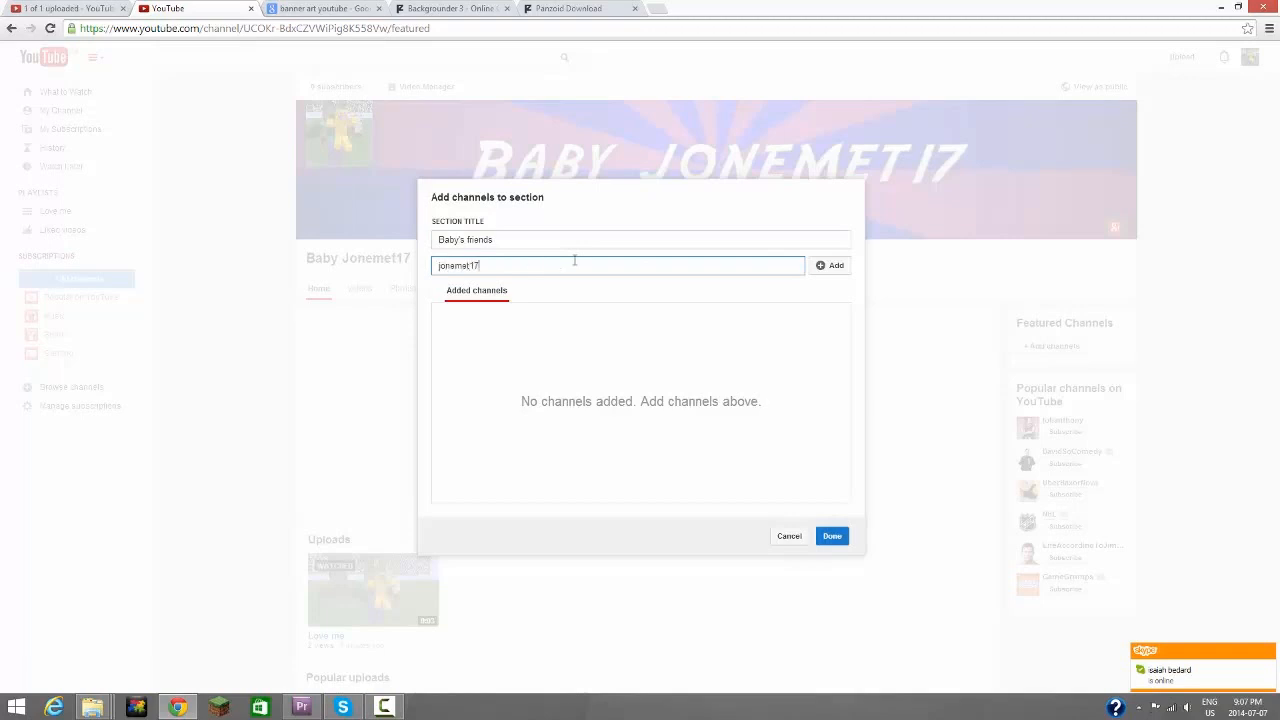
click(830, 264)
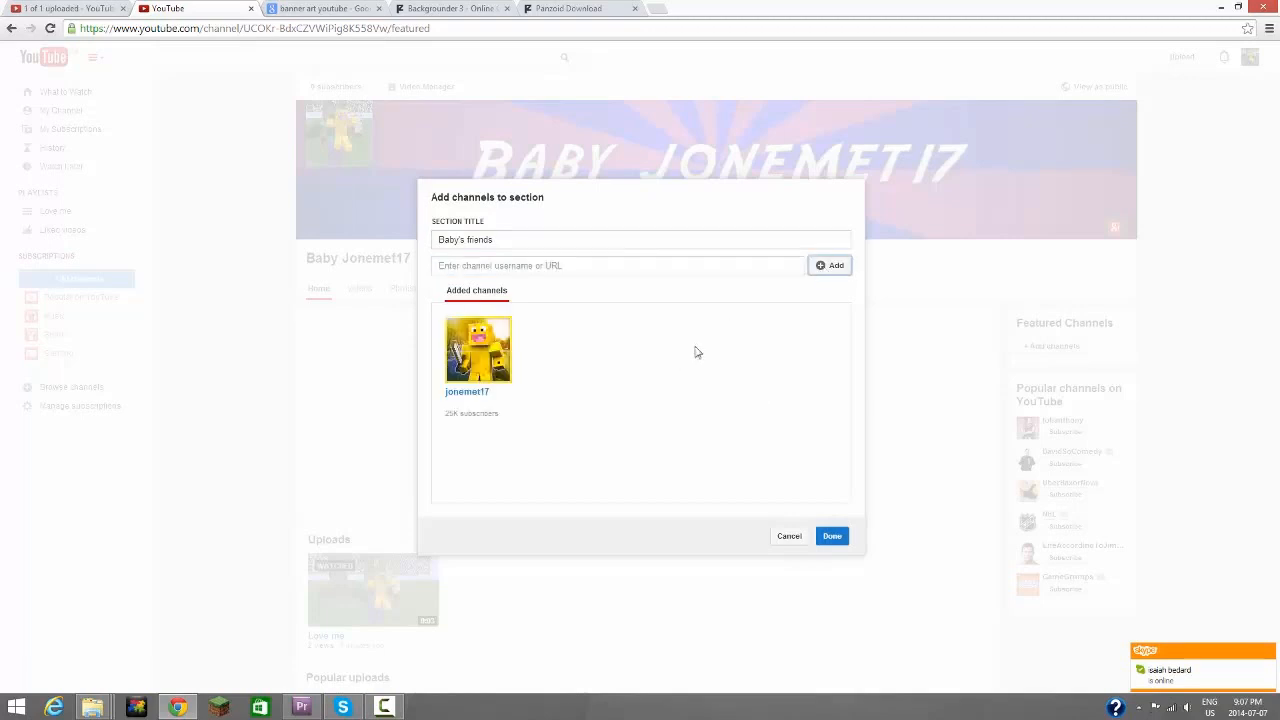
click(832, 536)
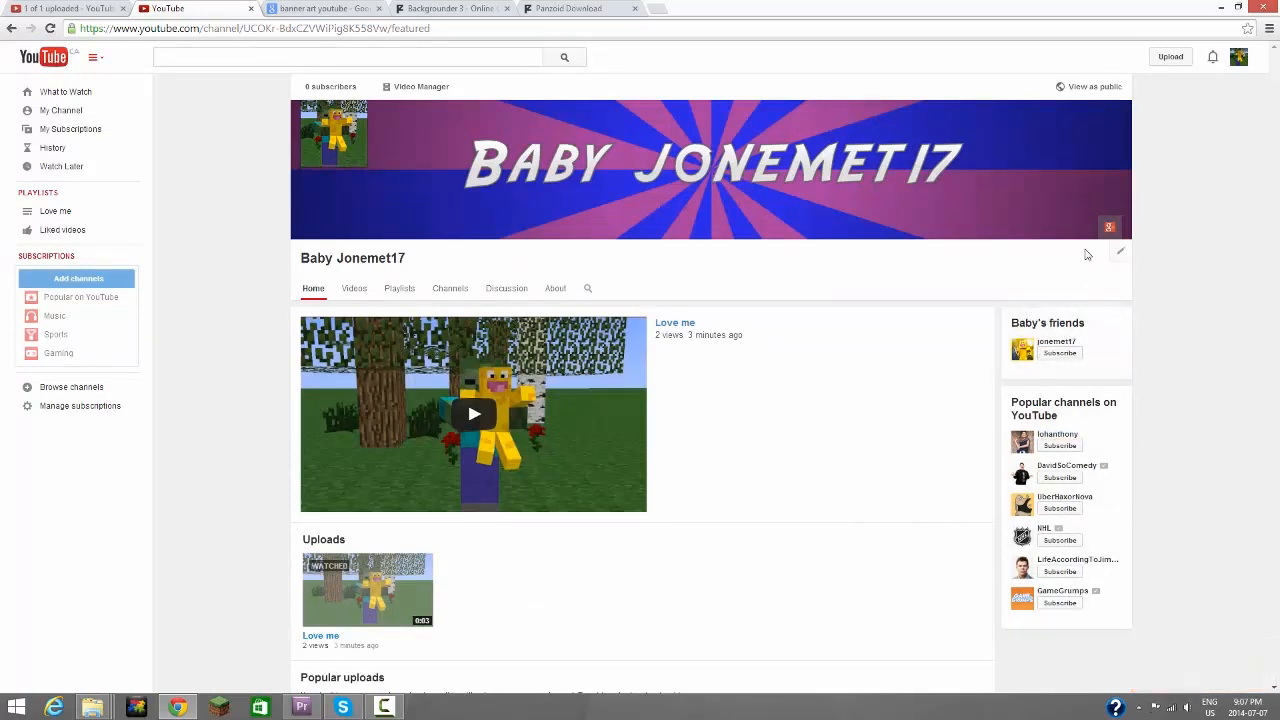
Step: Review the Discussion and Channels pages, ending on the channel's About page
click(554, 288)
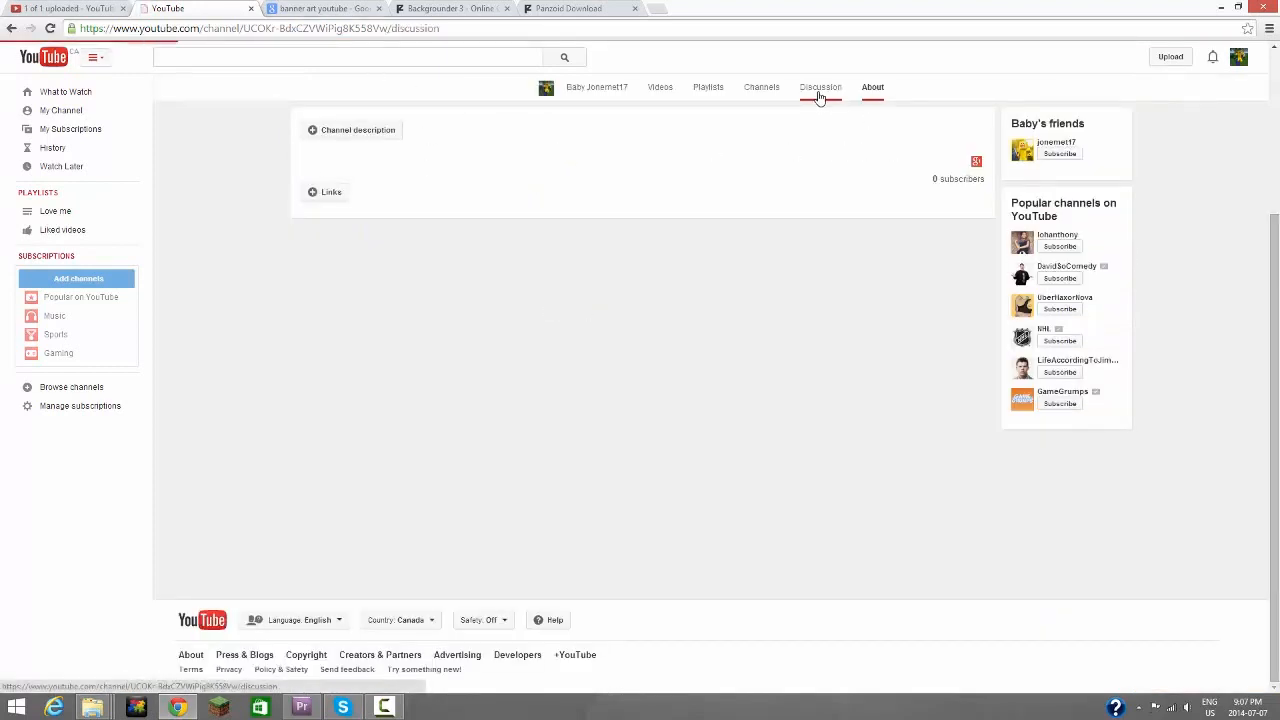
click(820, 88)
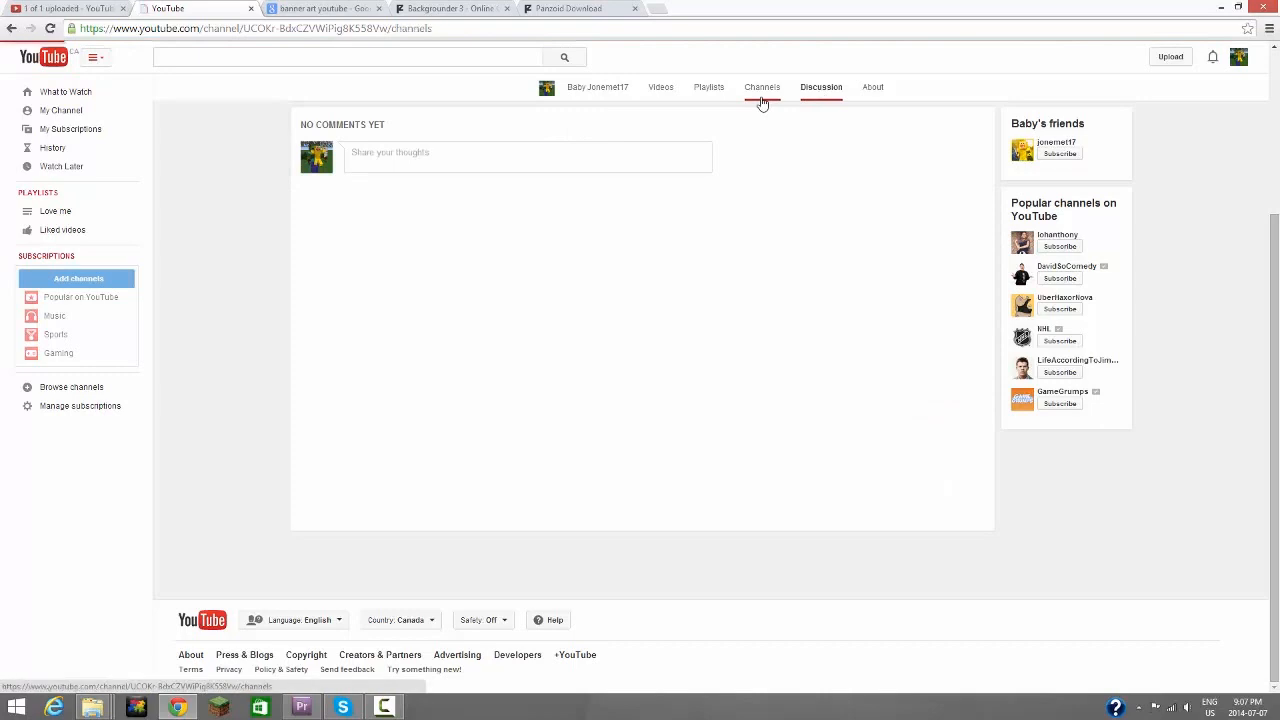
click(820, 88)
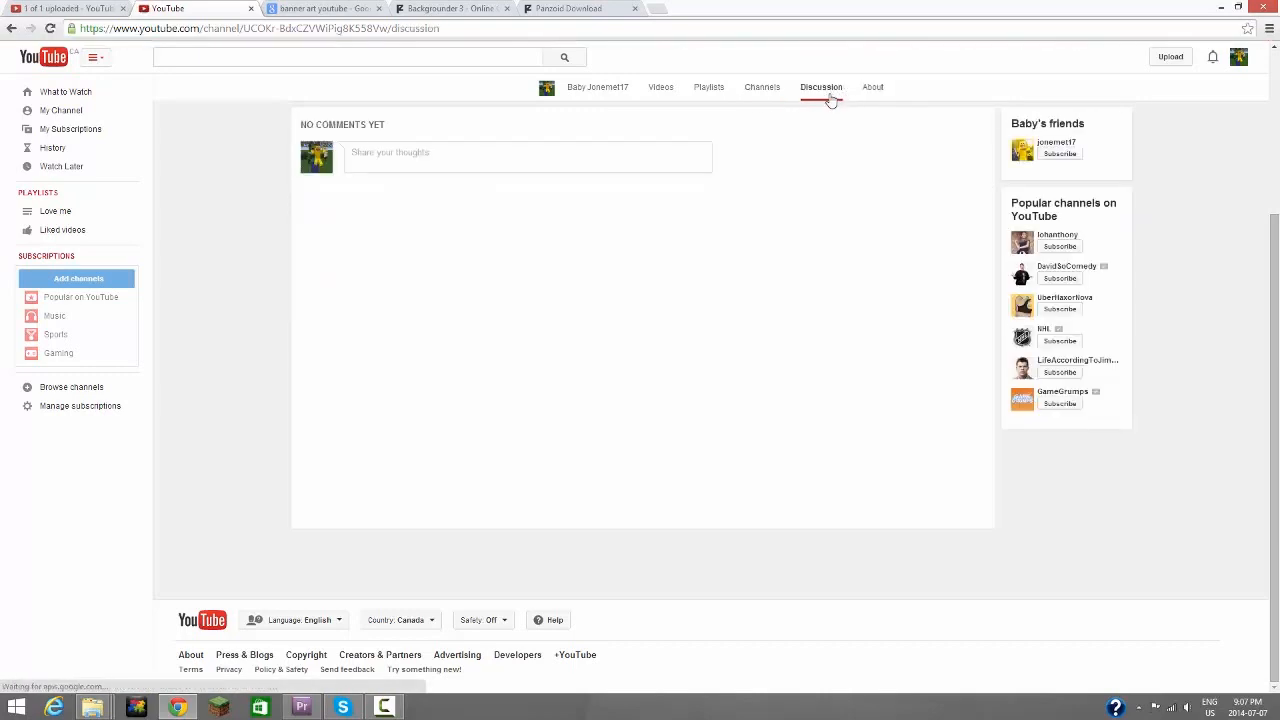
click(760, 88)
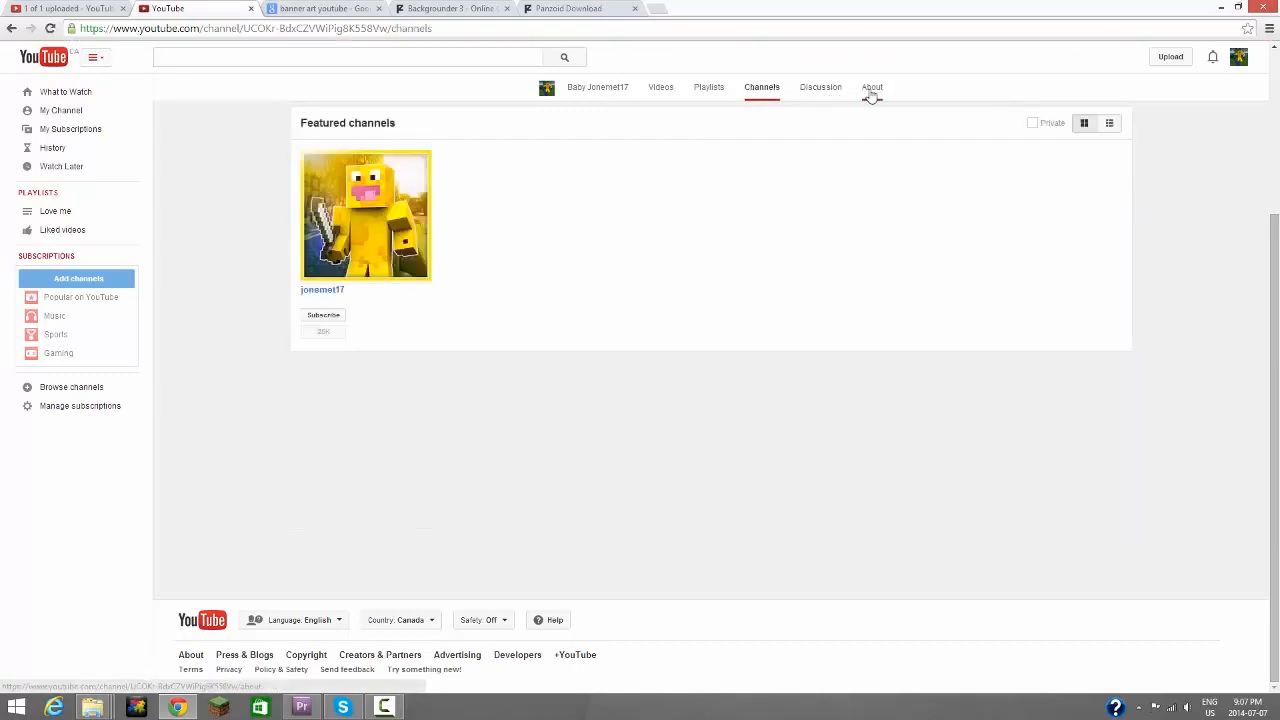
click(872, 88)
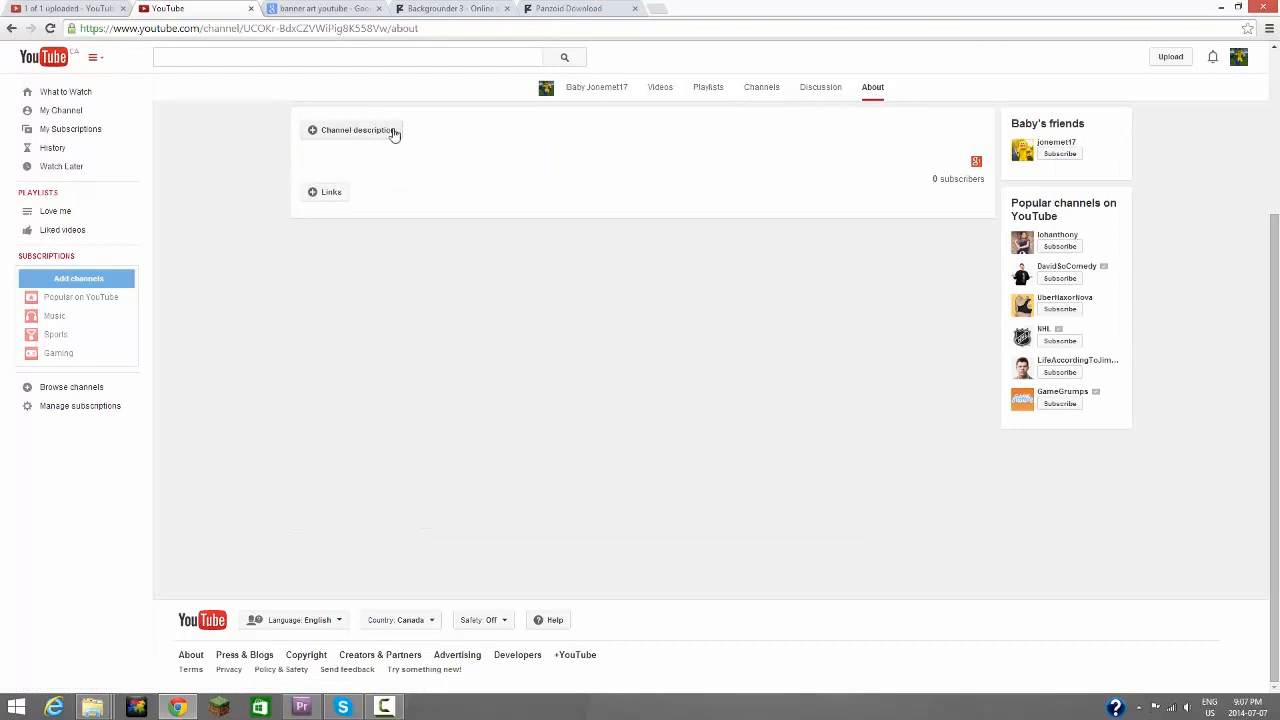
Step: Start the channel description with 'I am a baby and I am awesome! Subscribe!'
click(356, 130)
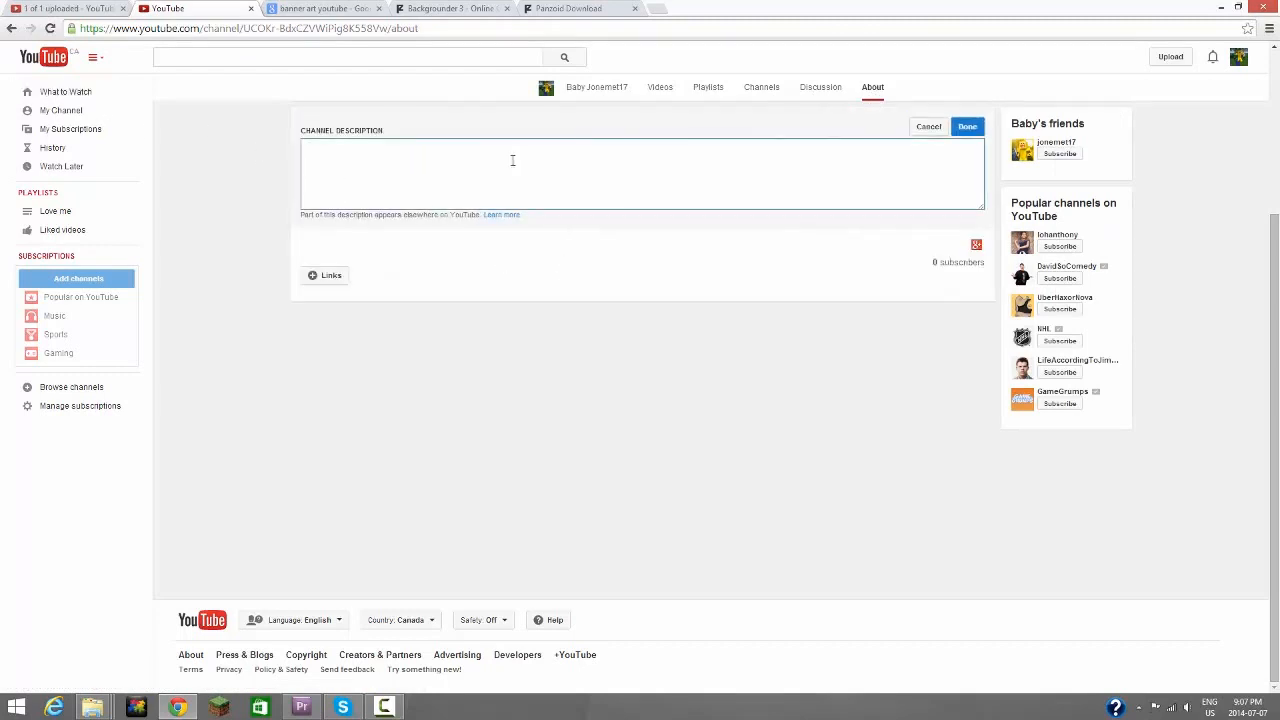
click(512, 160)
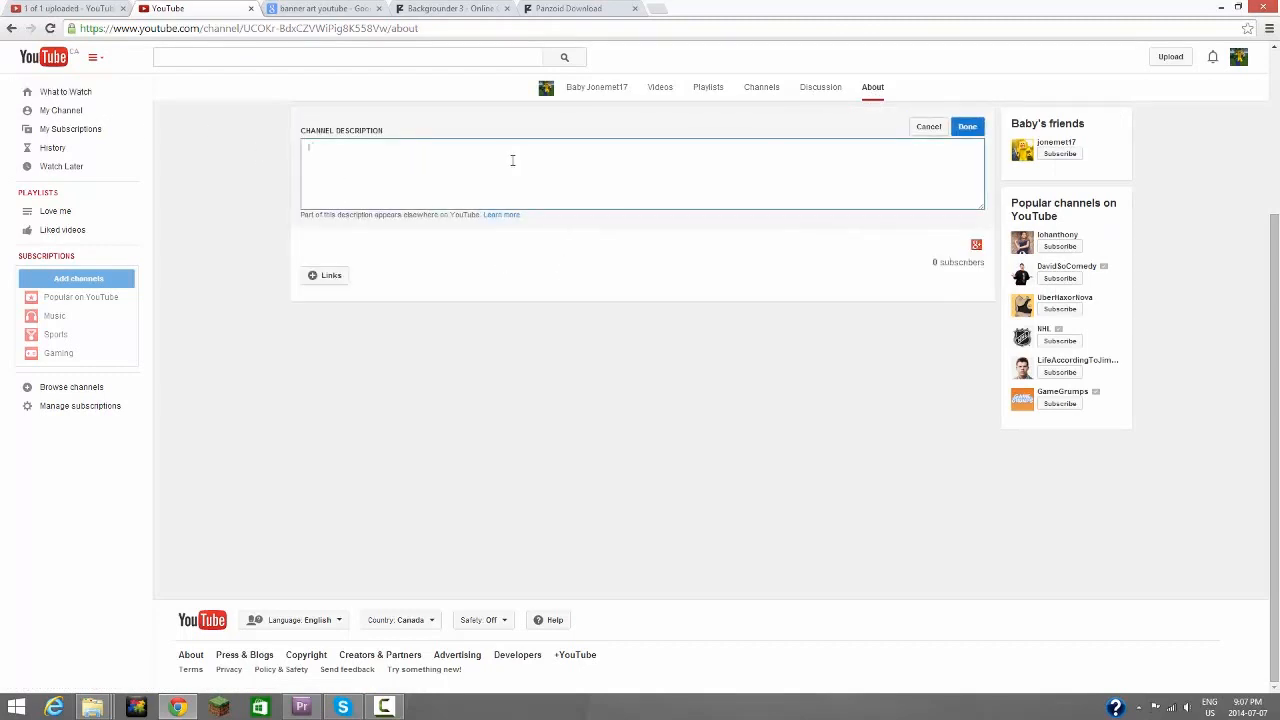
text(la)
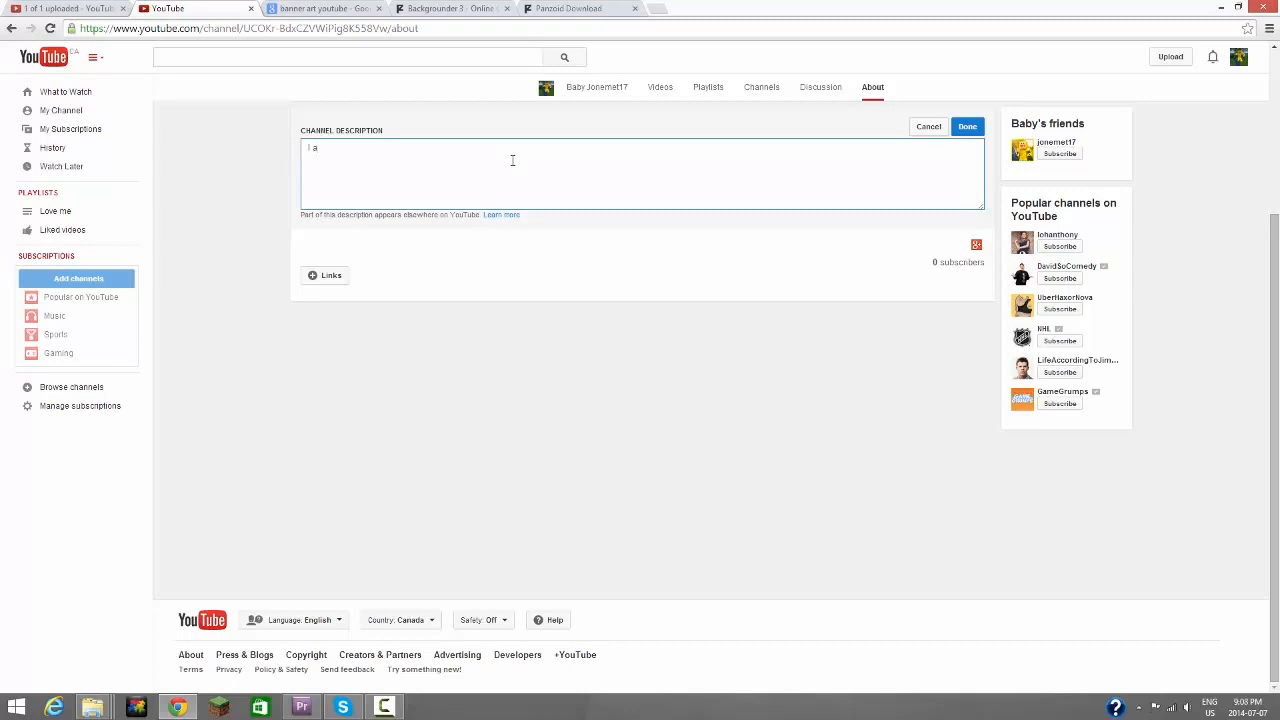
text(m)
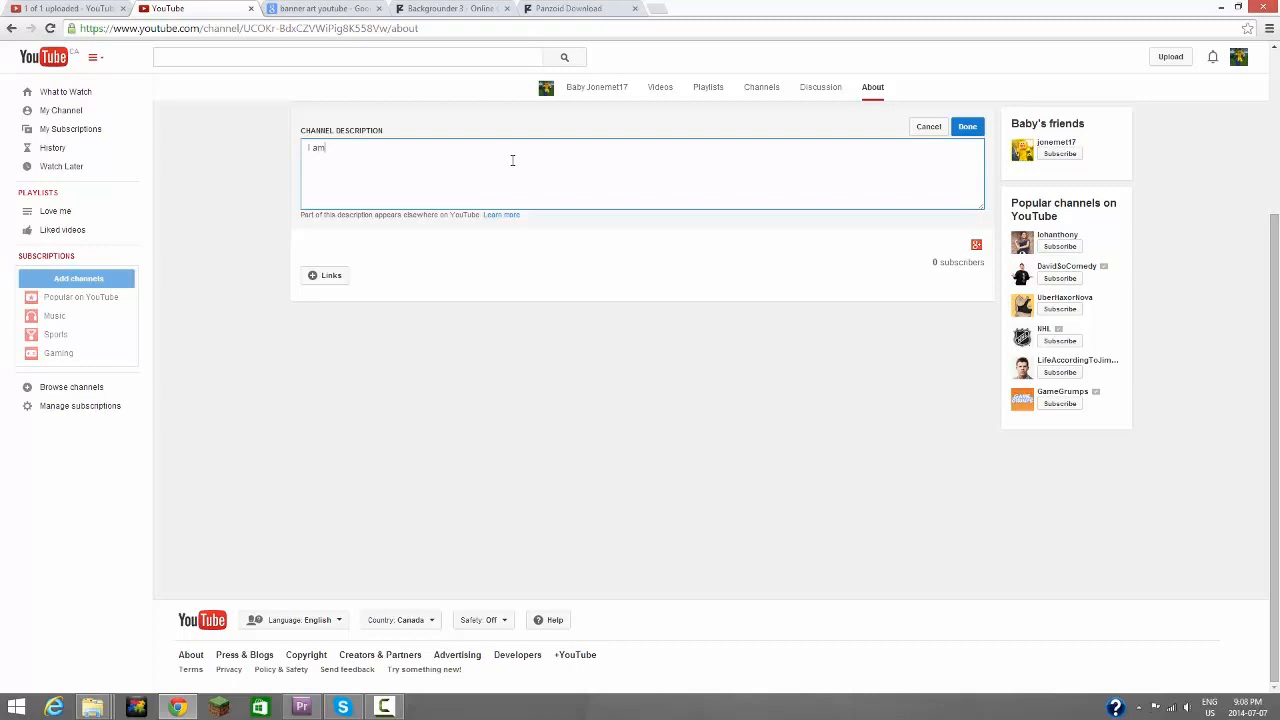
text(a)
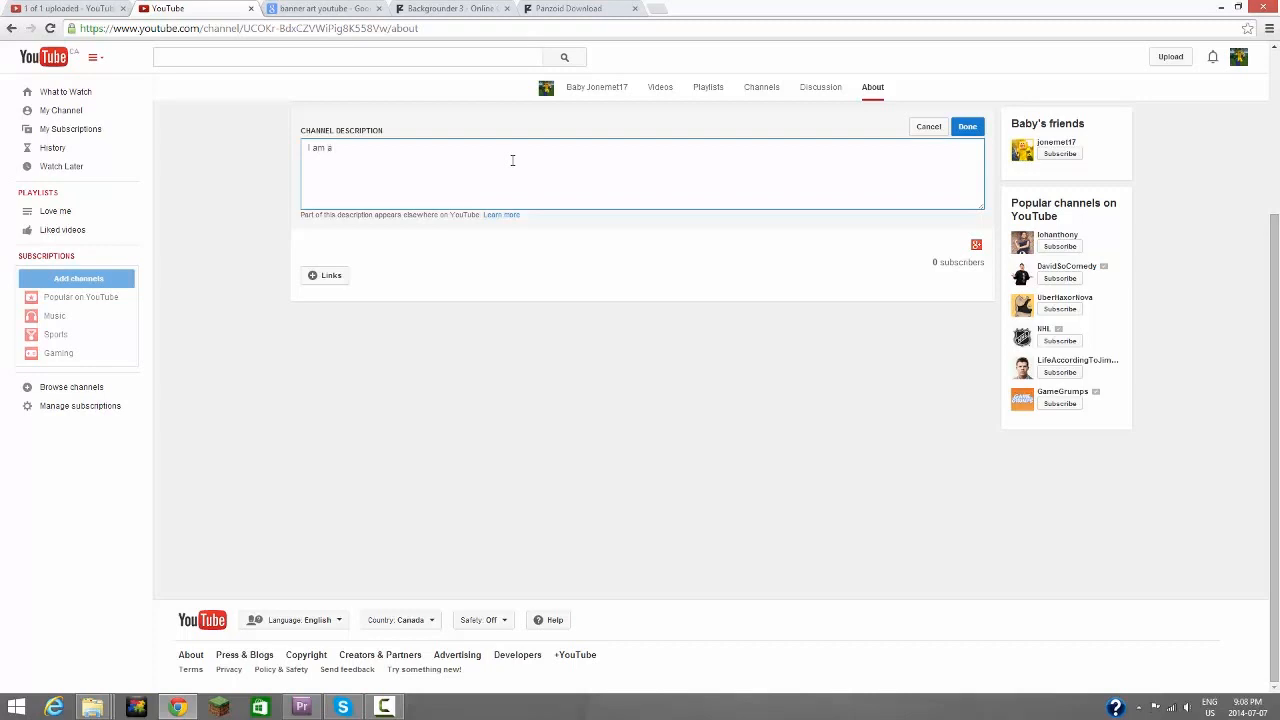
text(baby and I am awesome! Subscribe!)
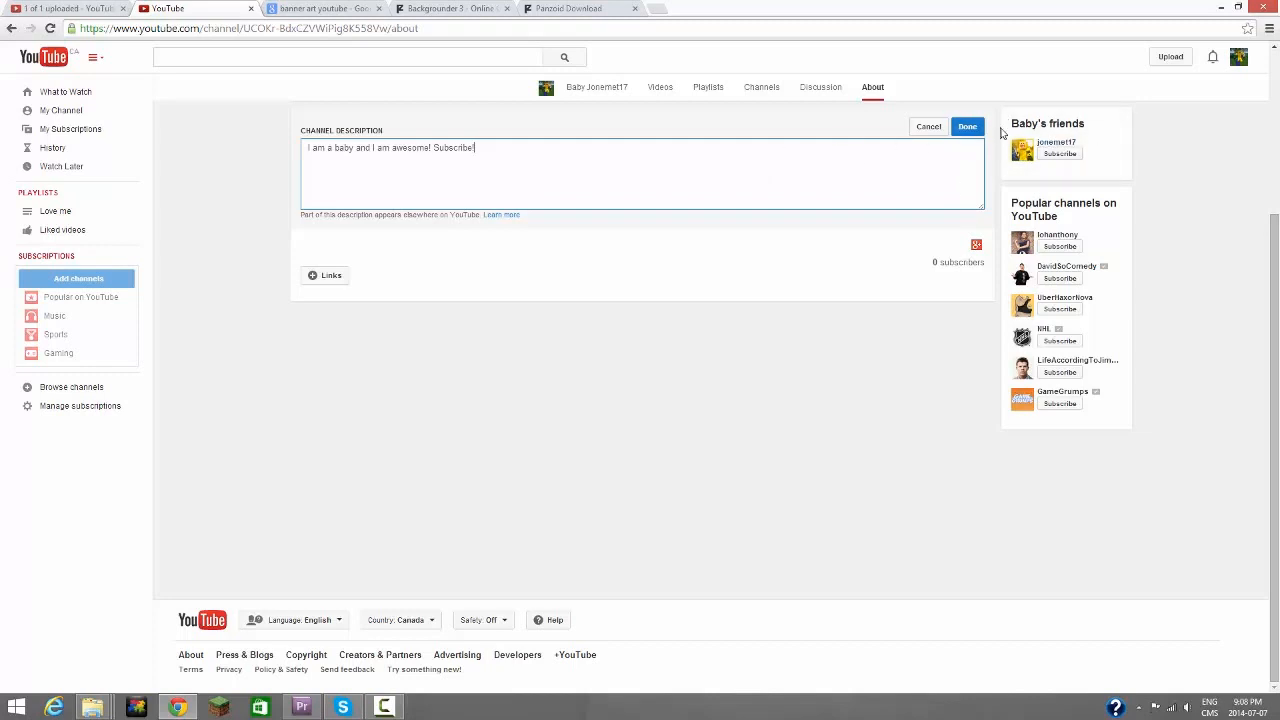
Step: Save the description and bring up the About page's link settings
click(966, 126)
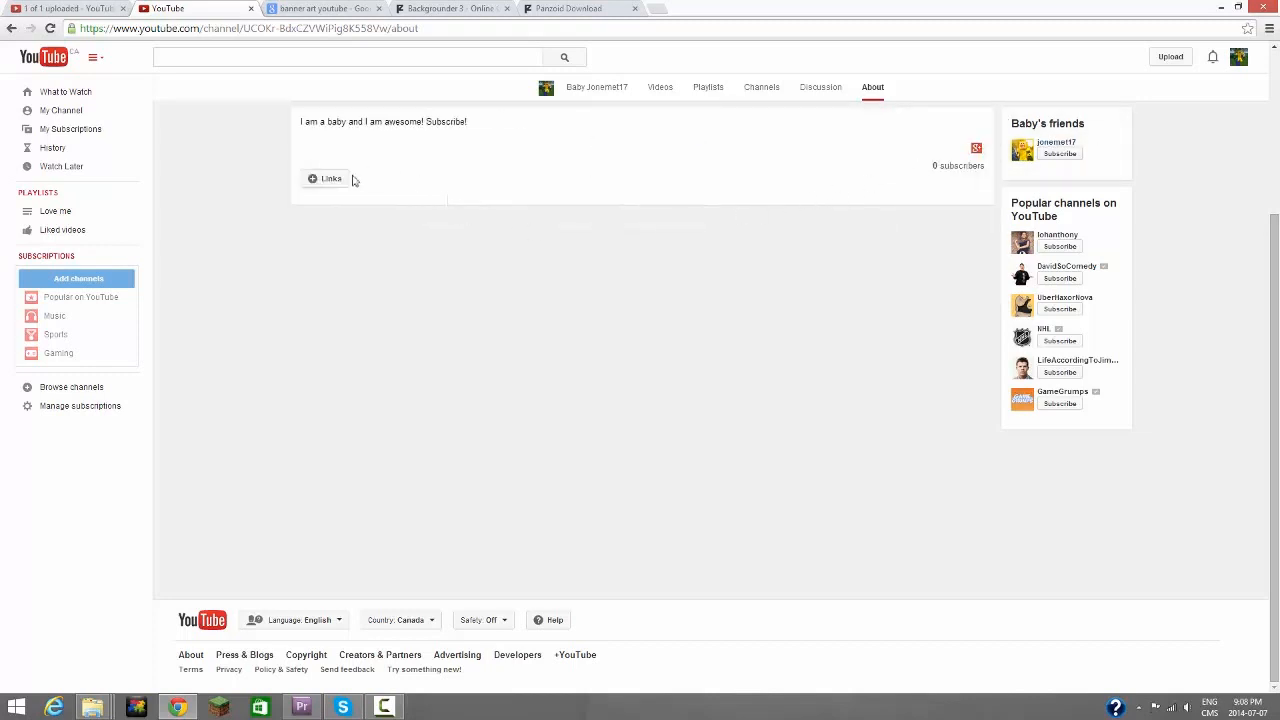
click(324, 178)
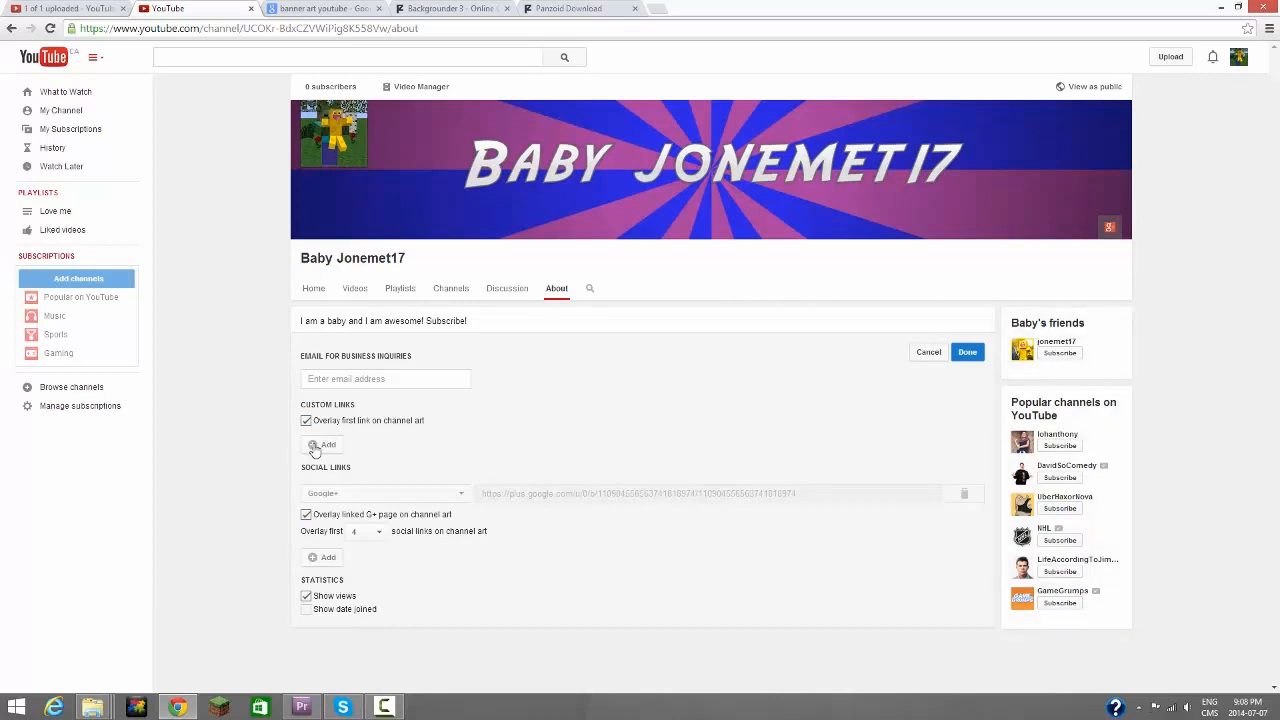
mouse_move(336, 488)
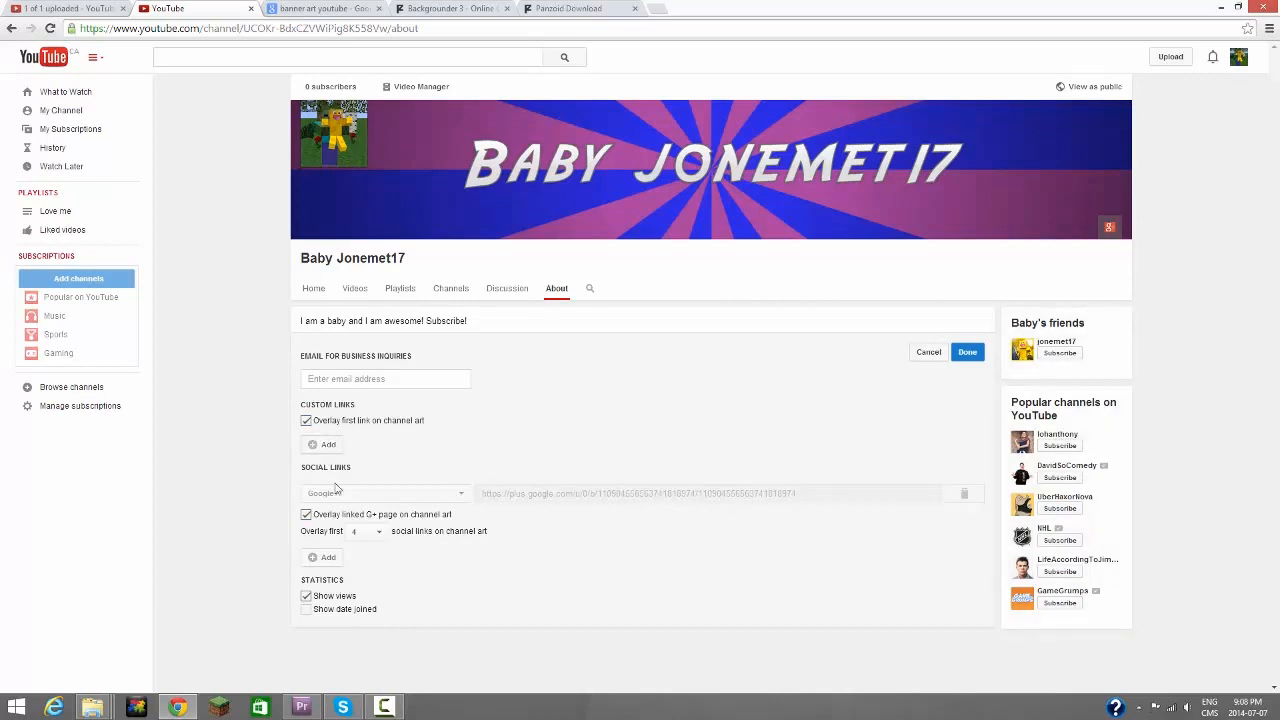
Step: Untick 'Overlay linked G+ page on channel art' and add an empty custom link entry
scroll(down, 3)
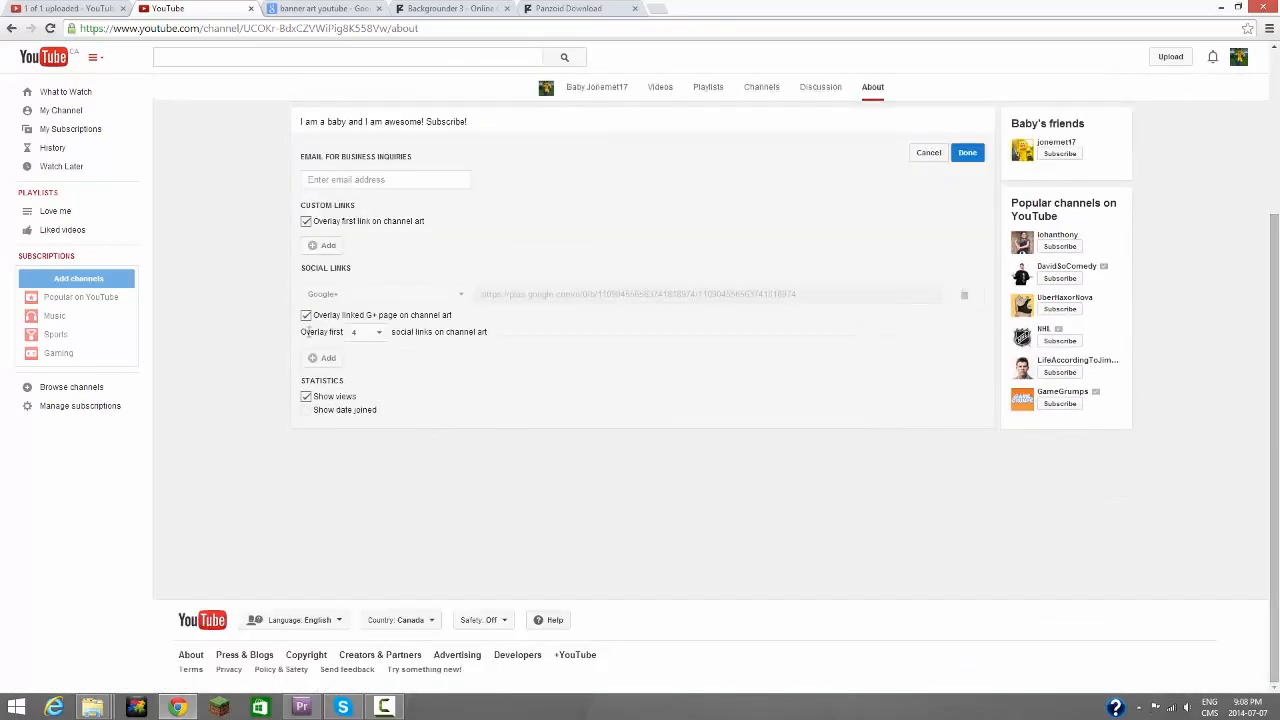
click(306, 316)
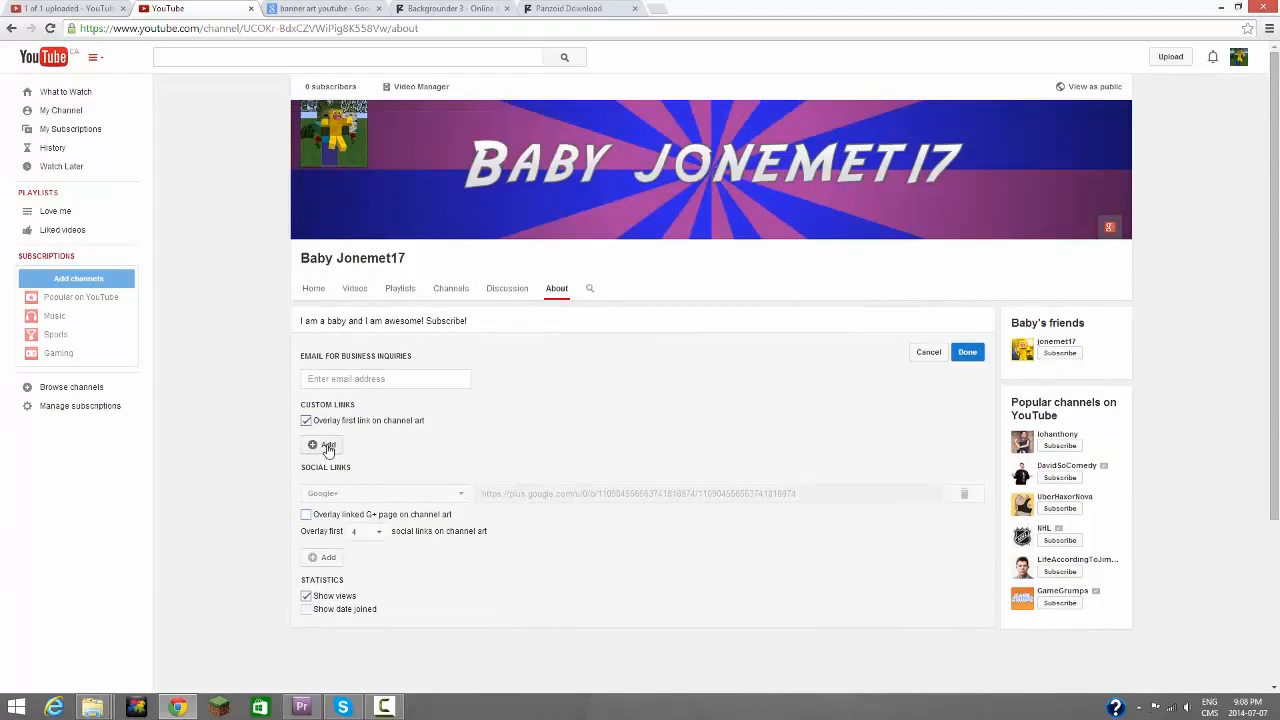
click(320, 444)
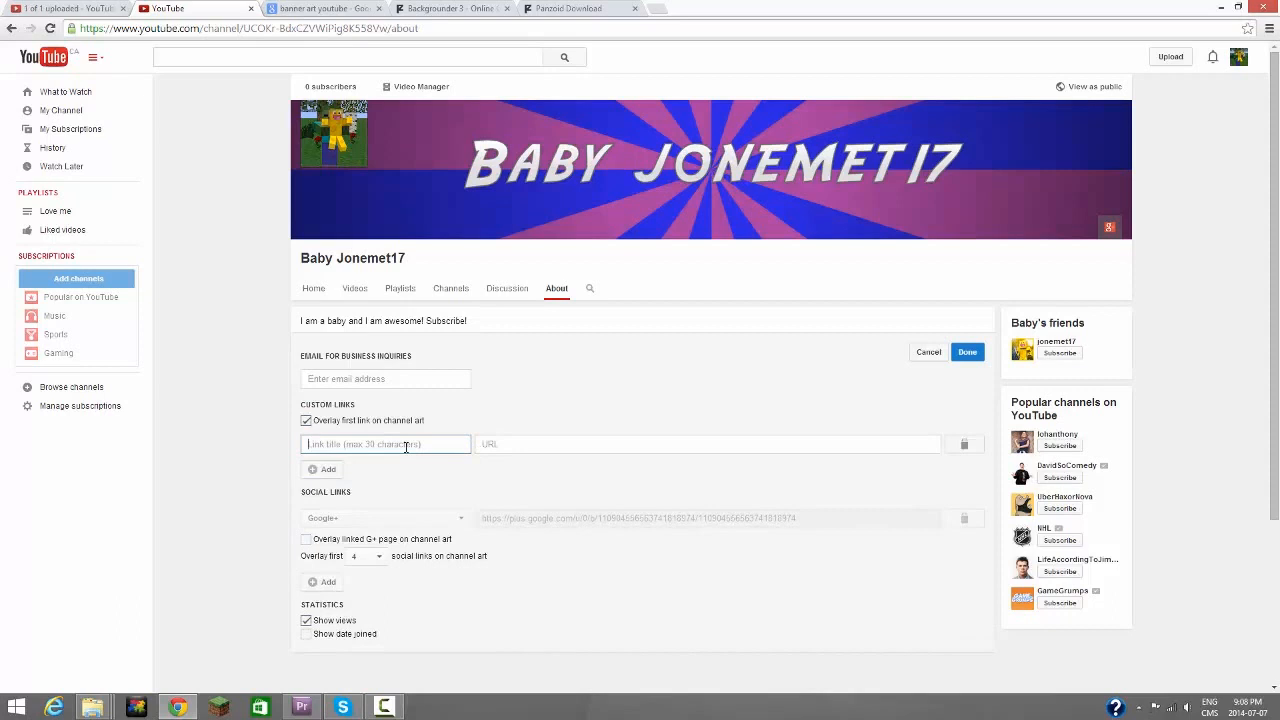
Step: Title the new custom link 'My twitter'
text(My)
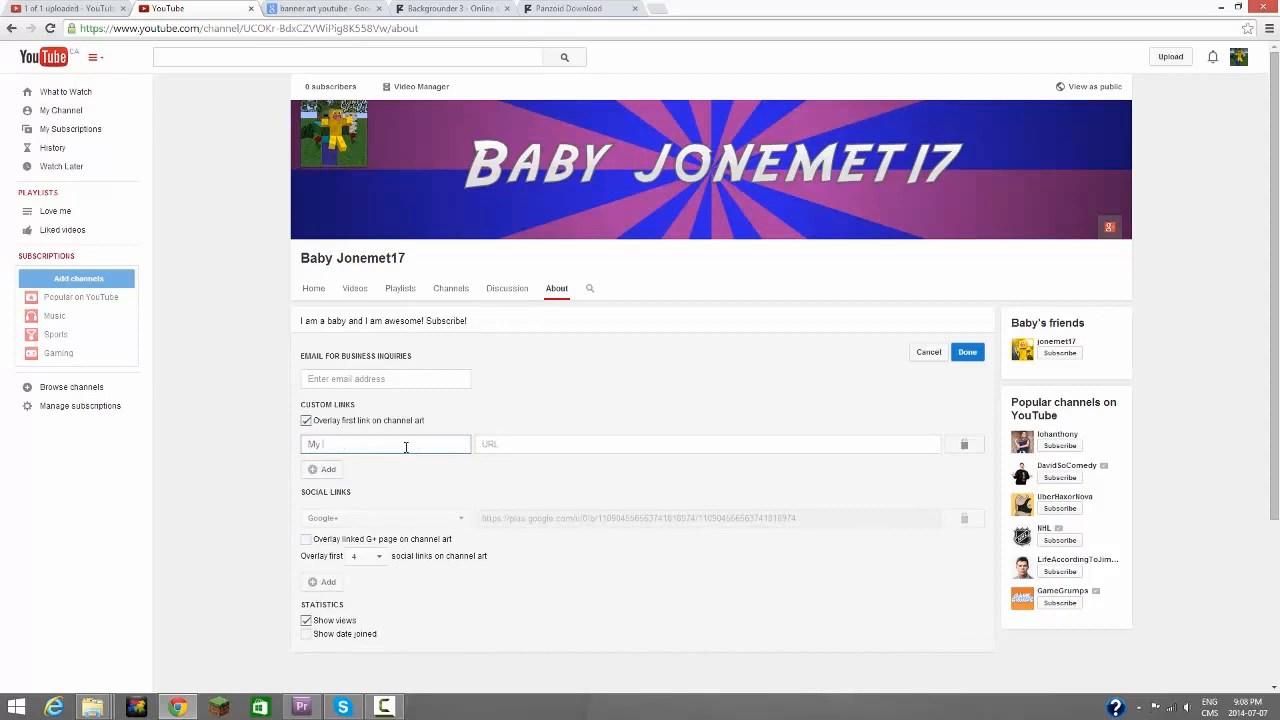
text(twitter)
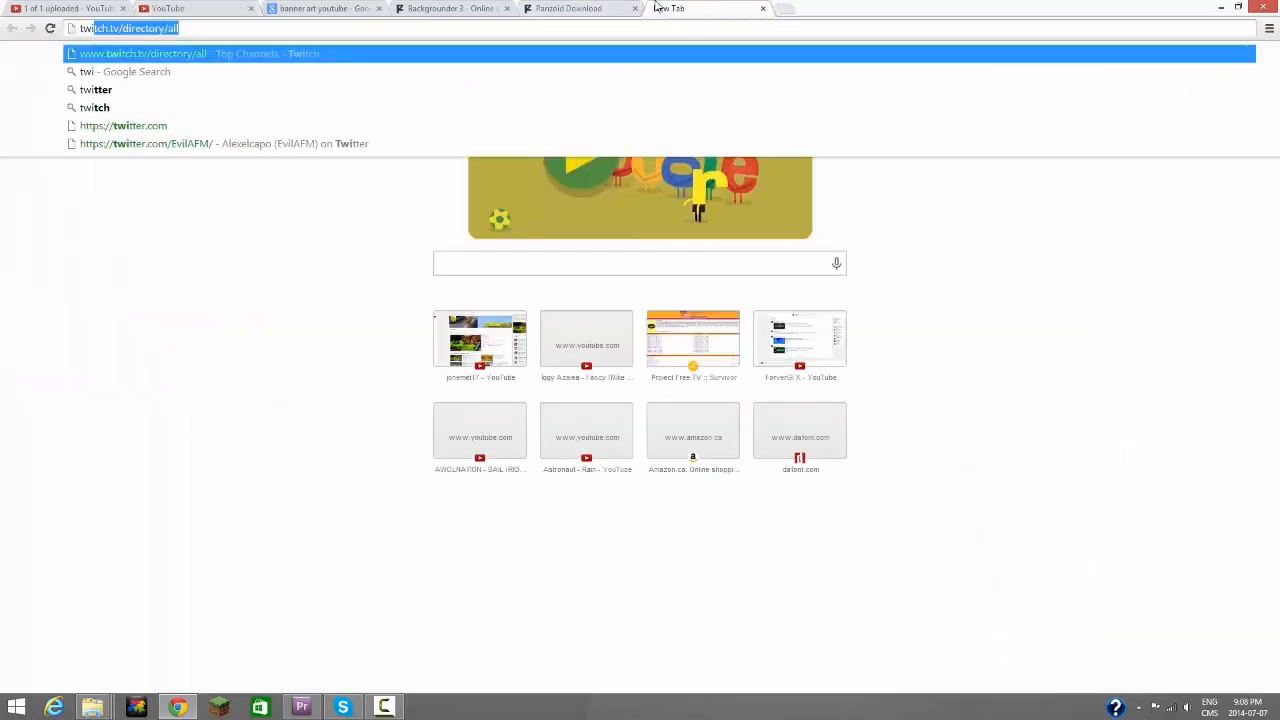
Step: Load the Twitter profile in a new tab via the 'twitt' address suggestion, then move between tabs
text(twitt)
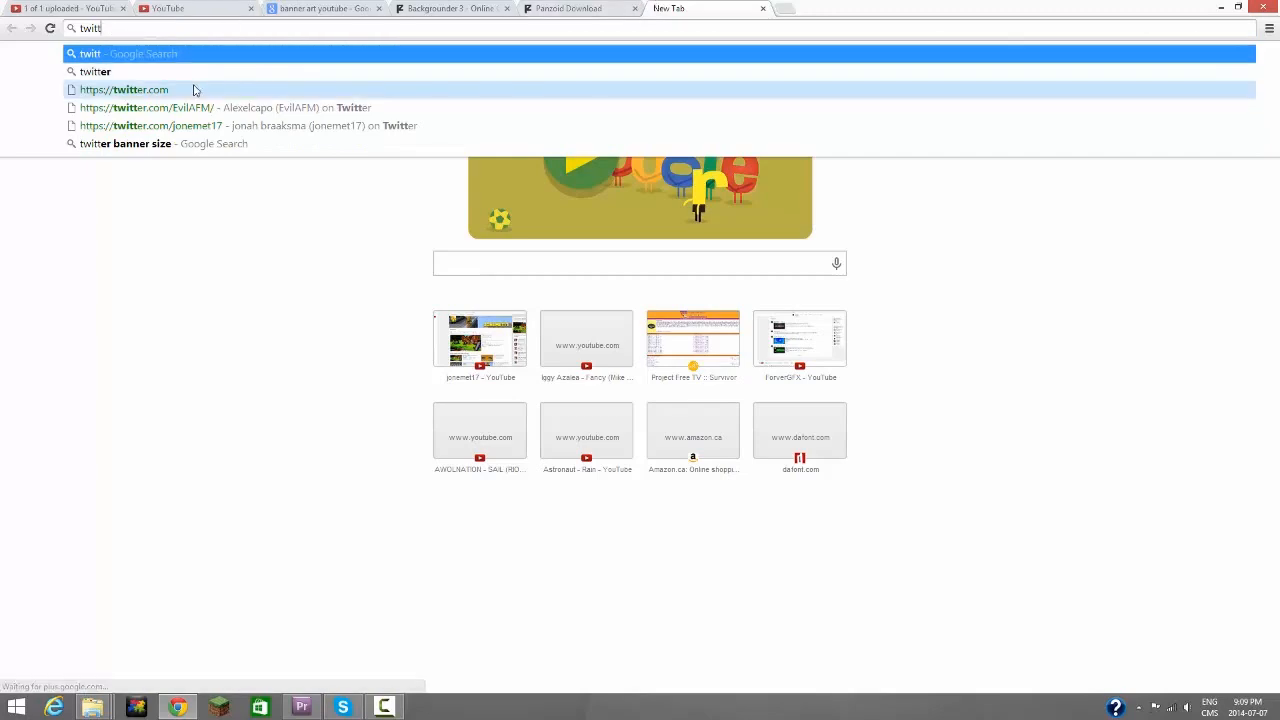
click(124, 88)
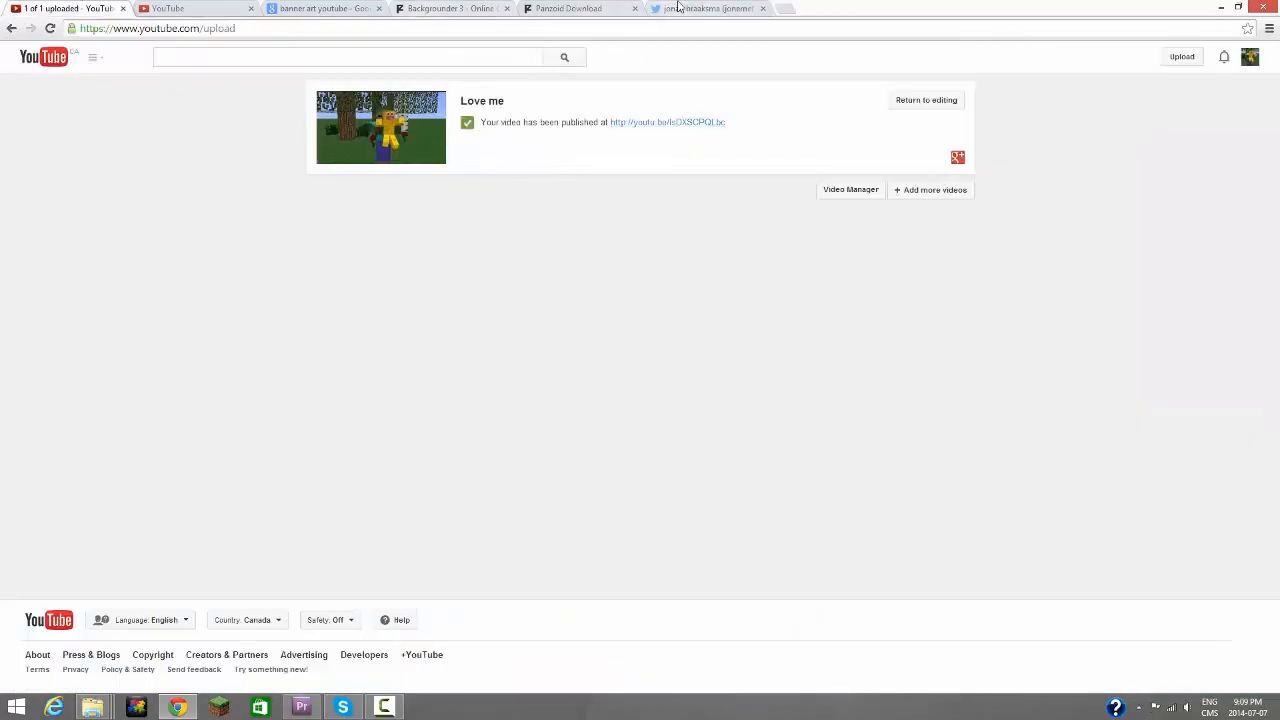
click(568, 8)
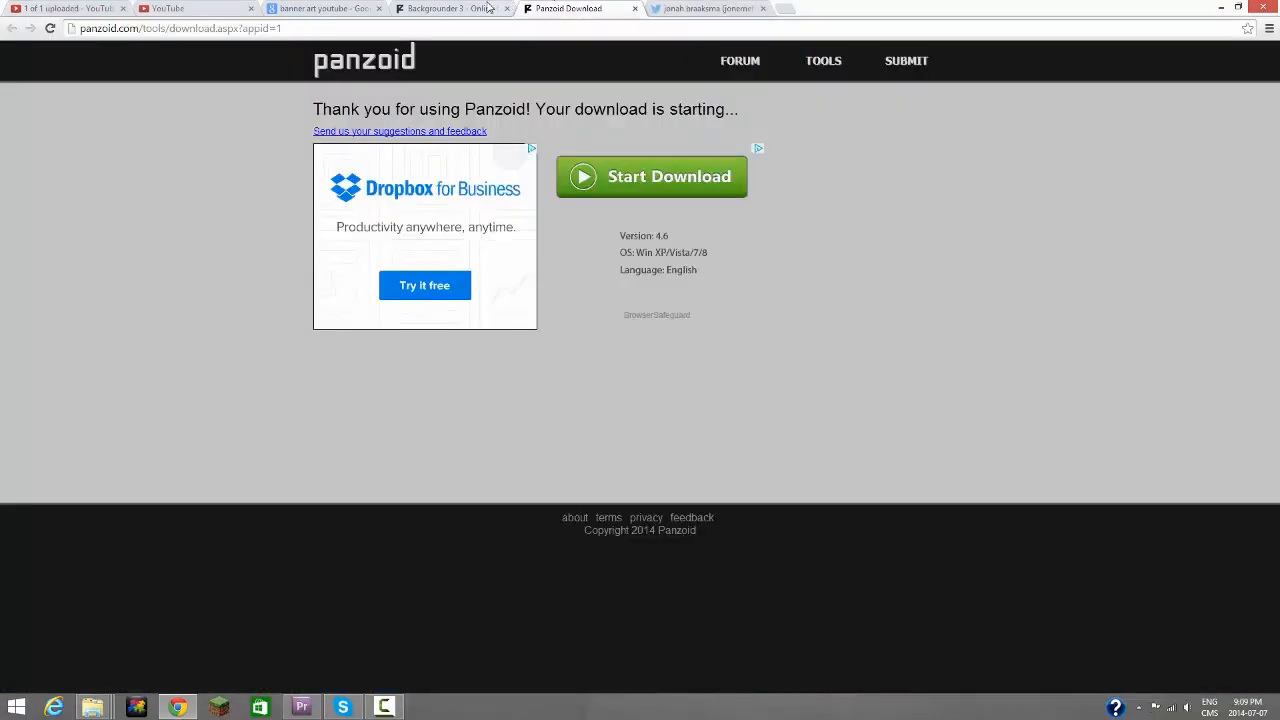
click(196, 8)
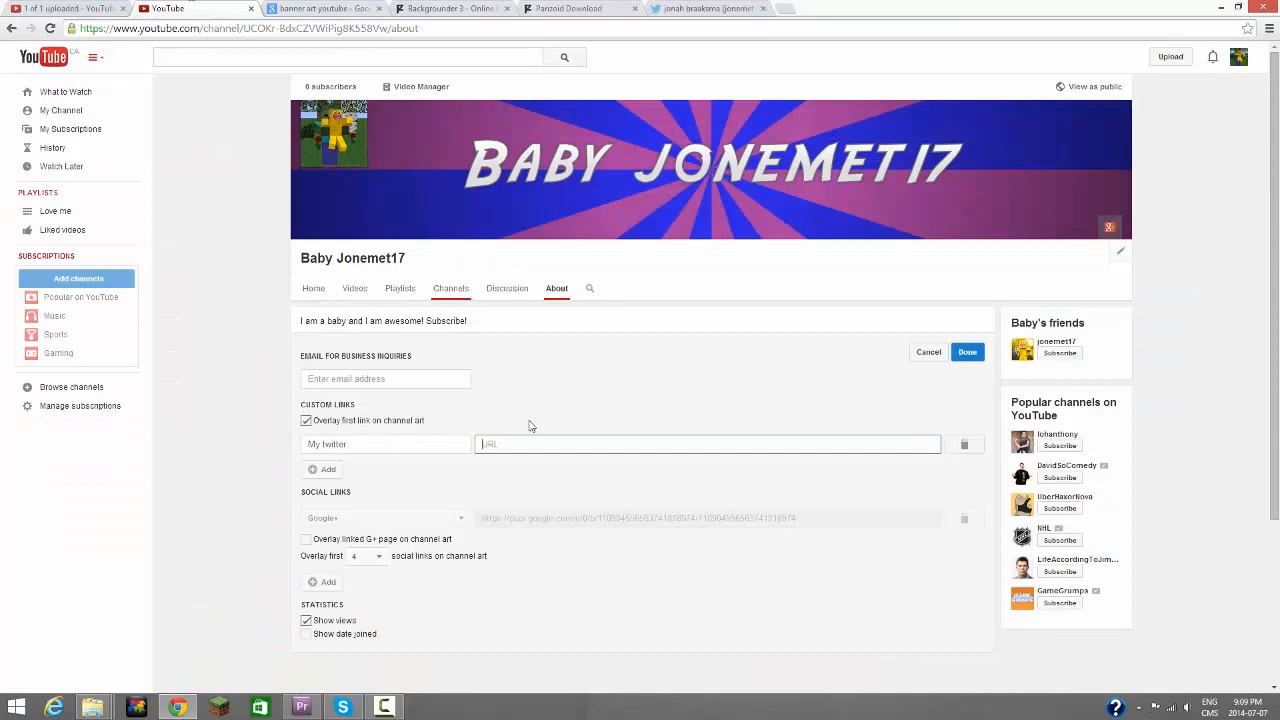
text(https://twitter.com/jonemet17/)
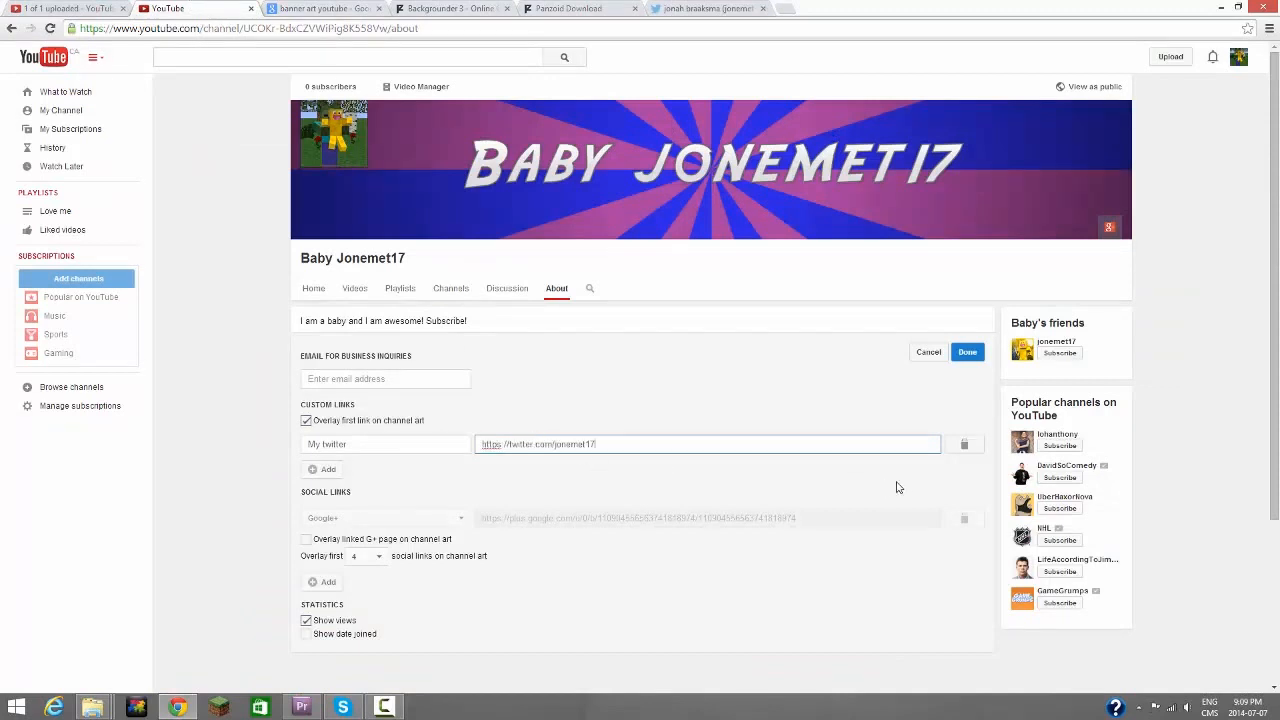
mouse_move(1144, 306)
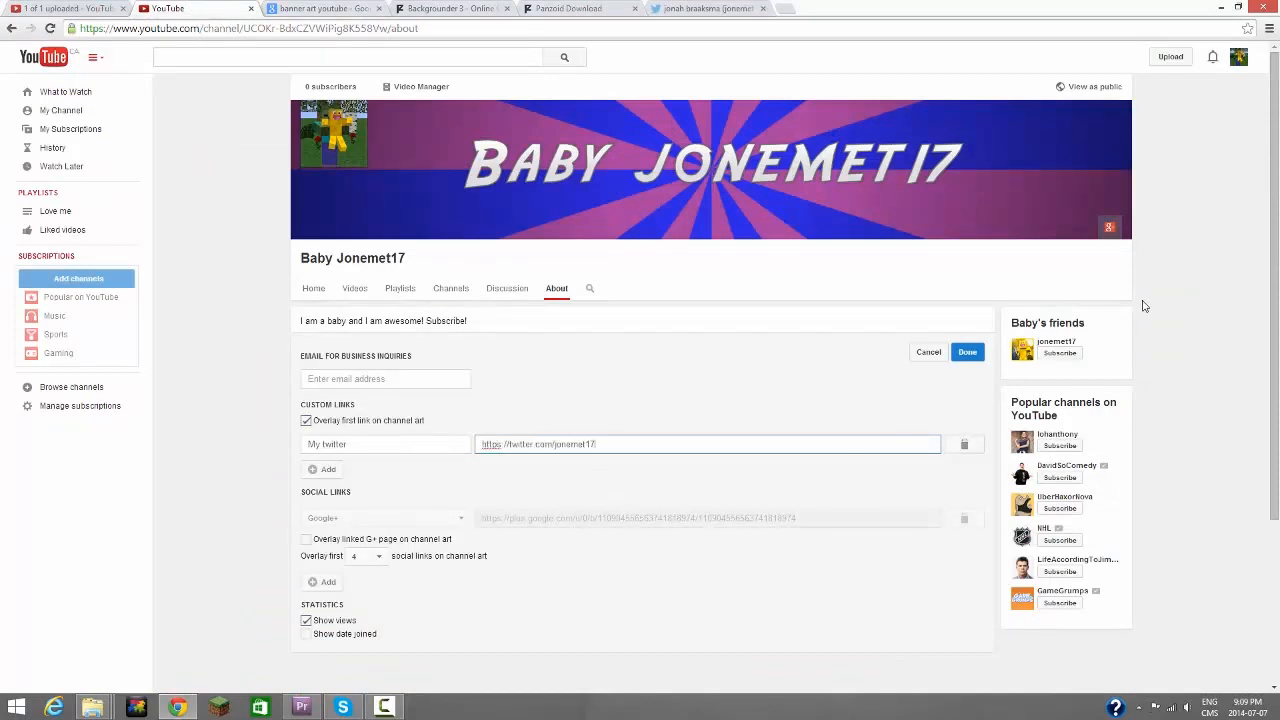
click(966, 352)
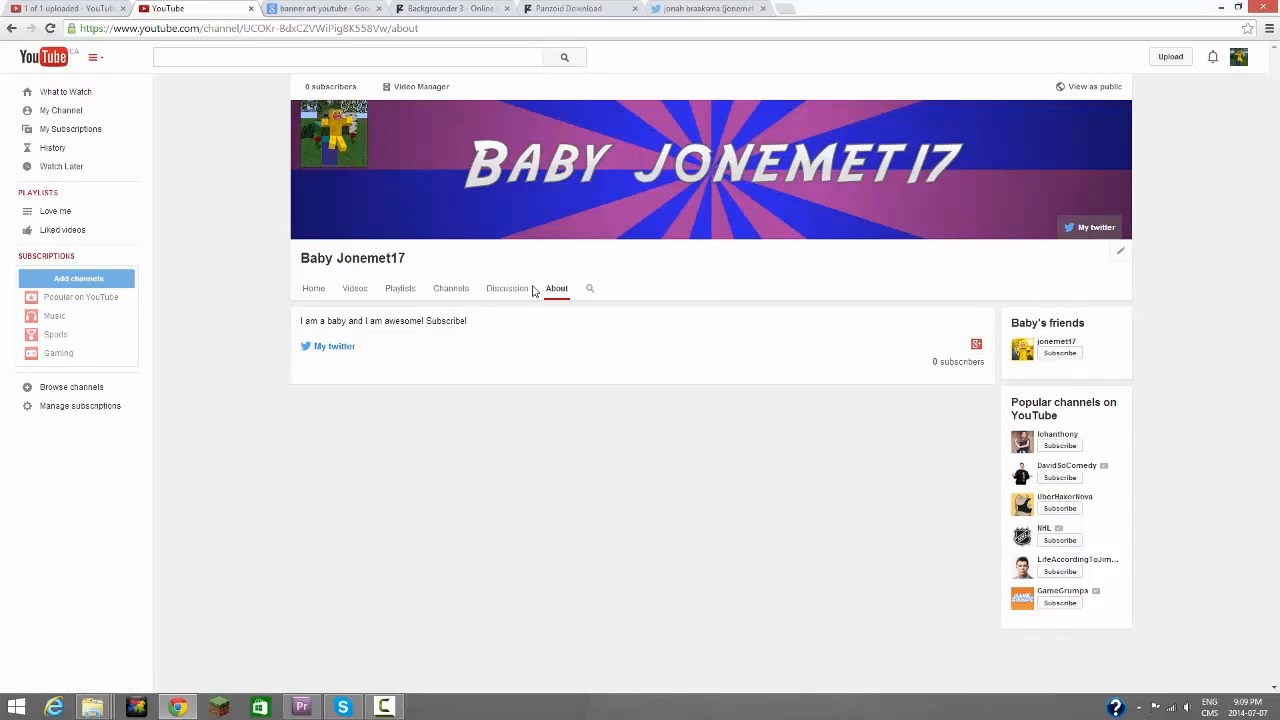
click(508, 288)
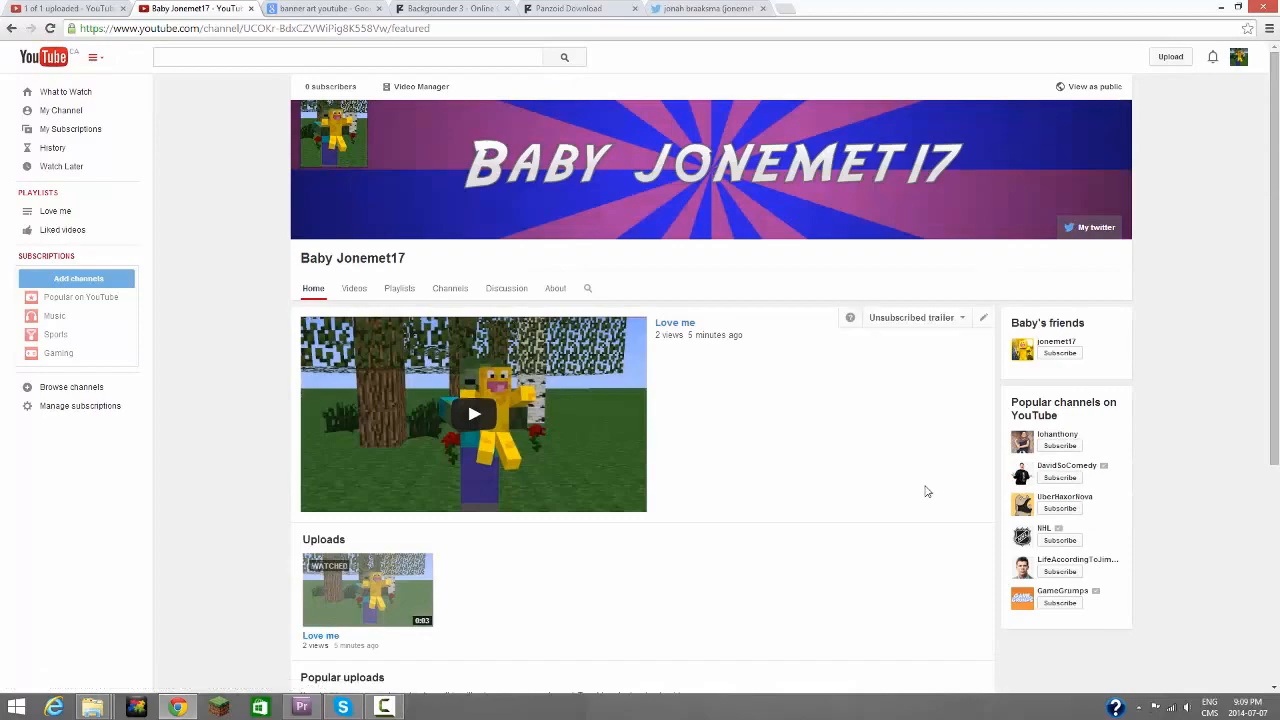
Step: Search for jonemet17 and subscribe to the channel from the results
scroll(down, 3)
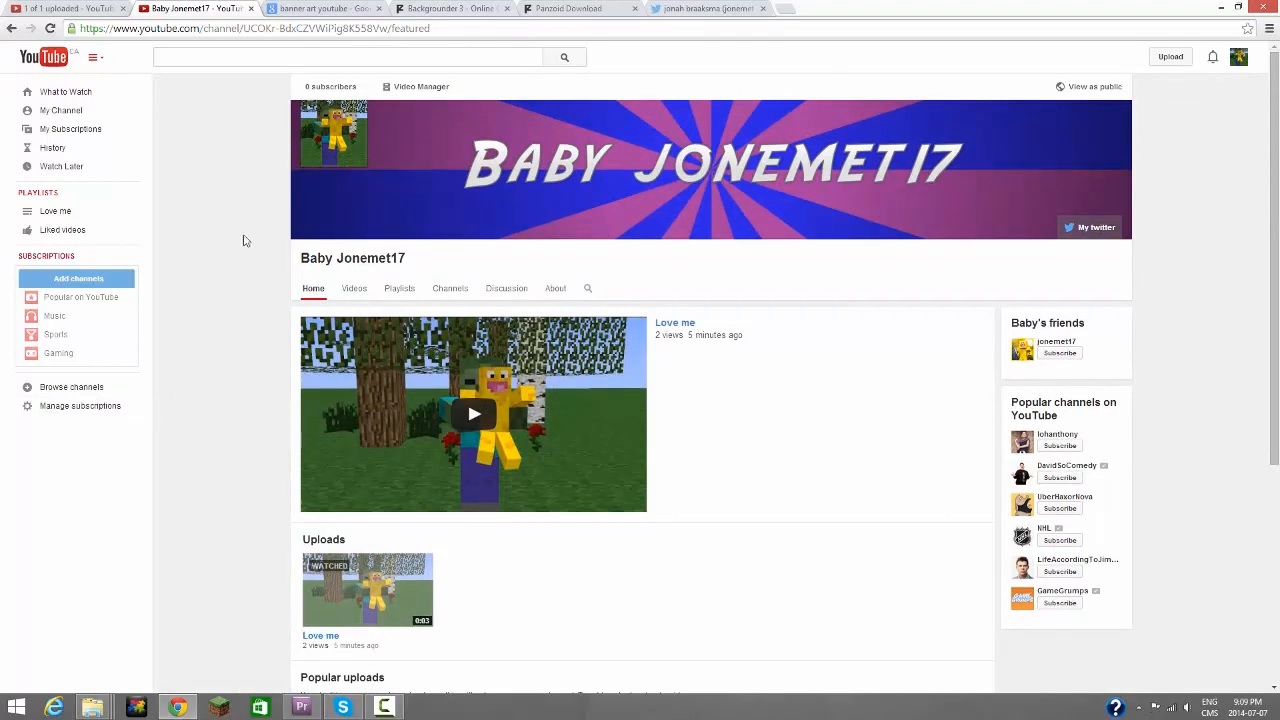
mouse_move(290, 264)
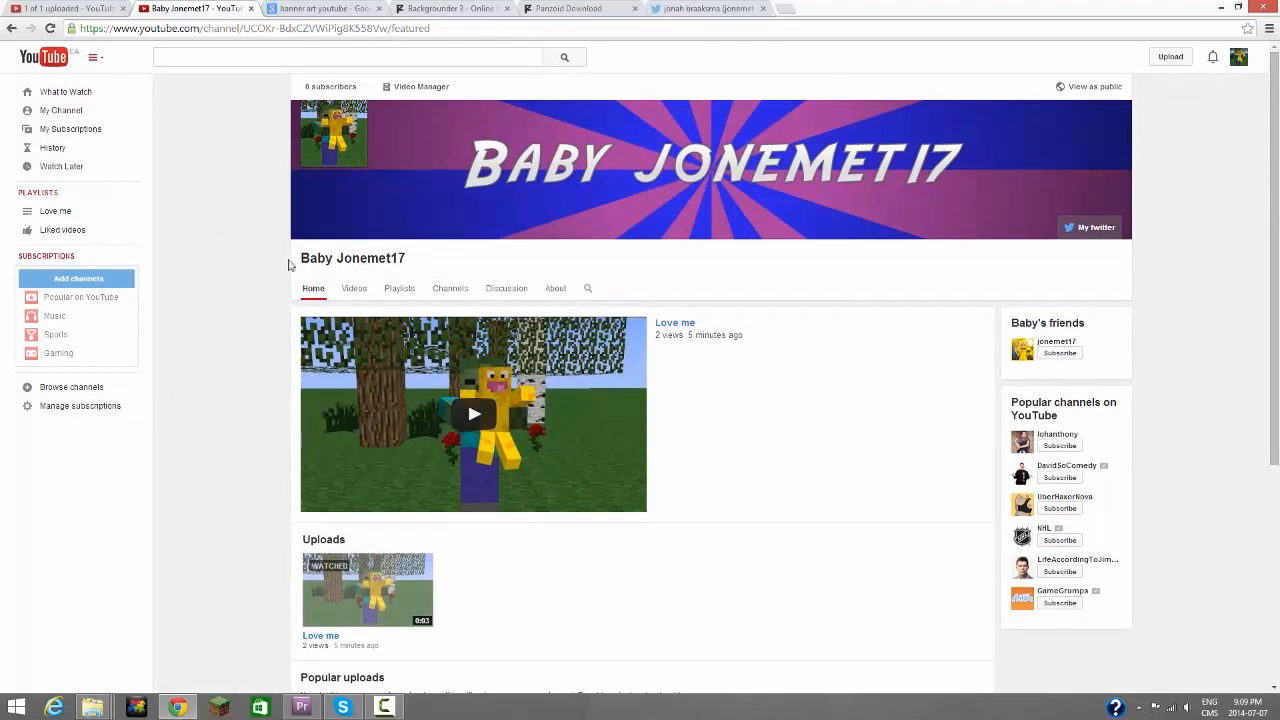
mouse_move(420, 86)
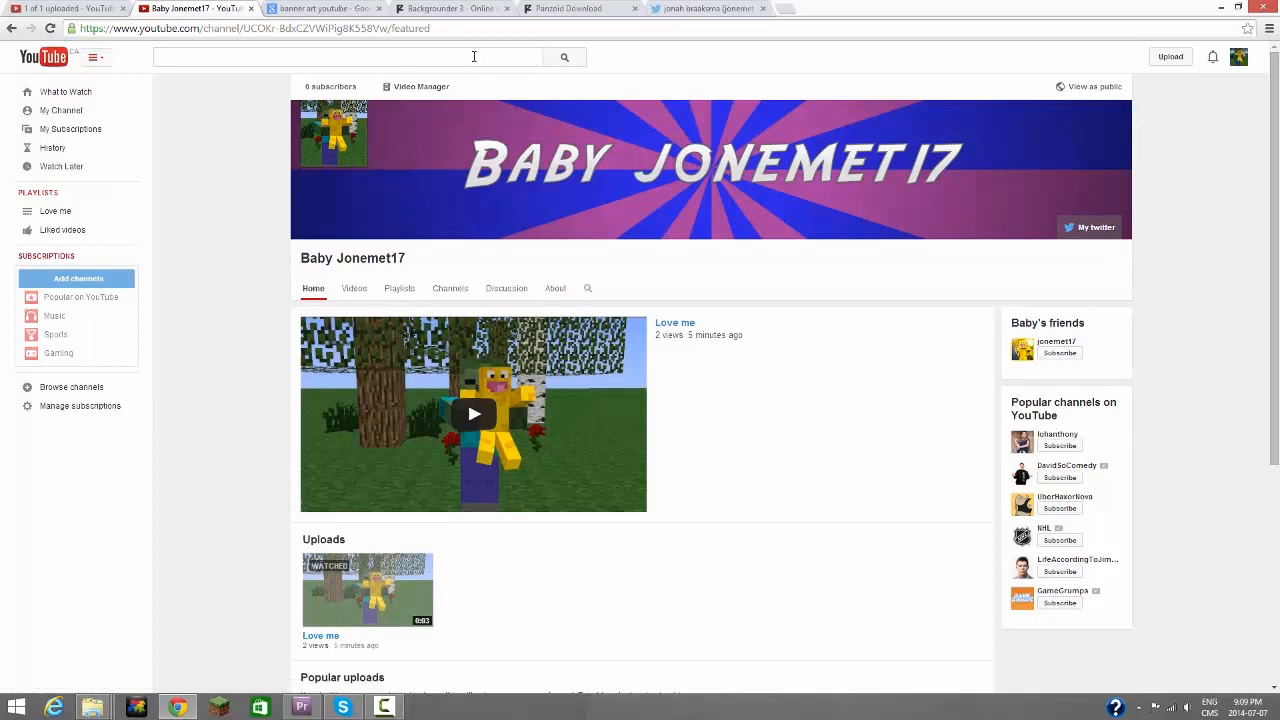
text(jonemet17)
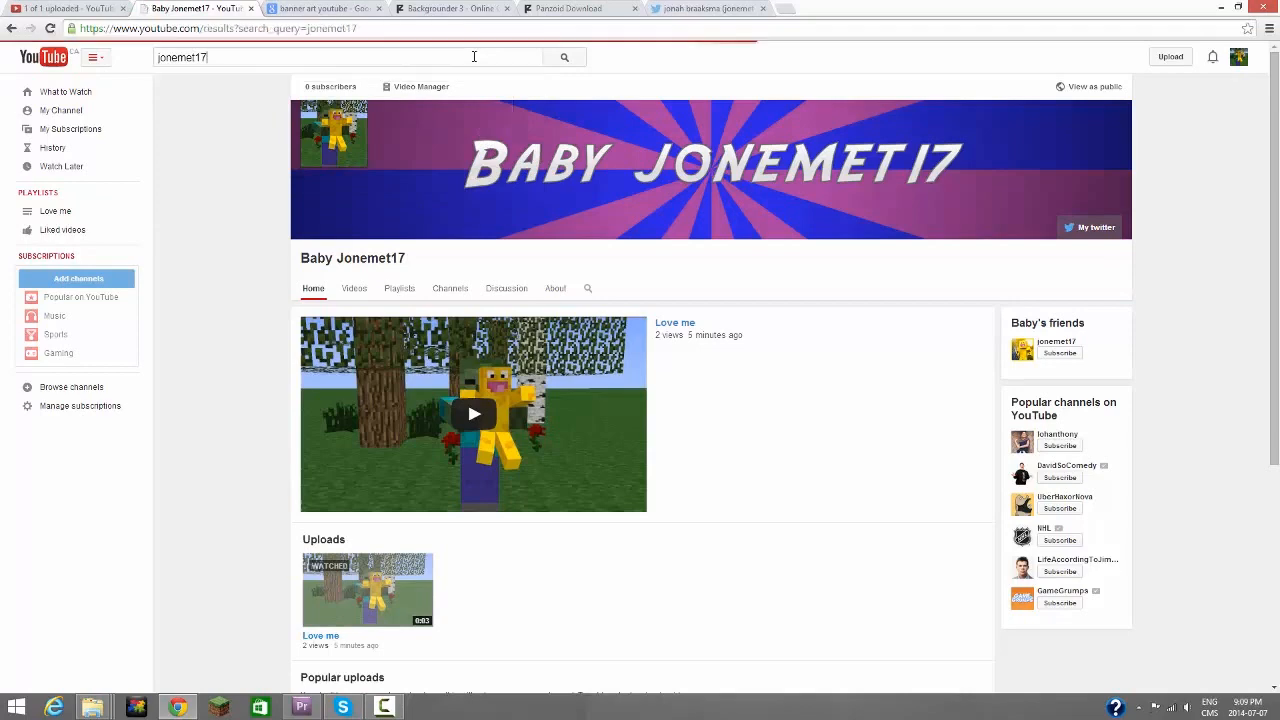
click(564, 56)
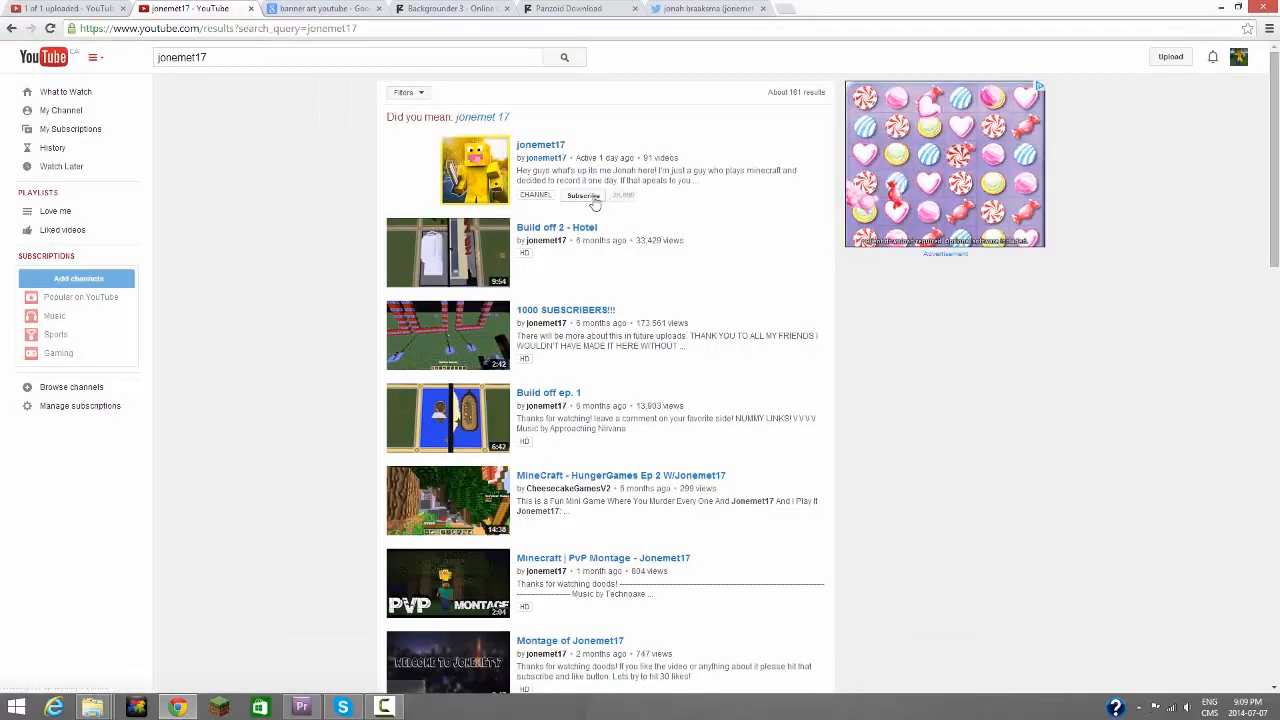
click(584, 196)
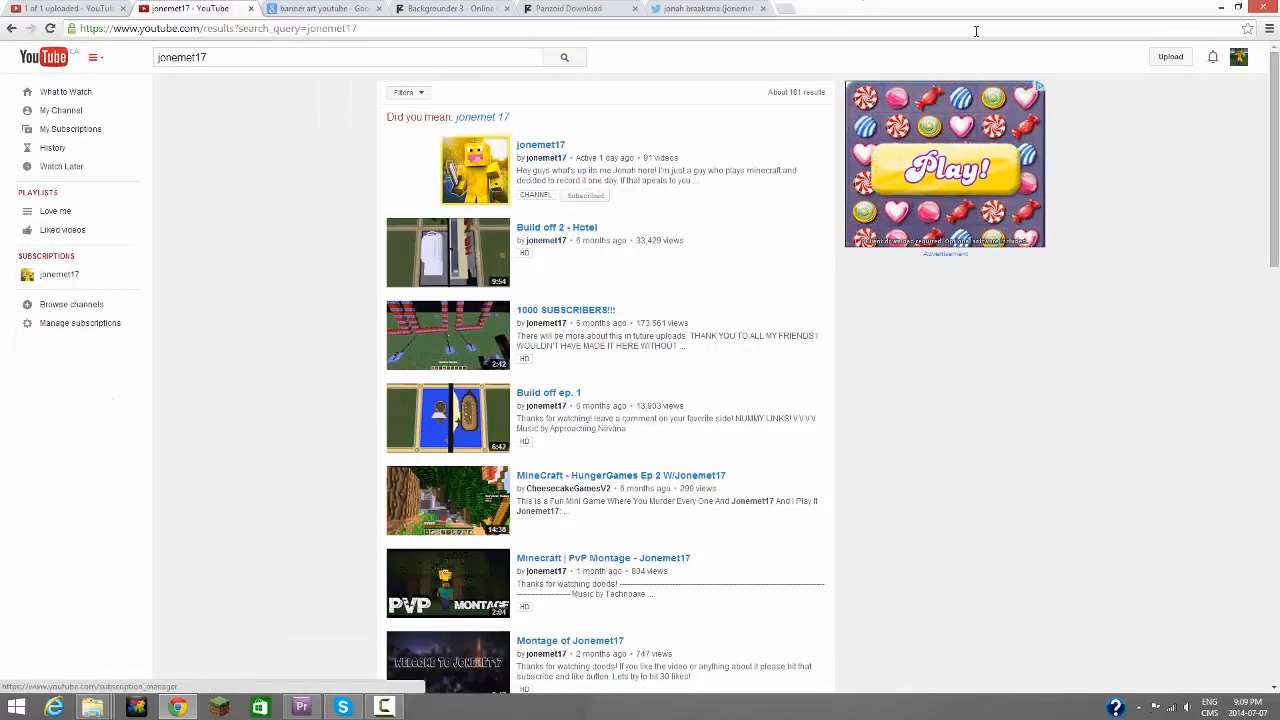
click(80, 324)
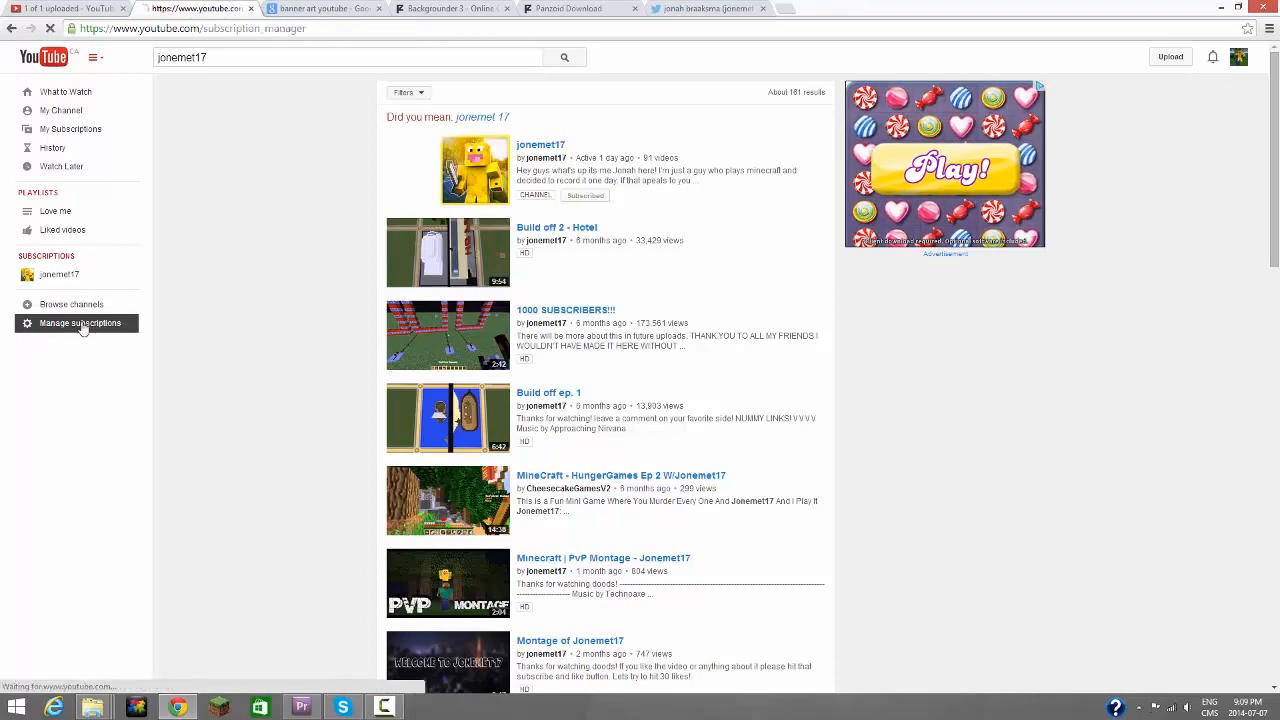
click(80, 324)
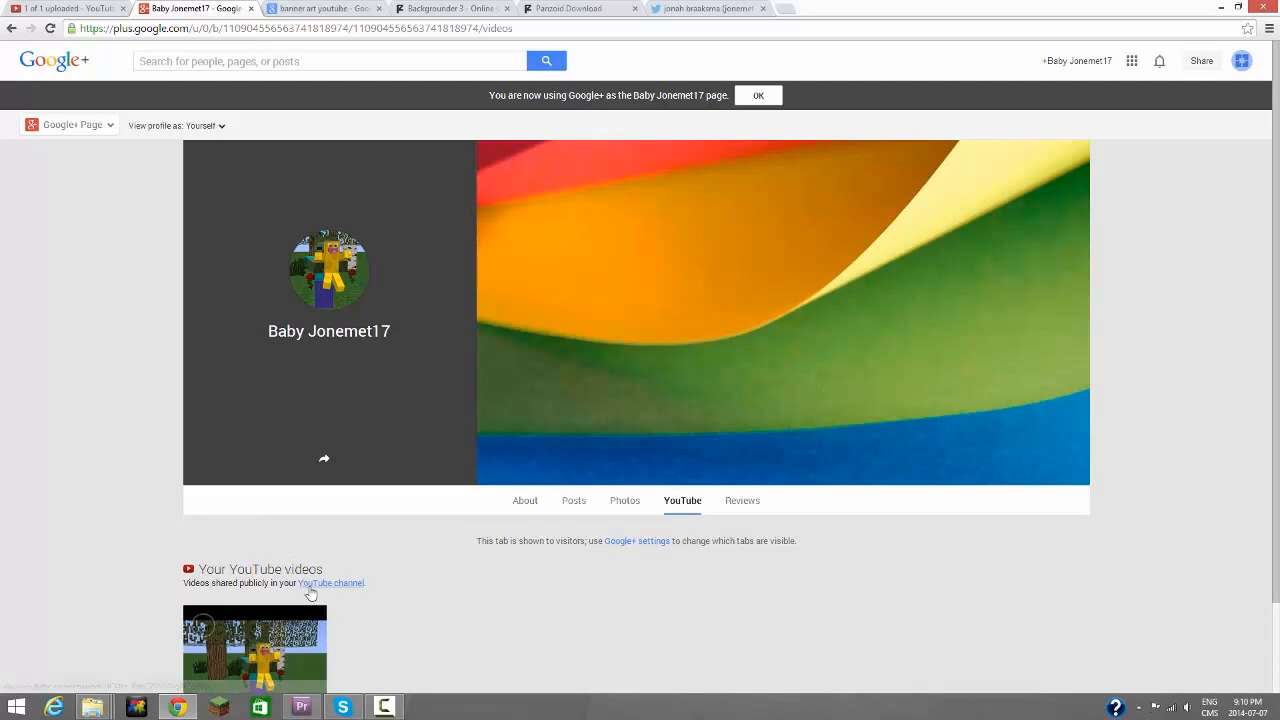
Step: Visit the channel's Channels page of friends and subscriptions, then go back to its Home page
click(330, 584)
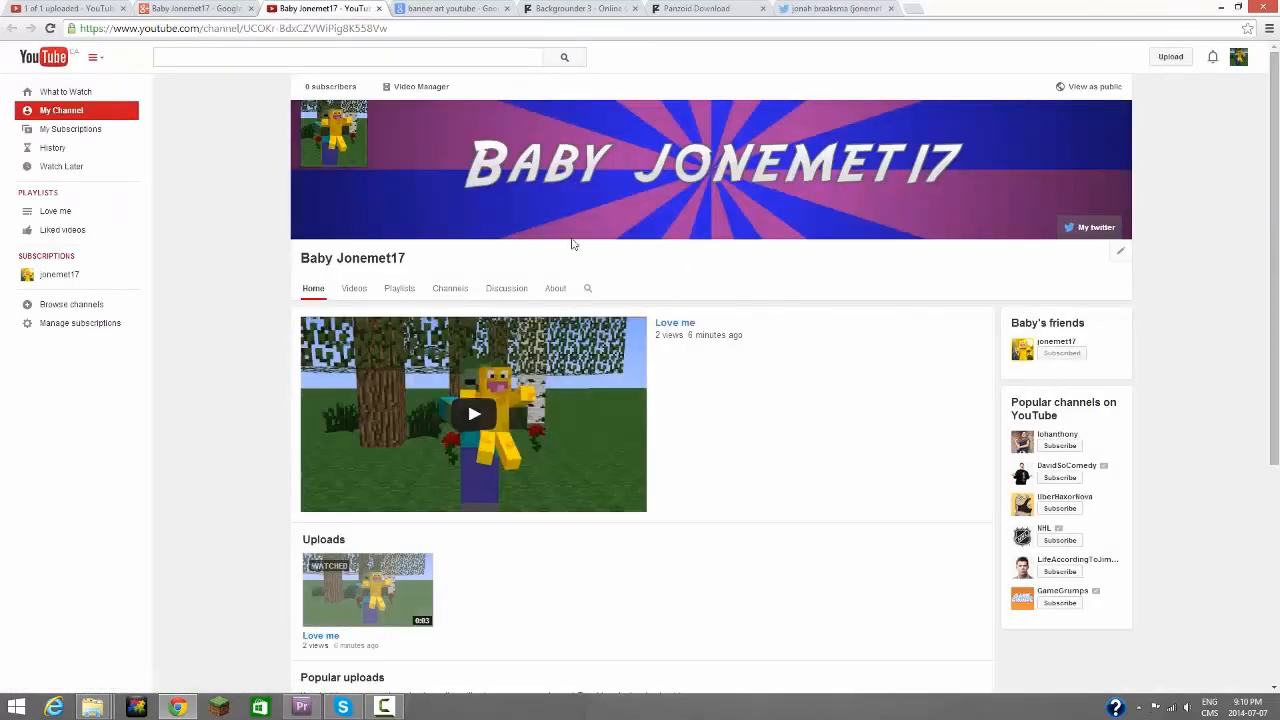
scroll(down, 3)
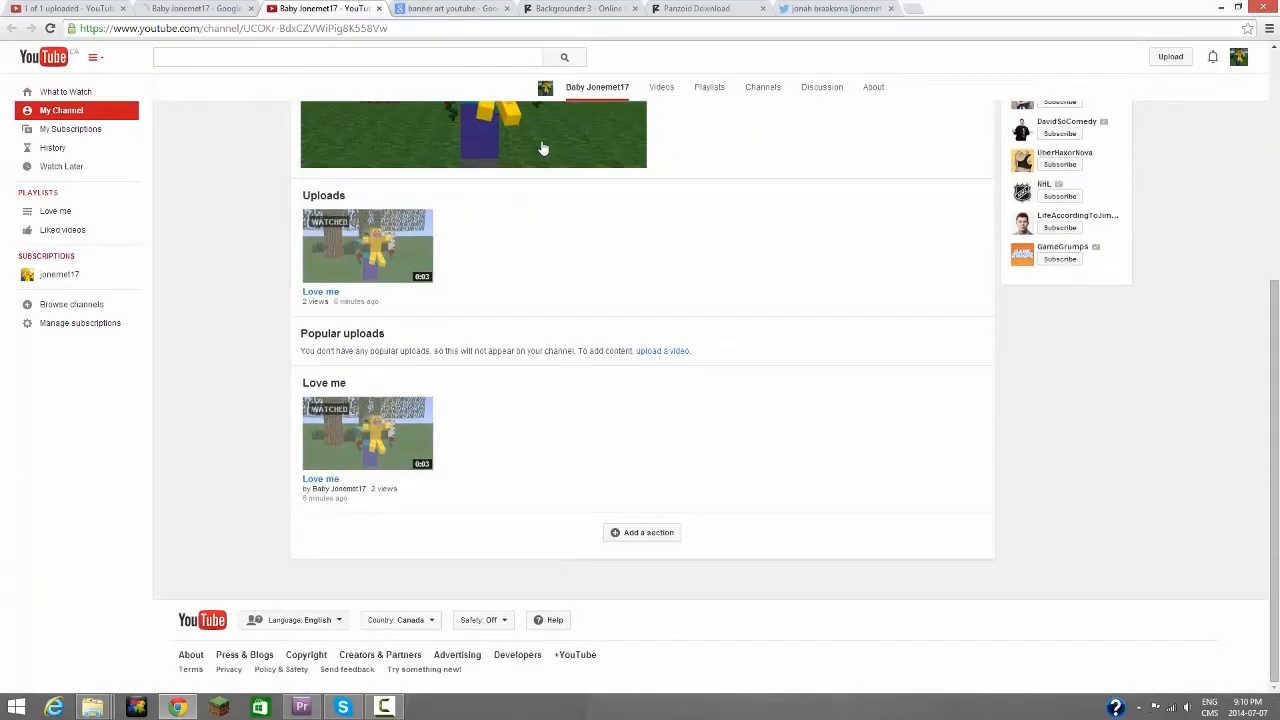
click(760, 88)
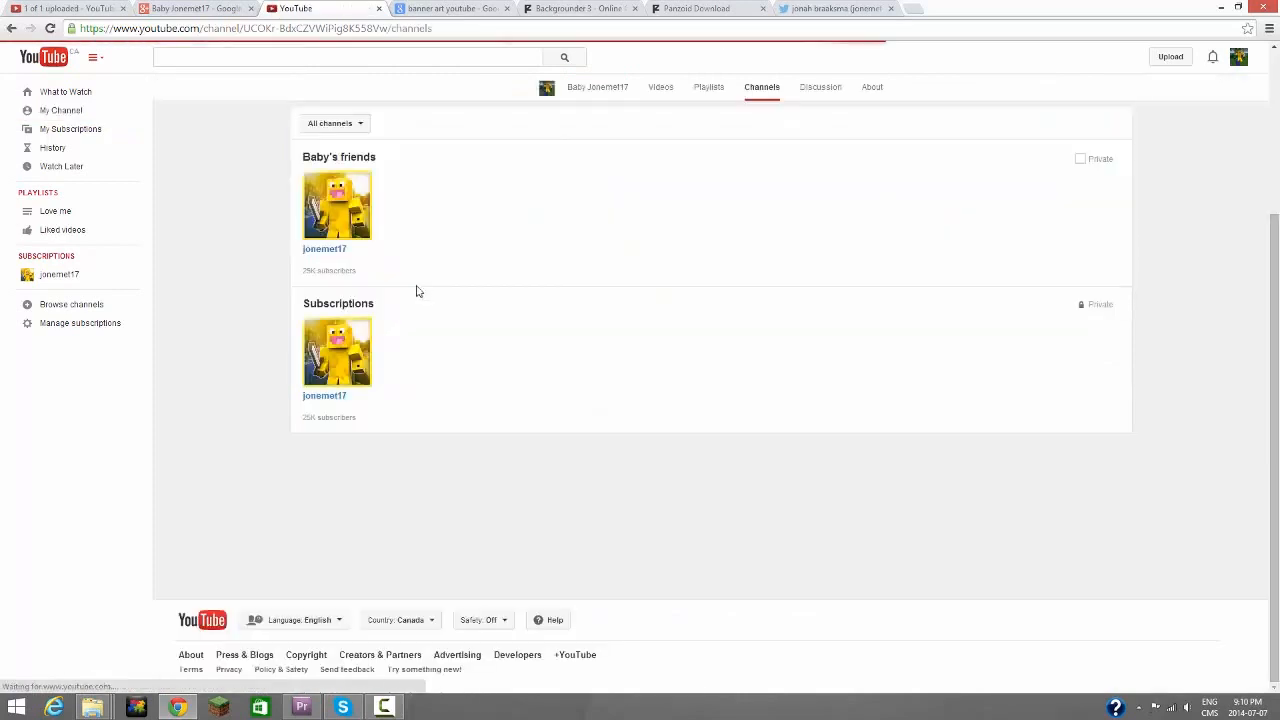
click(708, 88)
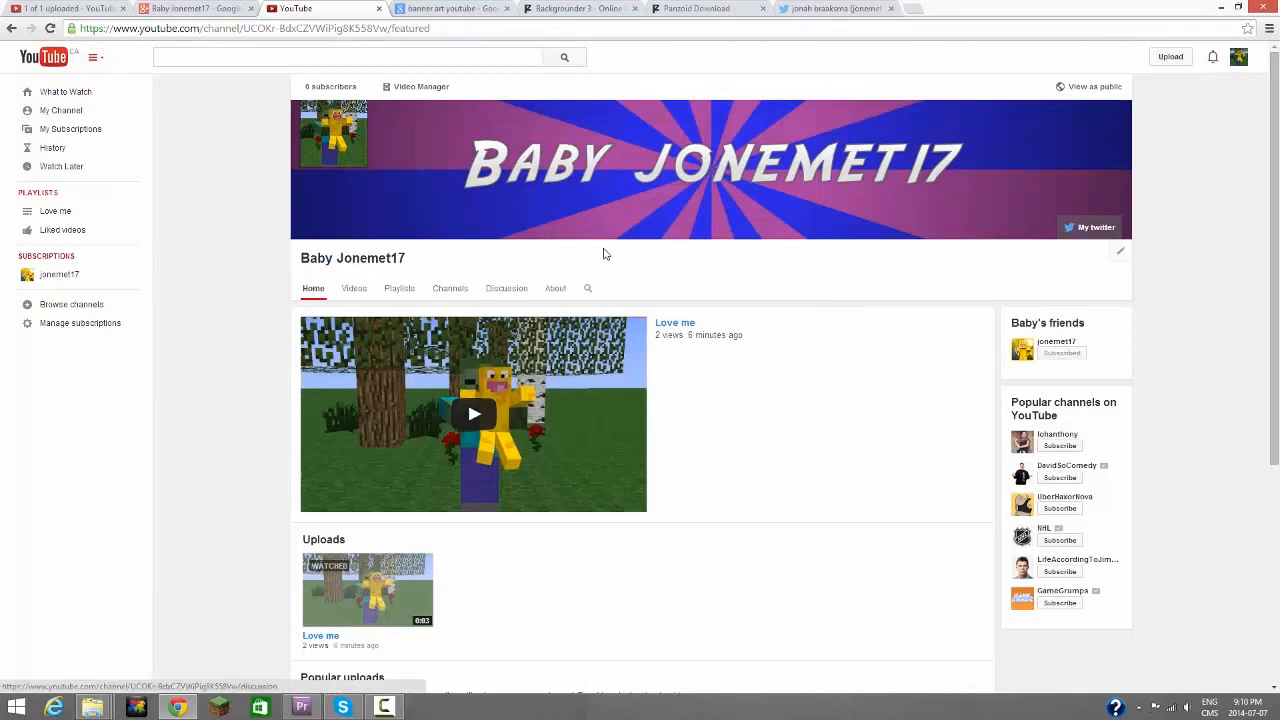
mouse_move(506, 288)
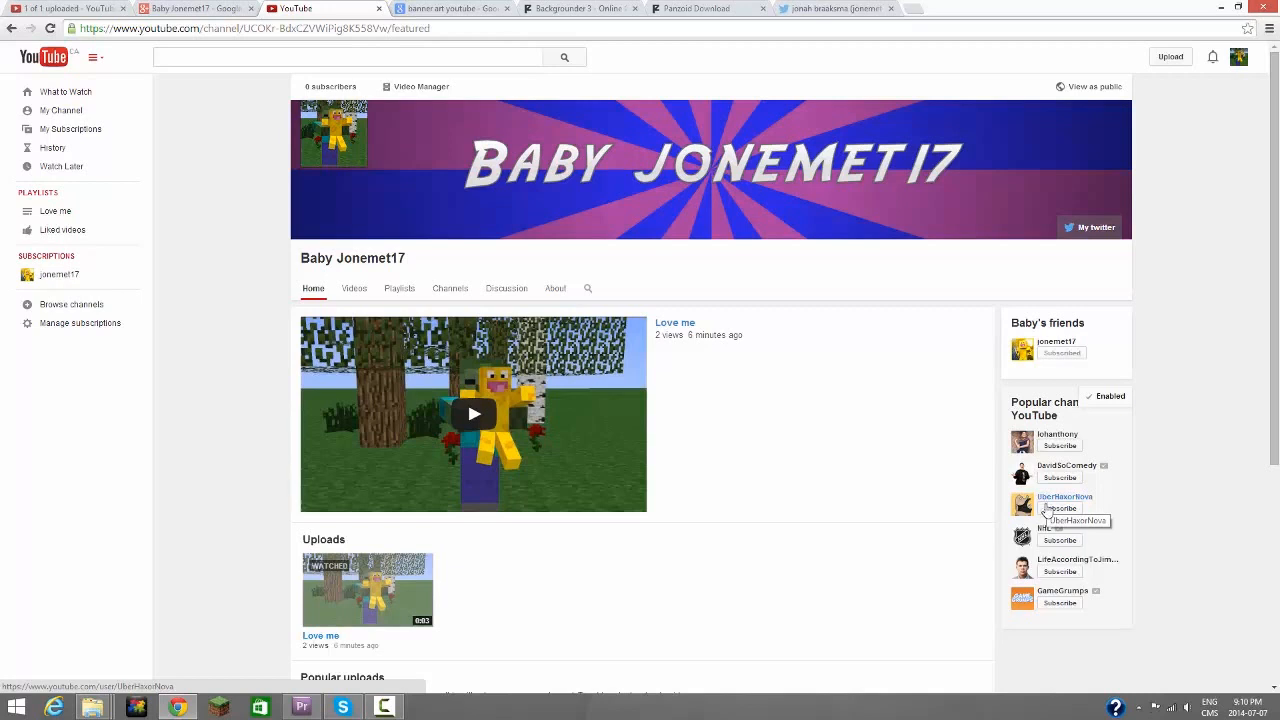
mouse_move(1044, 516)
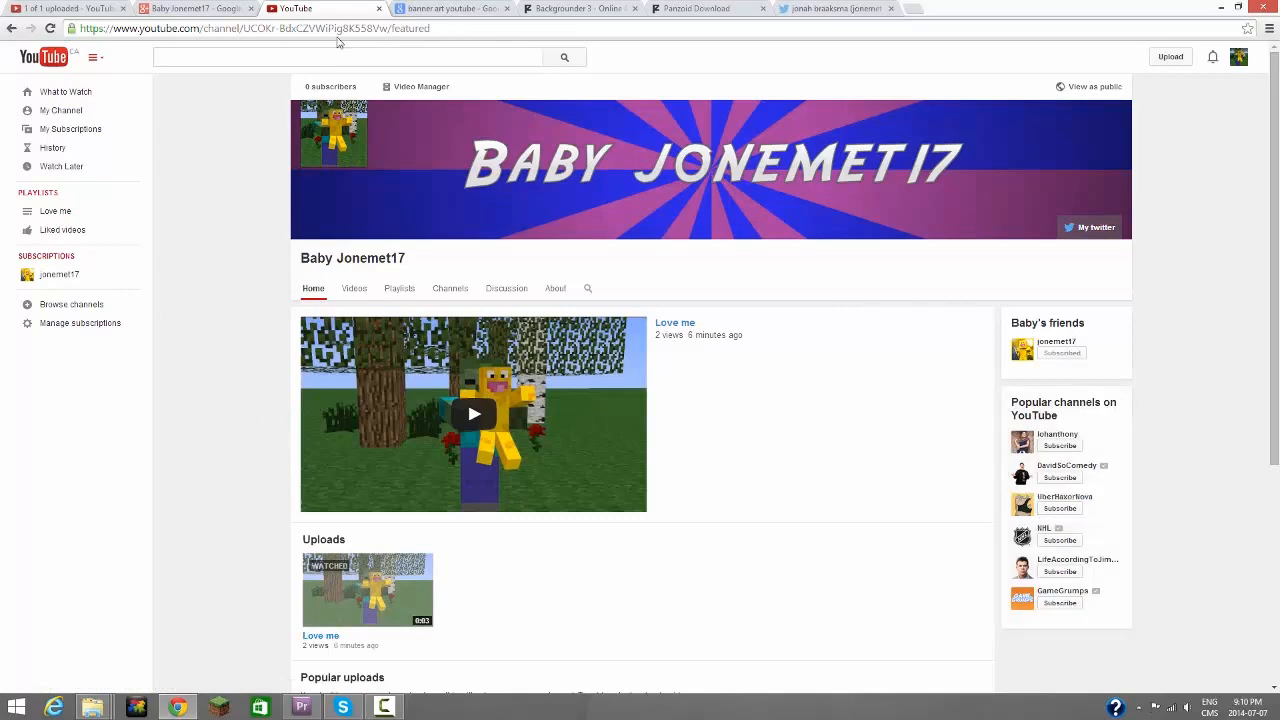
Step: Review the Home page content and switch to the 'View as public' visitor preview
scroll(down, 3)
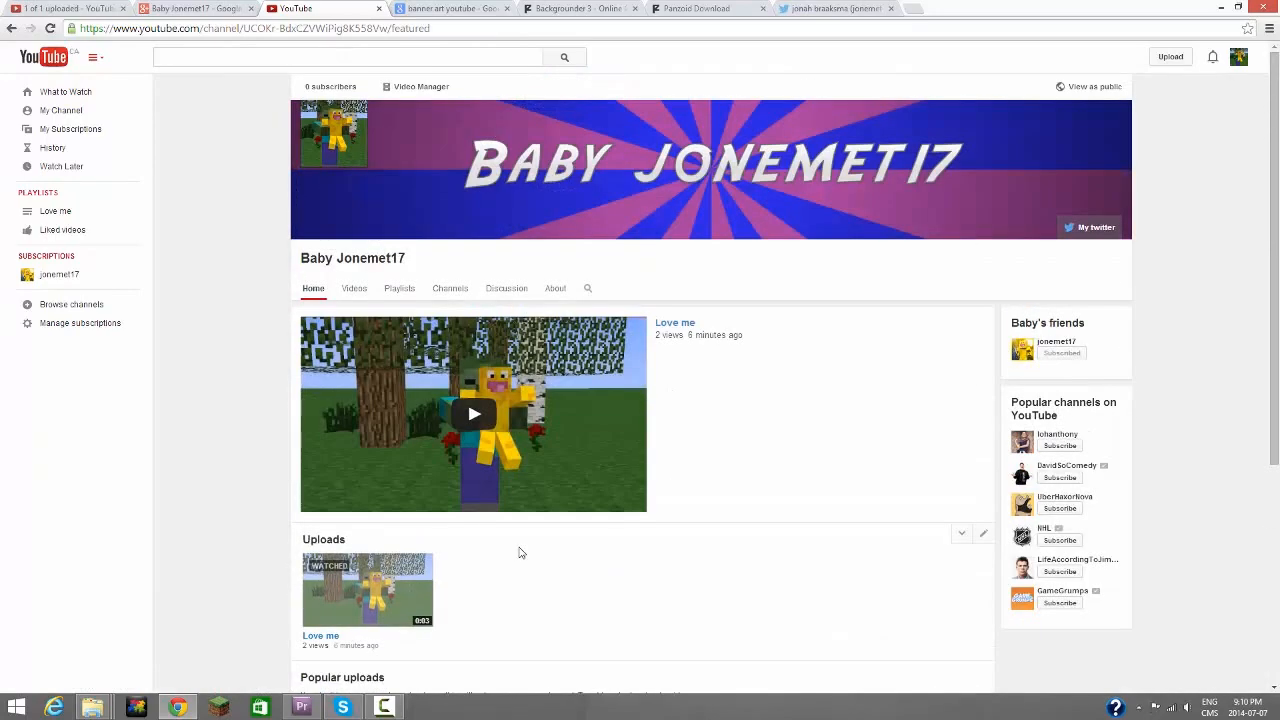
scroll(down, 3)
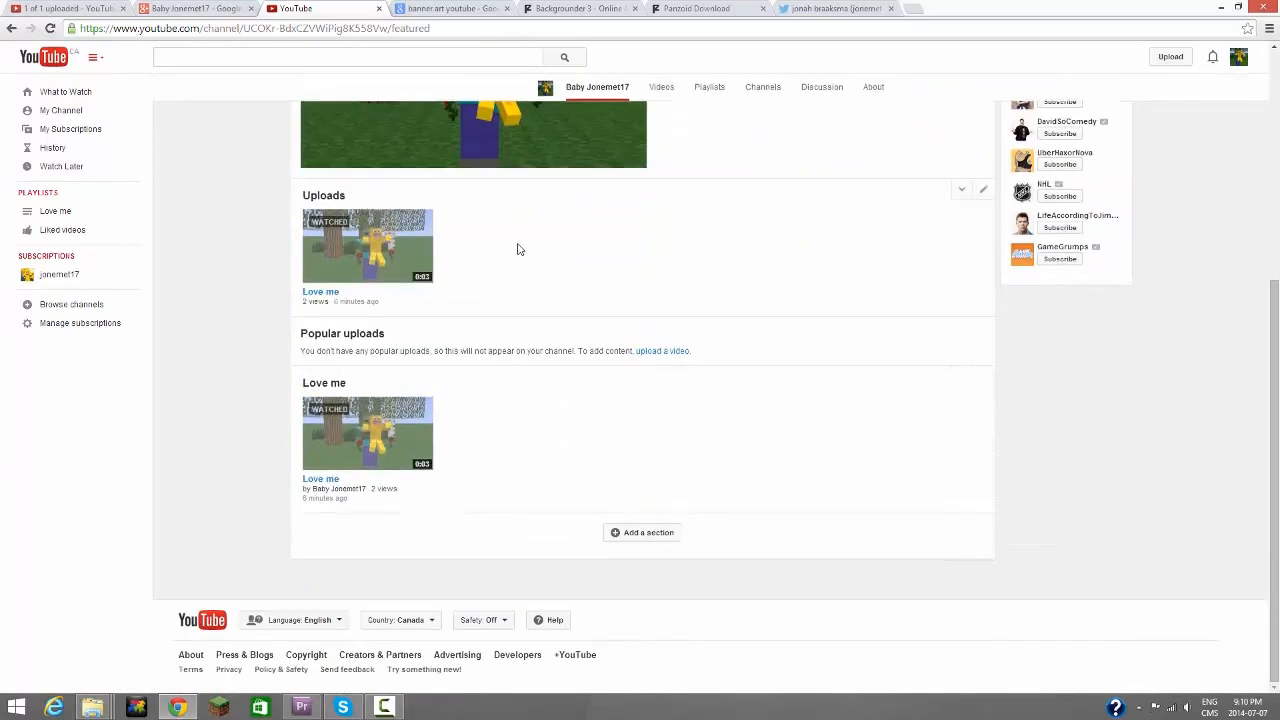
mouse_move(490, 284)
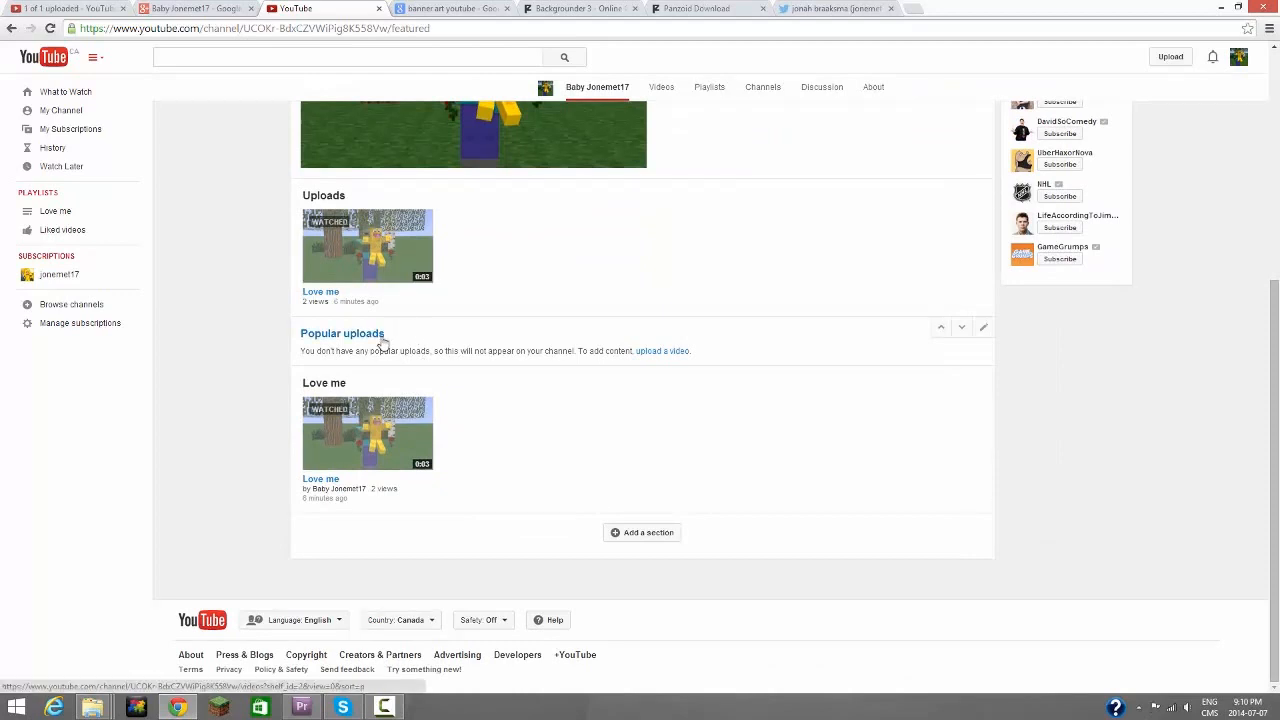
mouse_move(532, 324)
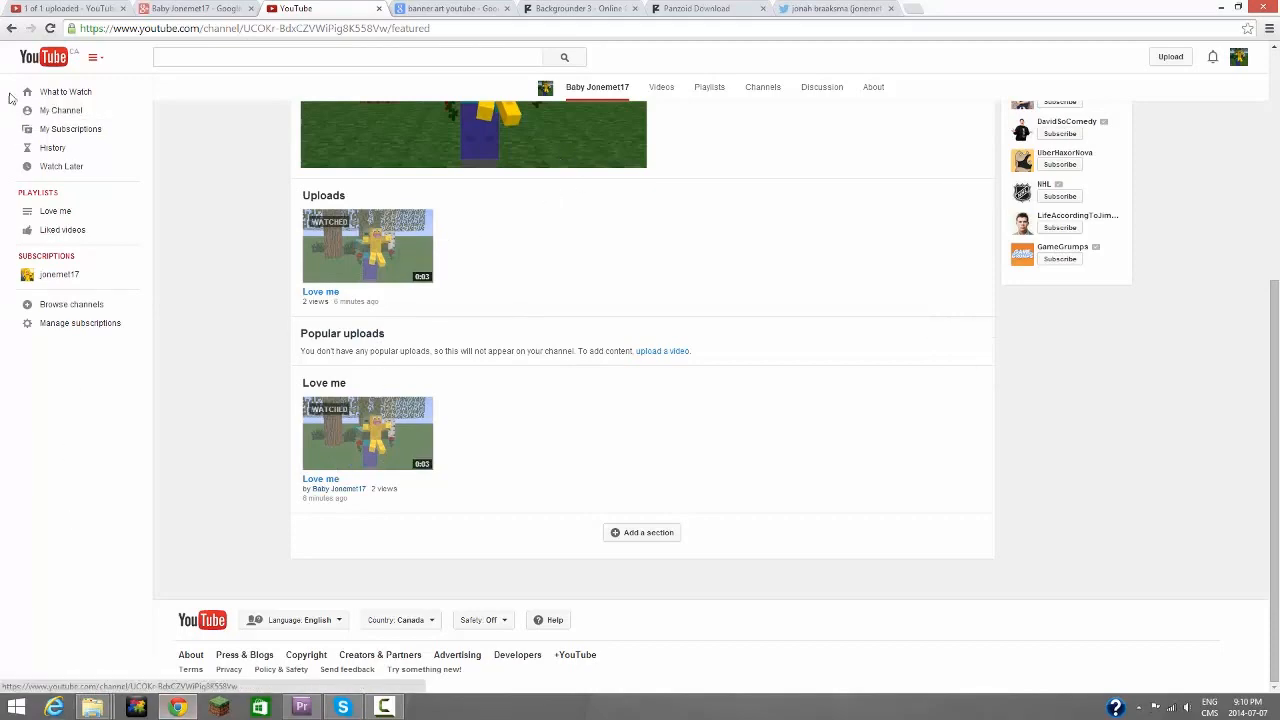
mouse_move(764, 616)
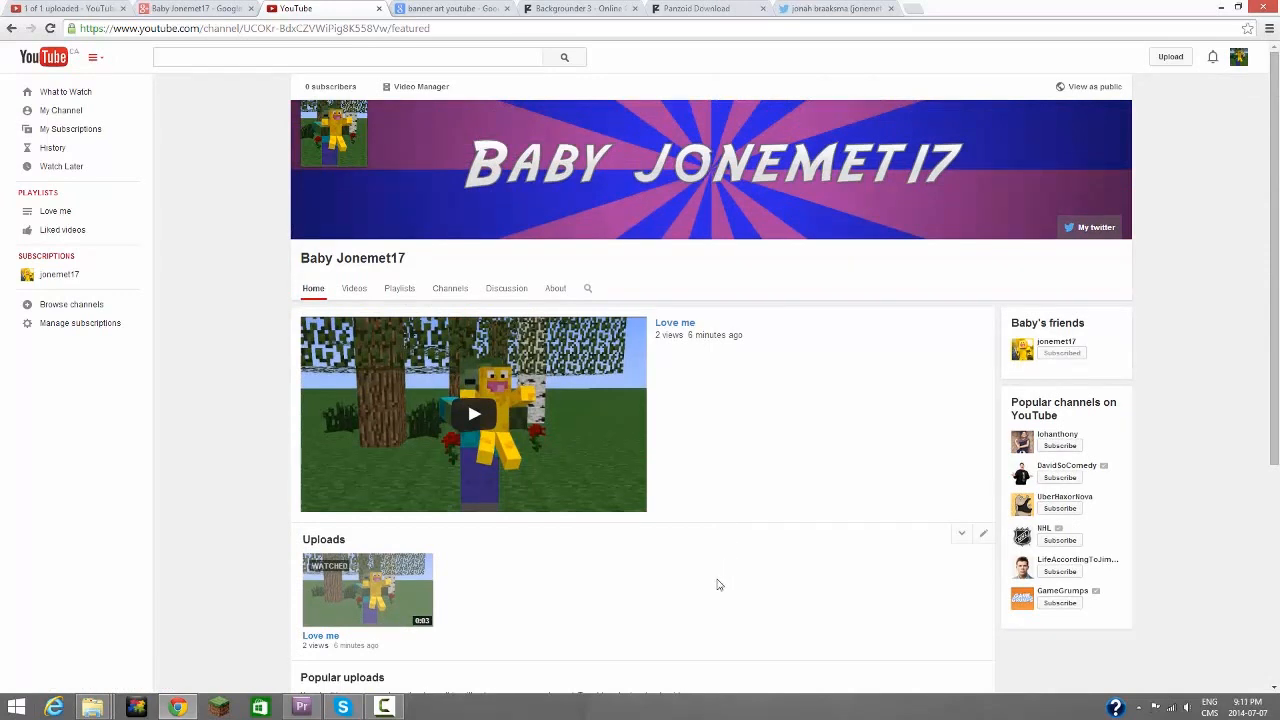
mouse_move(1076, 304)
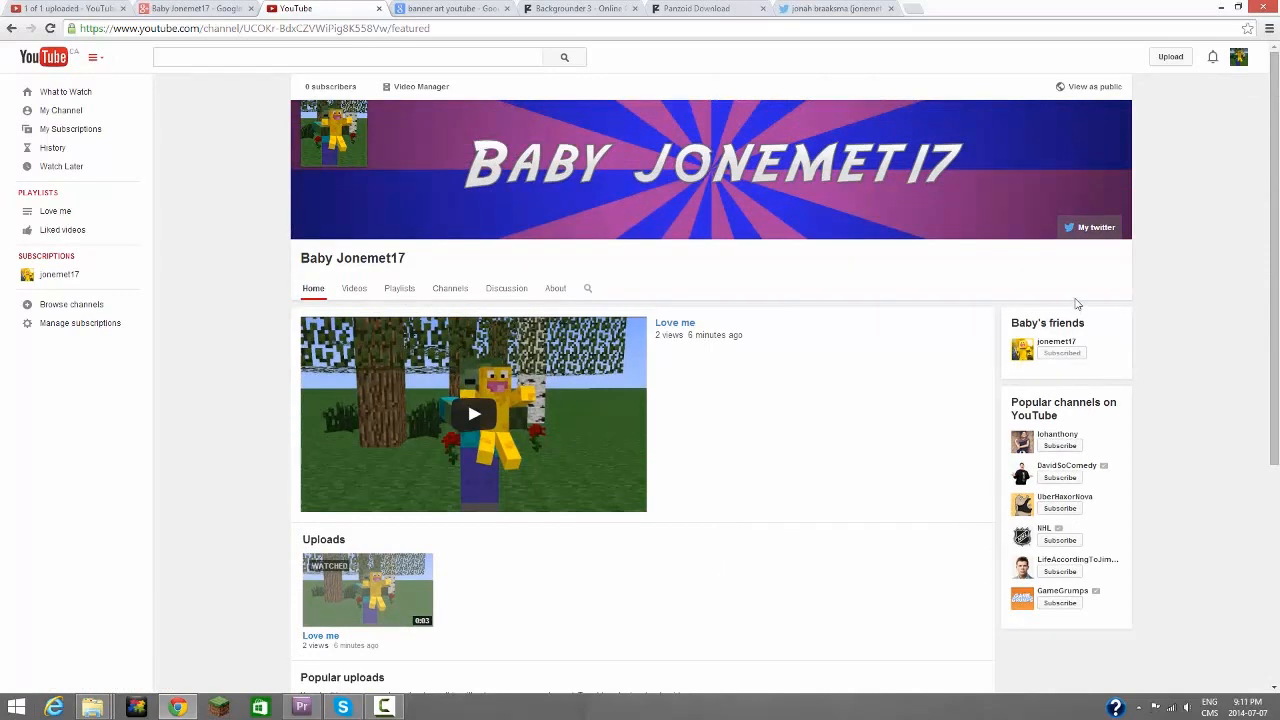
click(1092, 86)
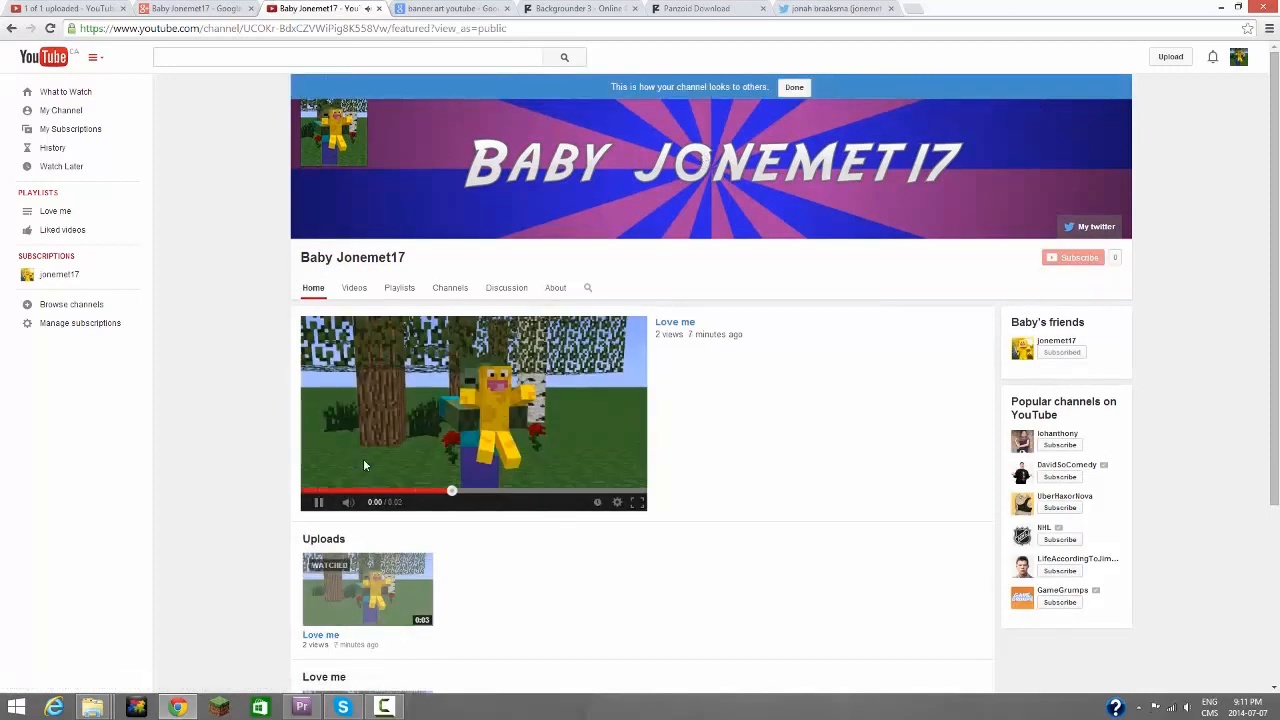
Step: Pause the Love me trailer in the public visitor view of the channel
click(318, 502)
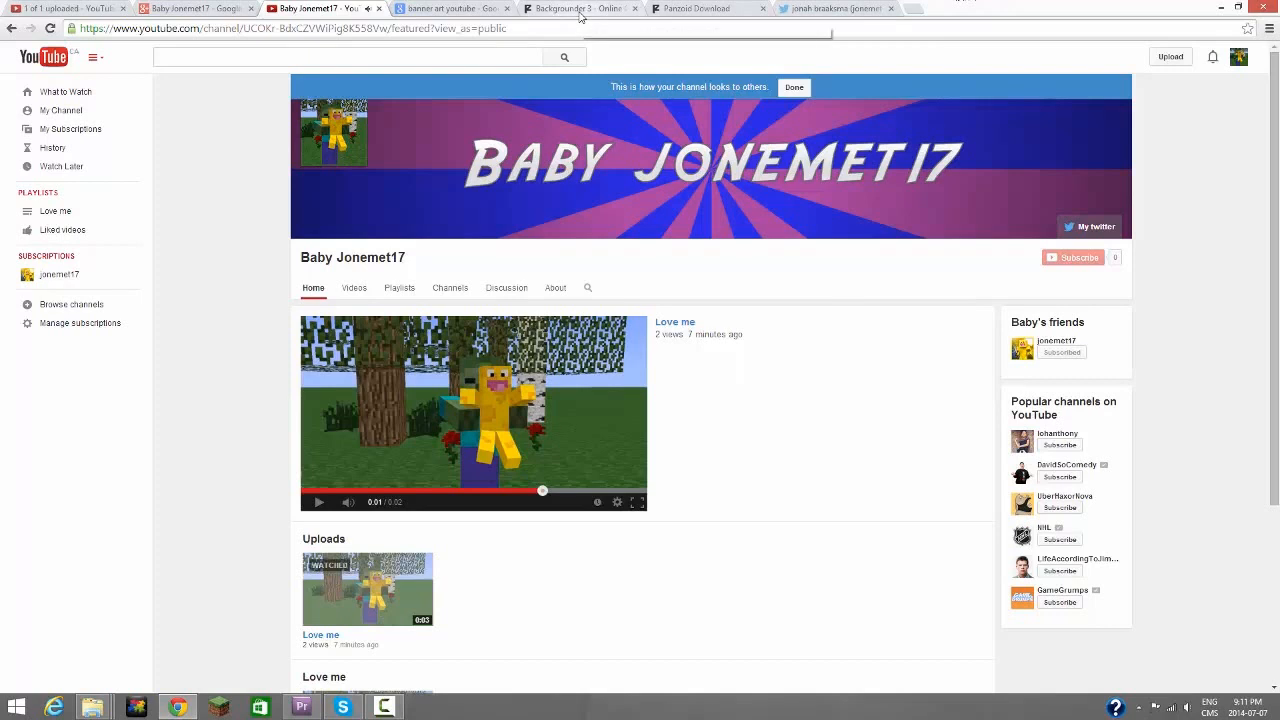
mouse_move(580, 8)
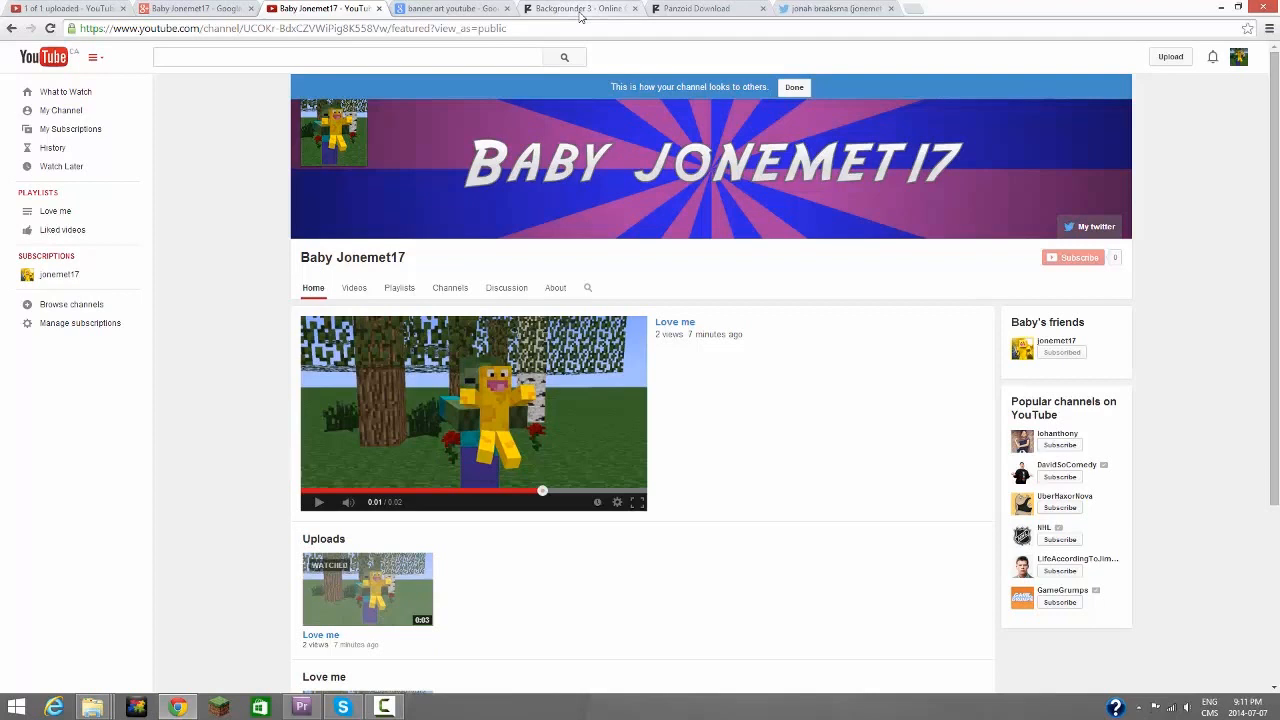
mouse_move(968, 432)
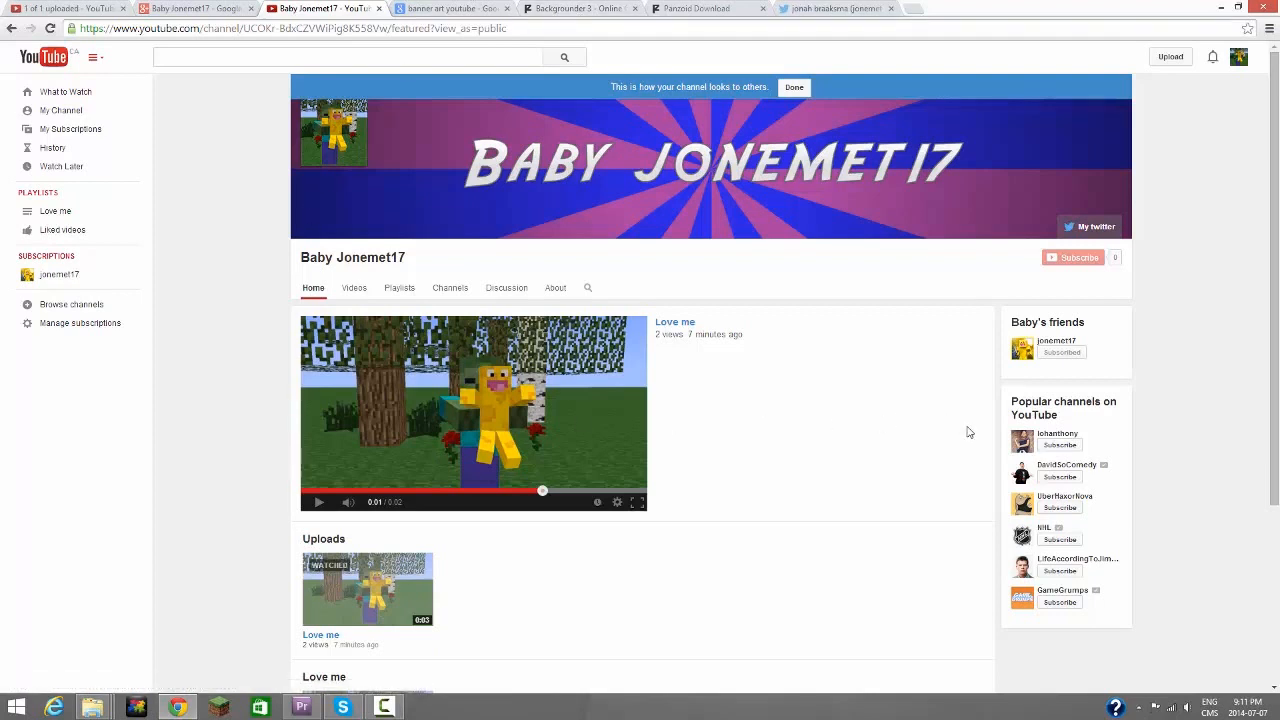
mouse_move(636, 502)
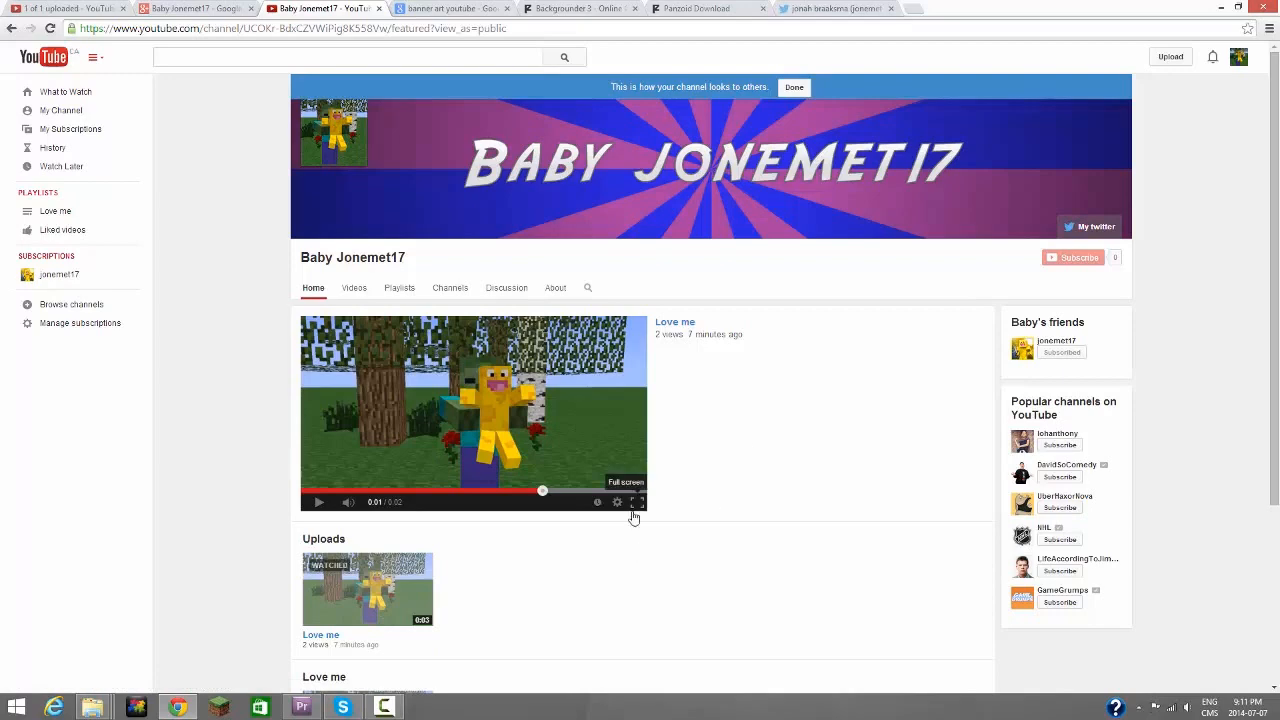
mouse_move(500, 108)
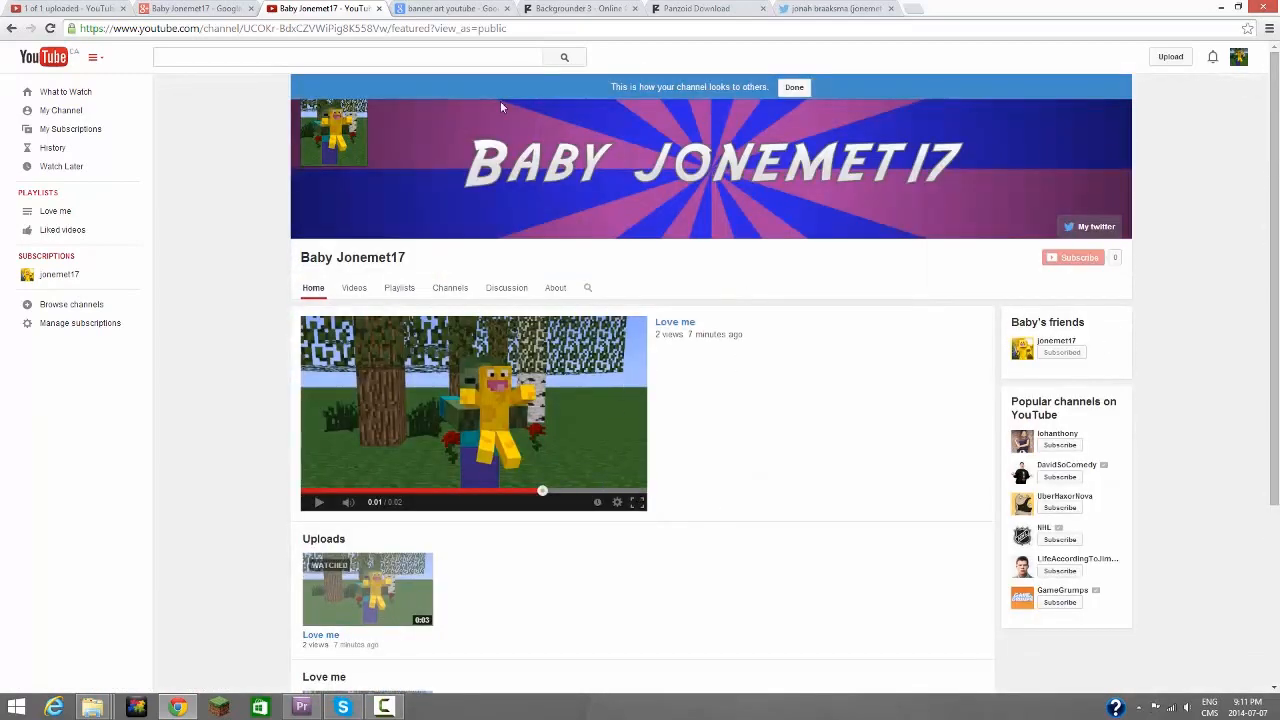
mouse_move(490, 340)
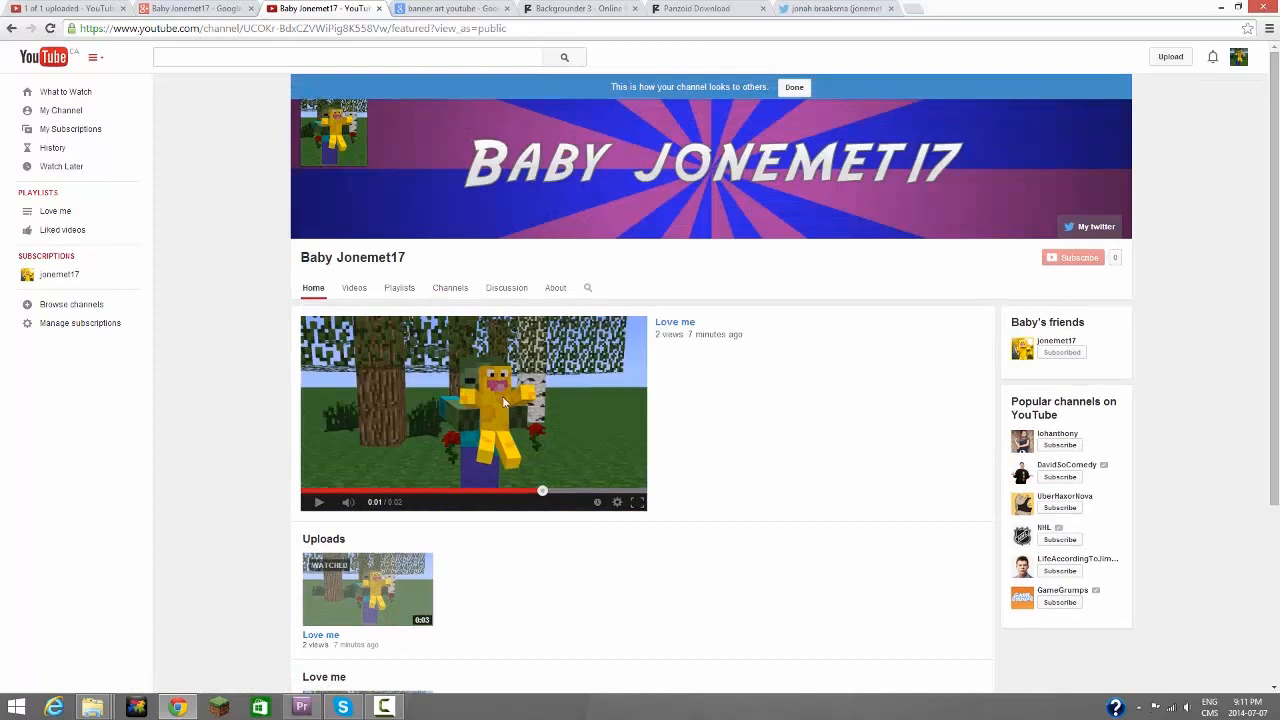
mouse_move(464, 322)
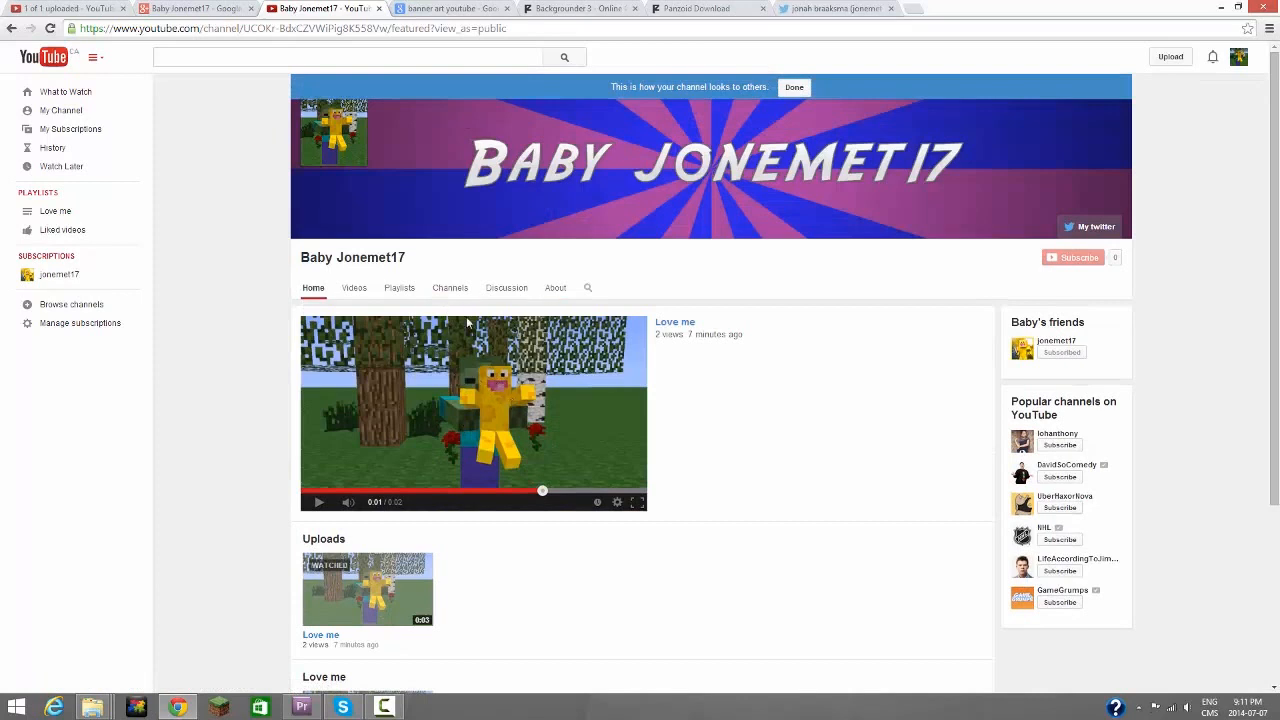